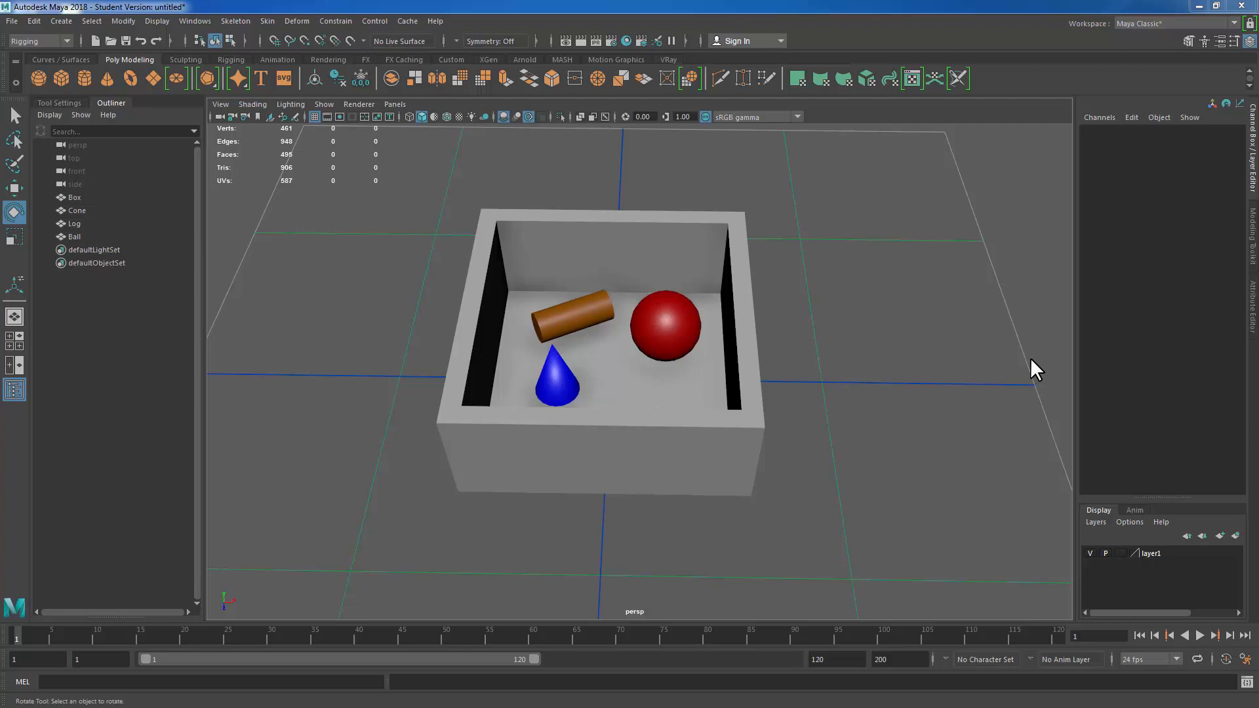
mouse_move(1056, 244)
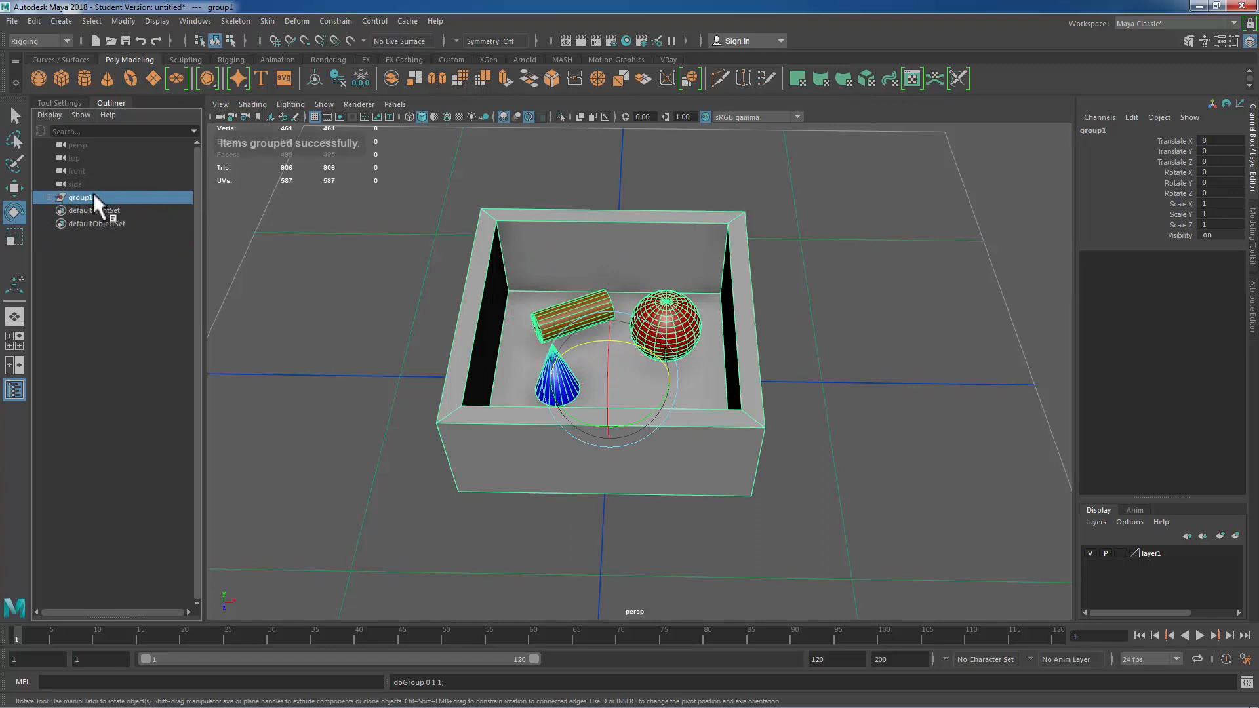
Step: Expand group1, undo a trial group scale, and move the cone back, ball centre, log left
click(51, 197)
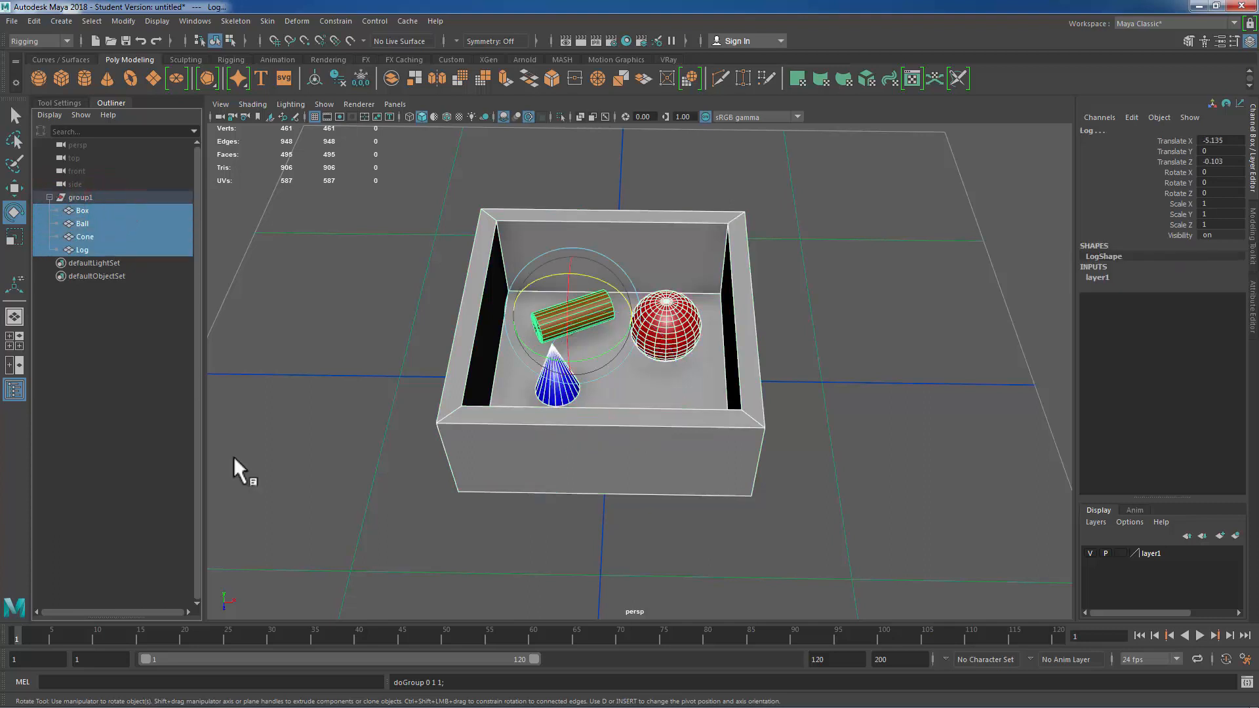
mouse_move(119, 175)
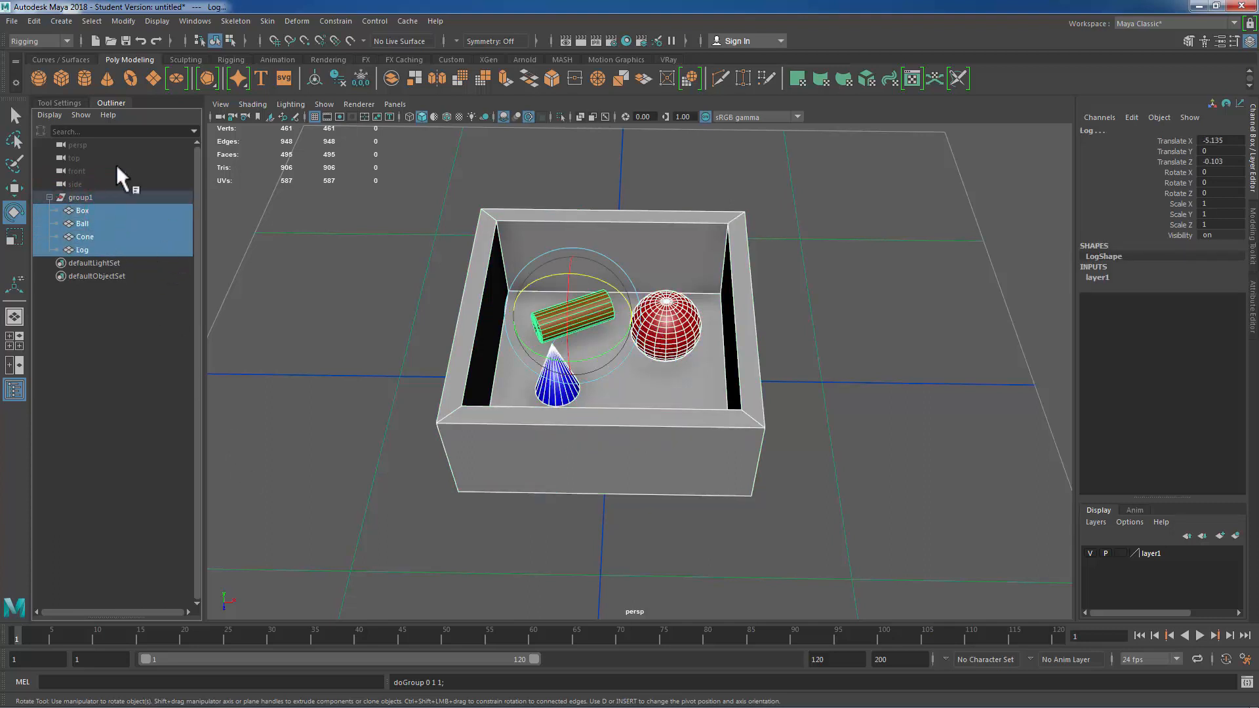
click(80, 197)
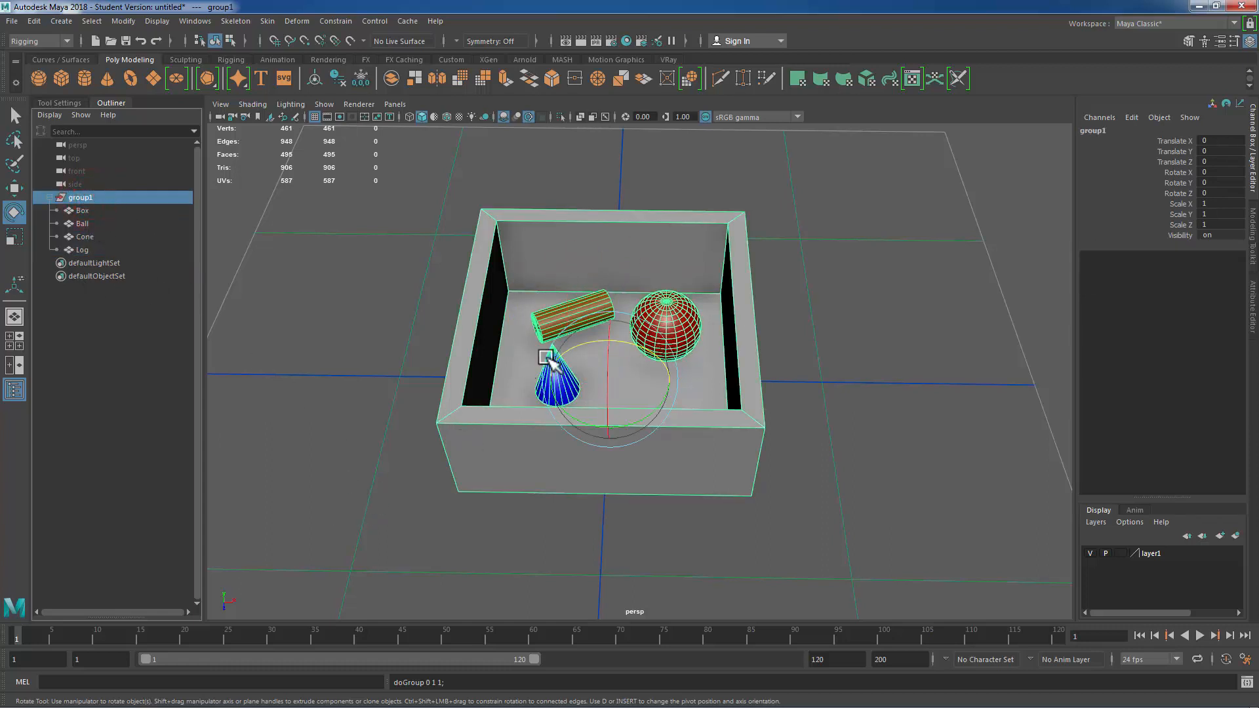
mouse_move(767, 289)
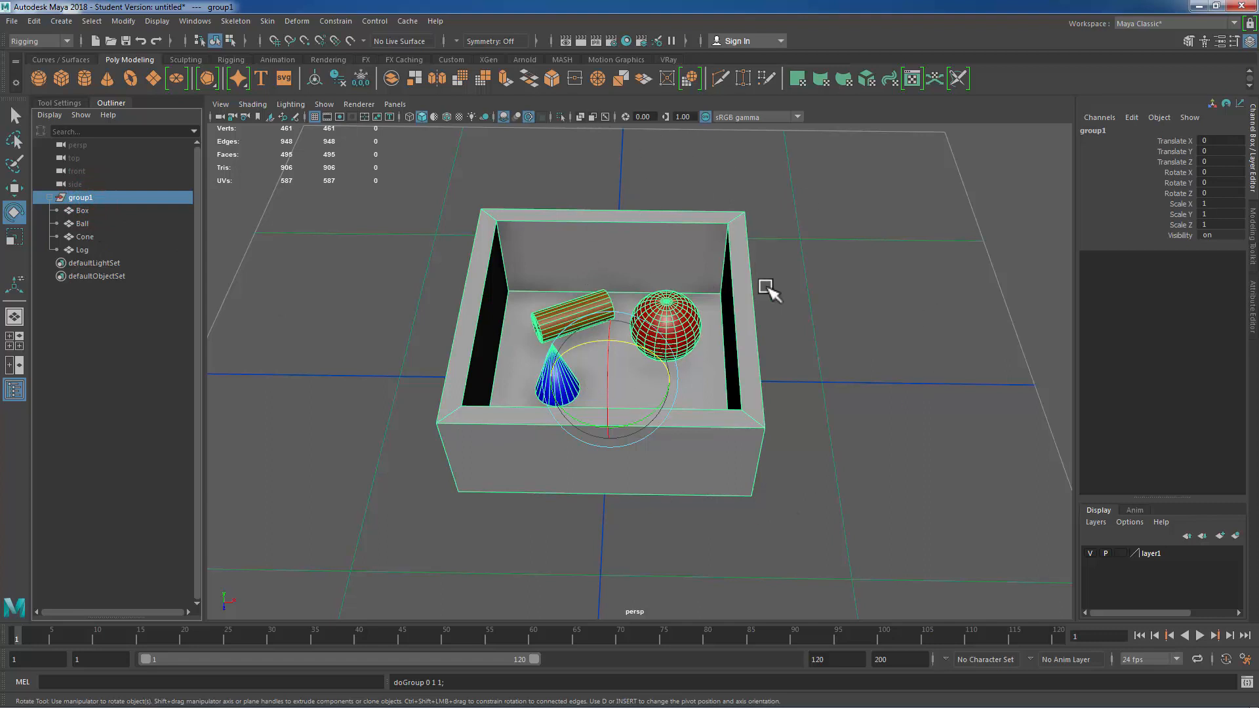
mouse_move(143, 203)
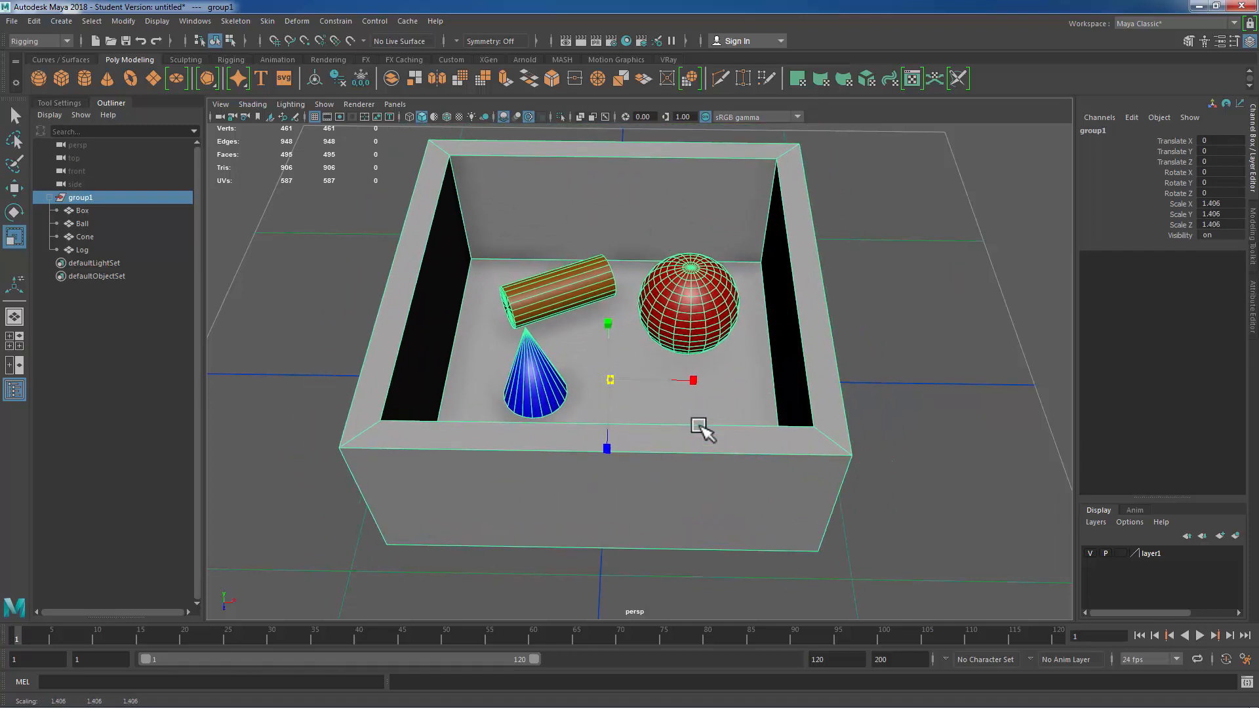
key(ctrl+z)
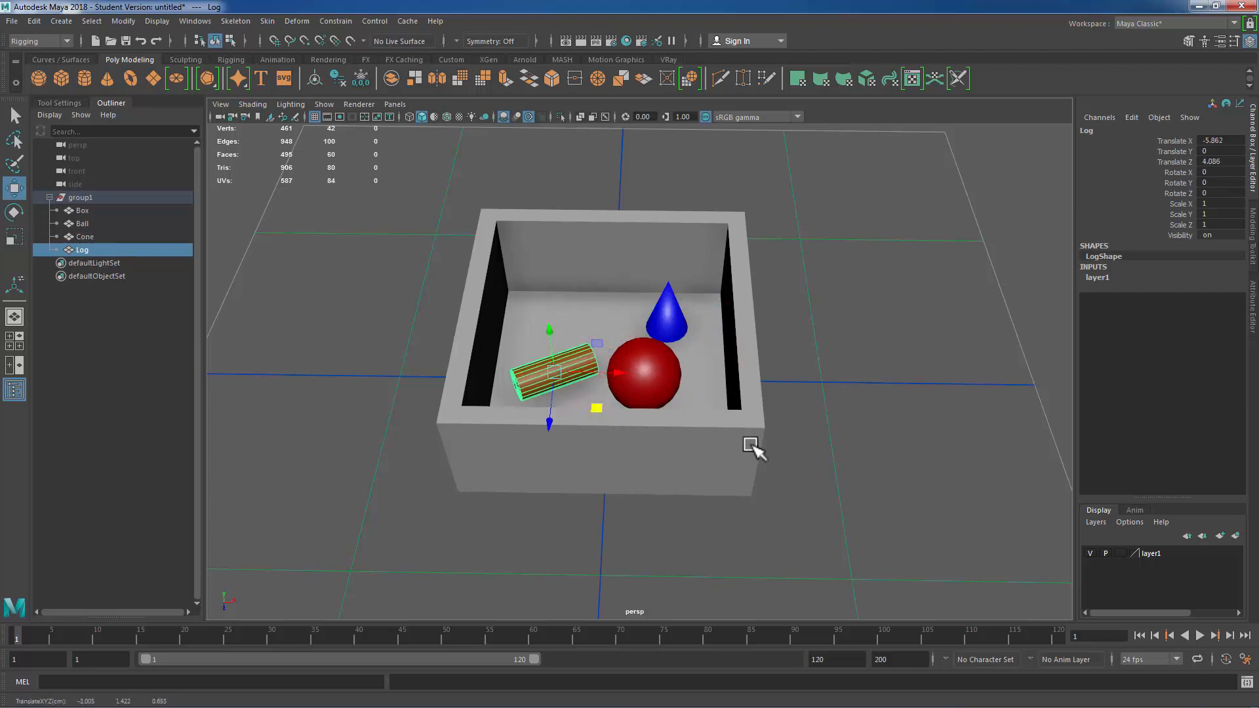
click(81, 197)
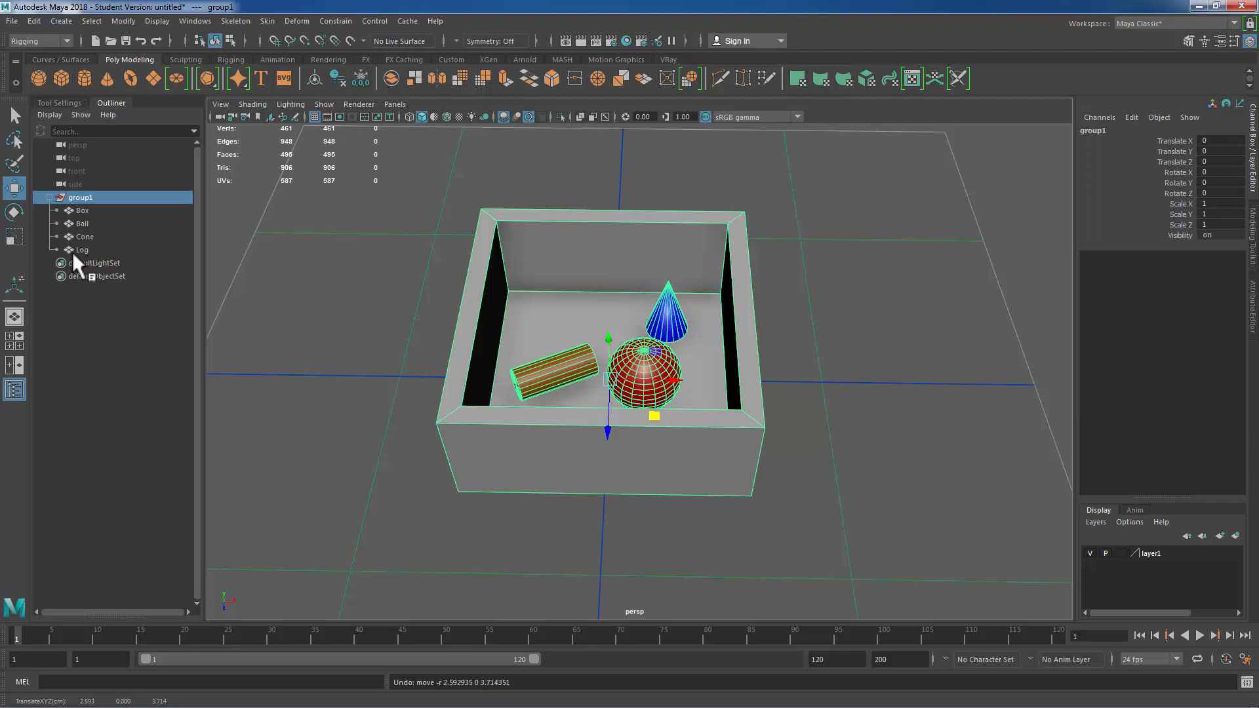
Step: Unparent the box, ball, cone and log from group1 and delete the empty group1
click(82, 250)
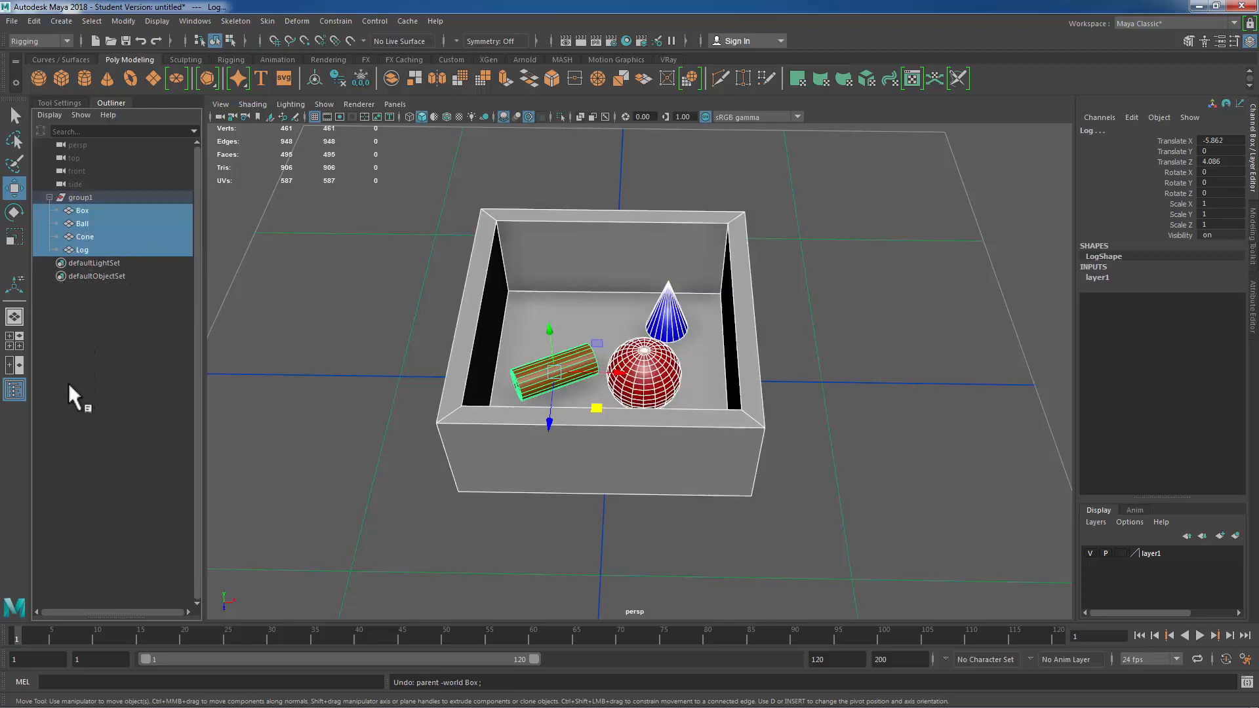
mouse_move(96, 245)
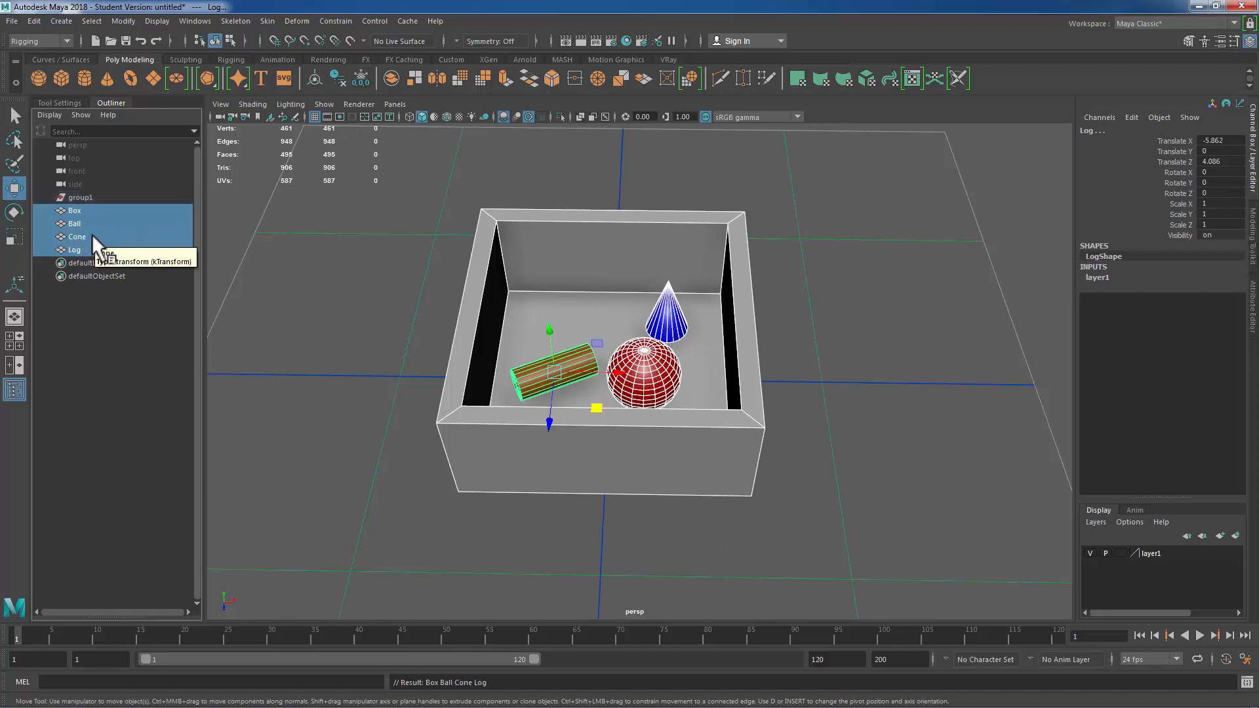
mouse_move(107, 223)
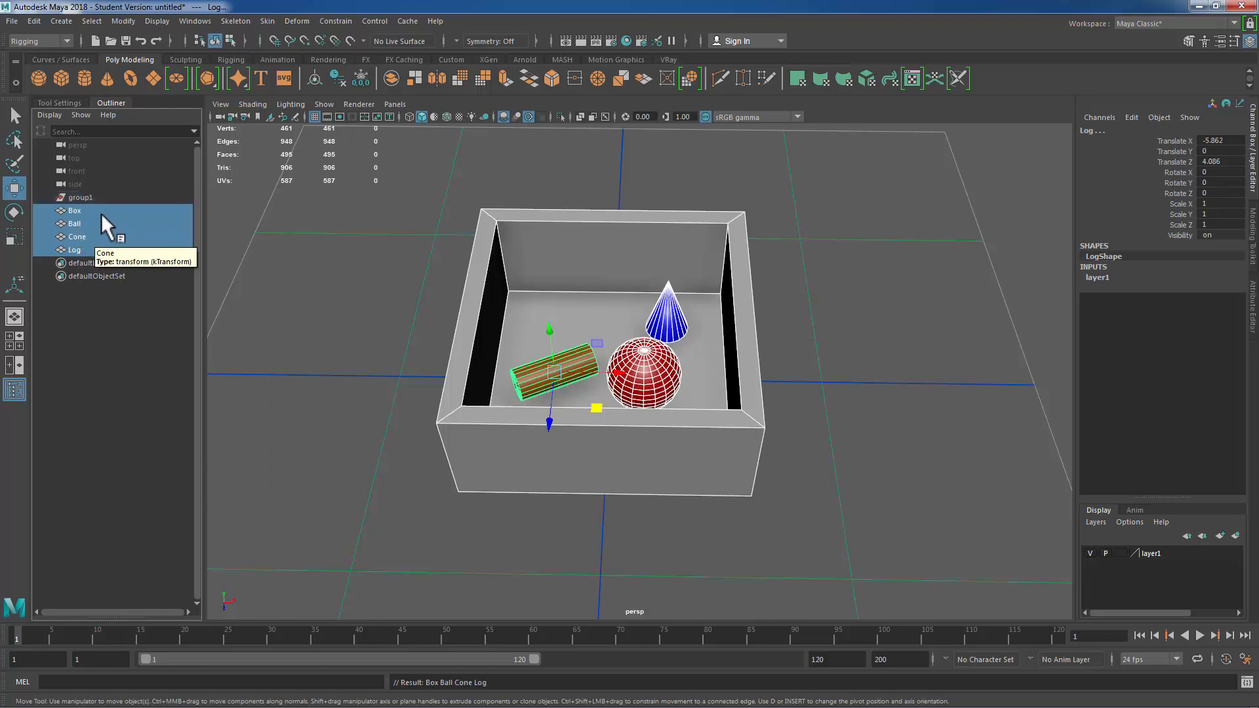
click(79, 197)
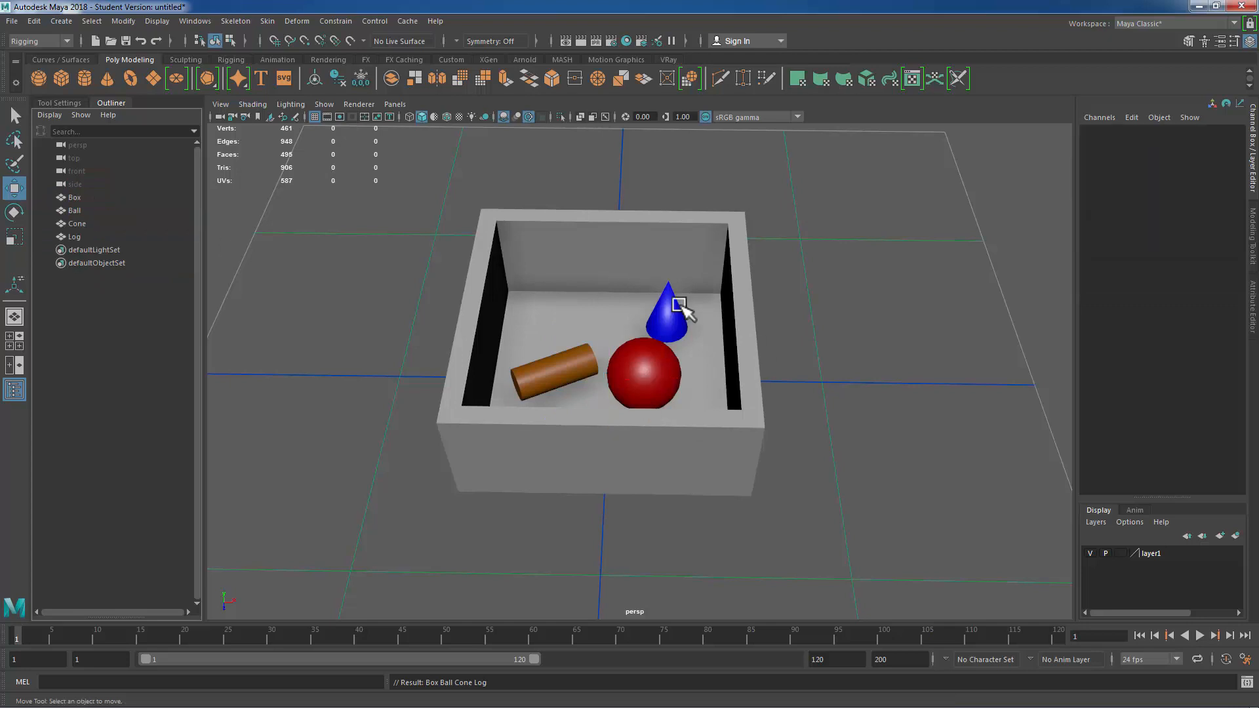
mouse_move(677, 387)
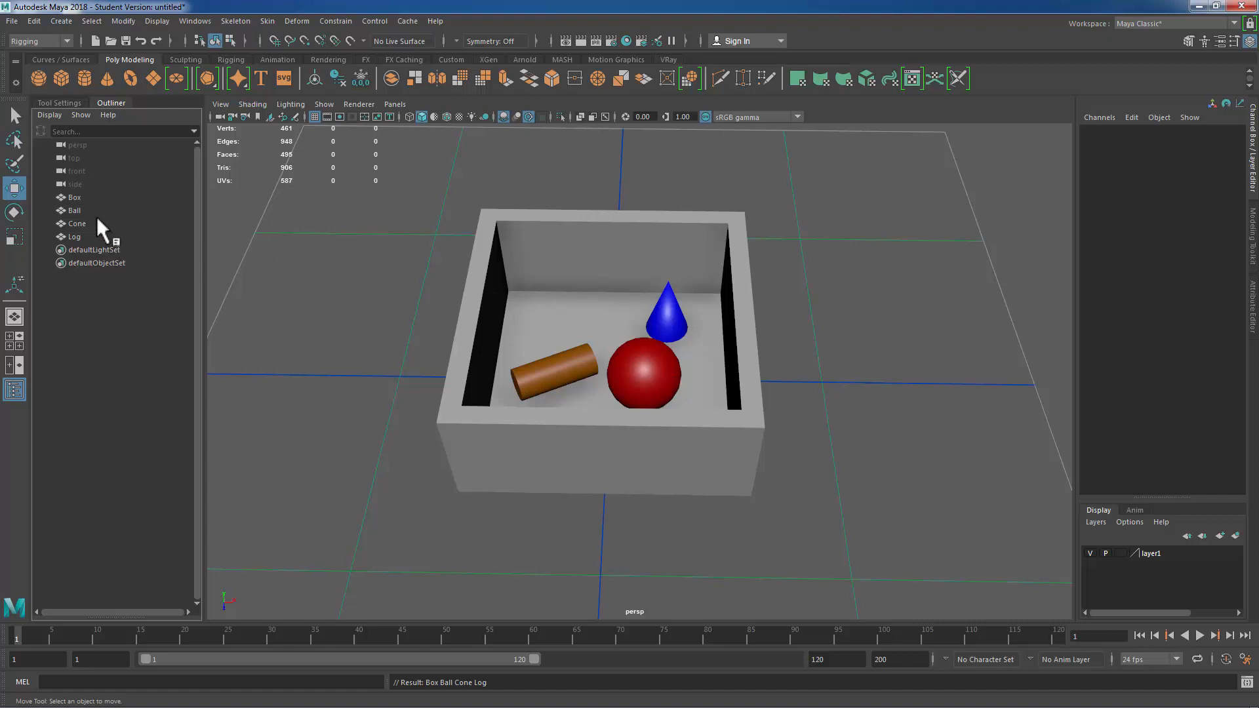
Step: Parent Ball, Cone and Log under Box, with the cone in front and ball at right
click(75, 236)
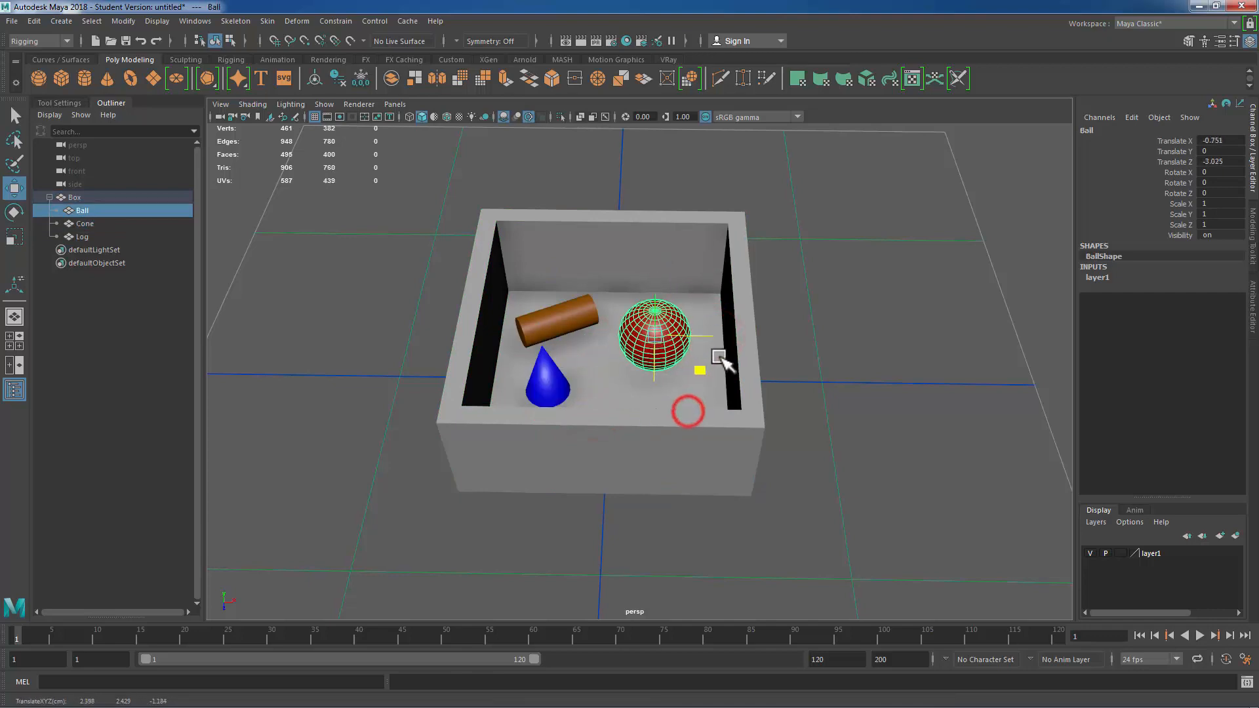
click(73, 197)
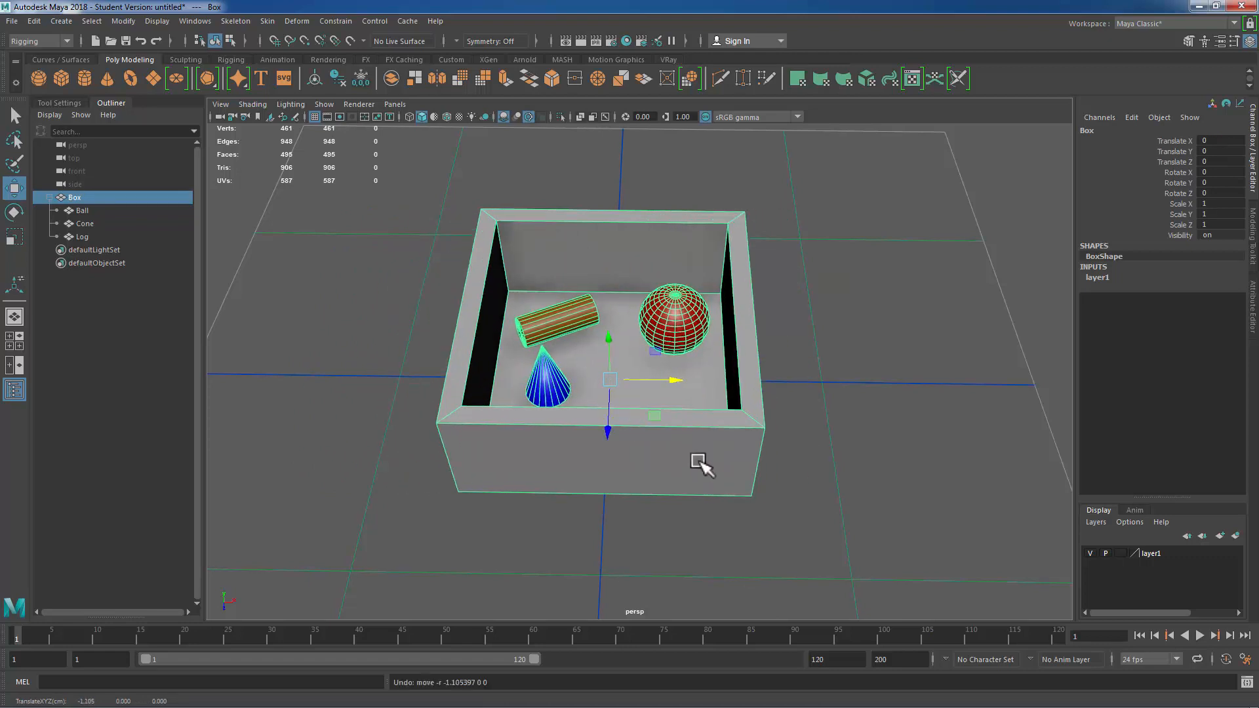
mouse_move(442, 189)
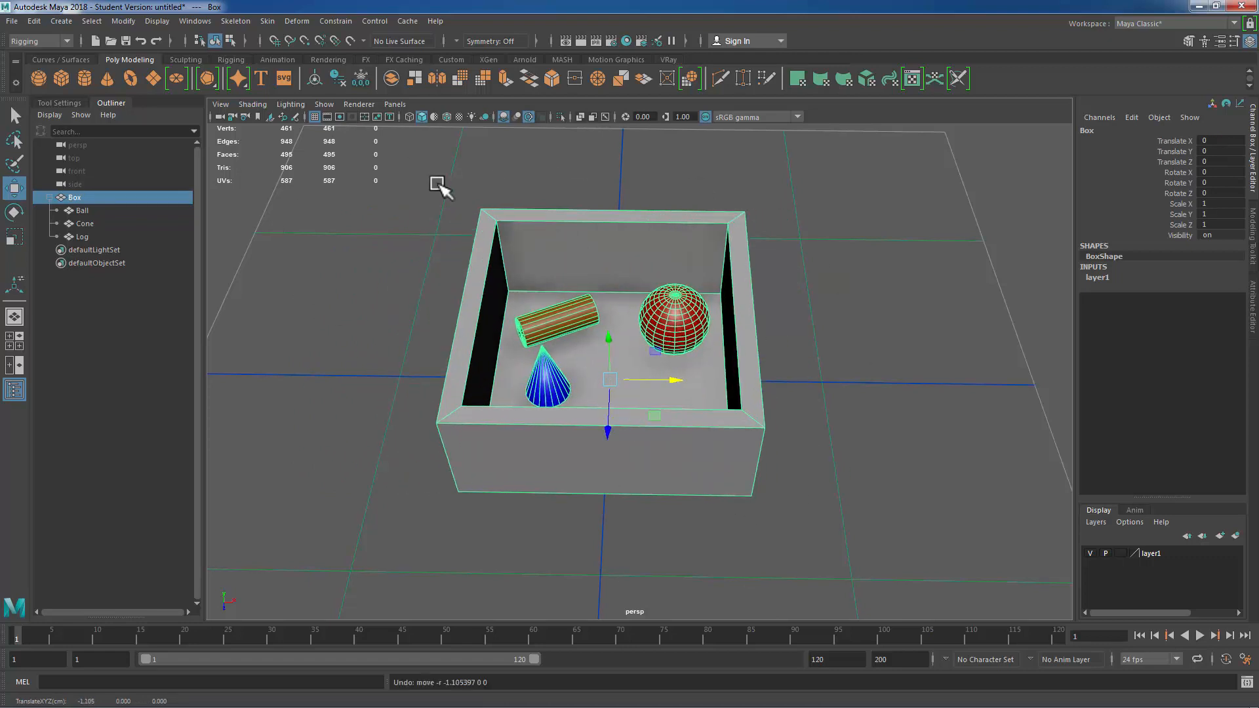
mouse_move(762, 245)
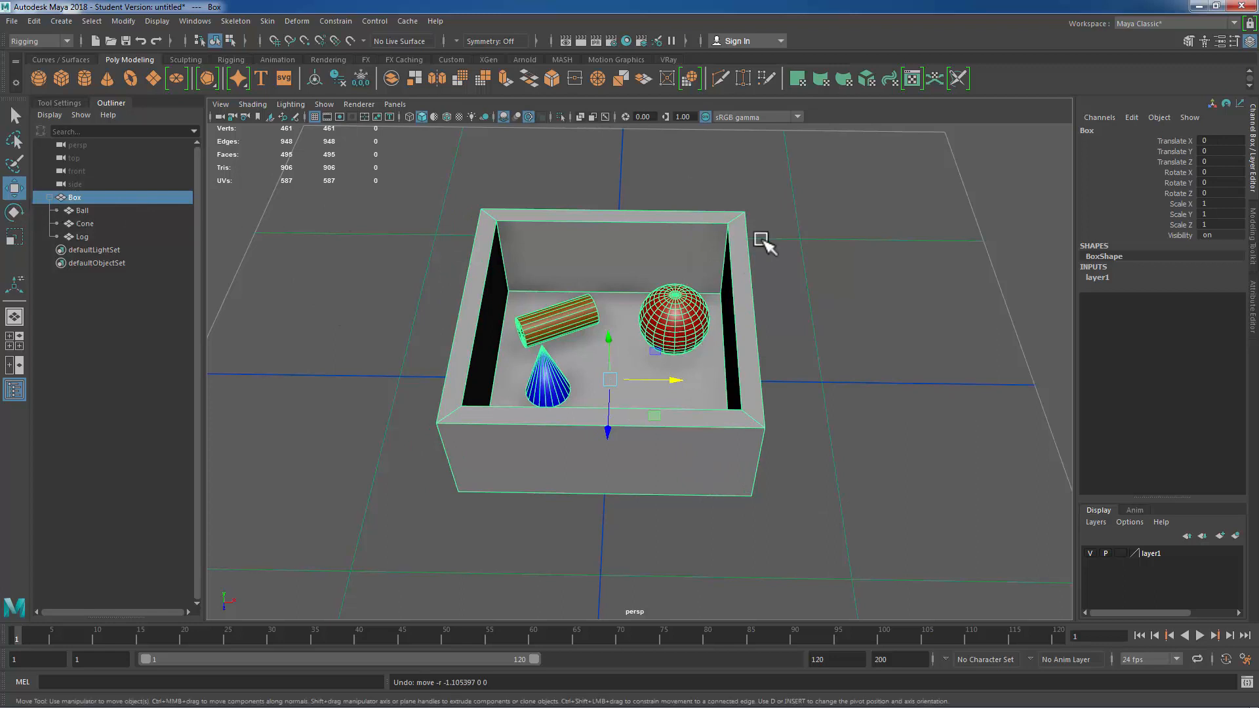
mouse_move(586, 200)
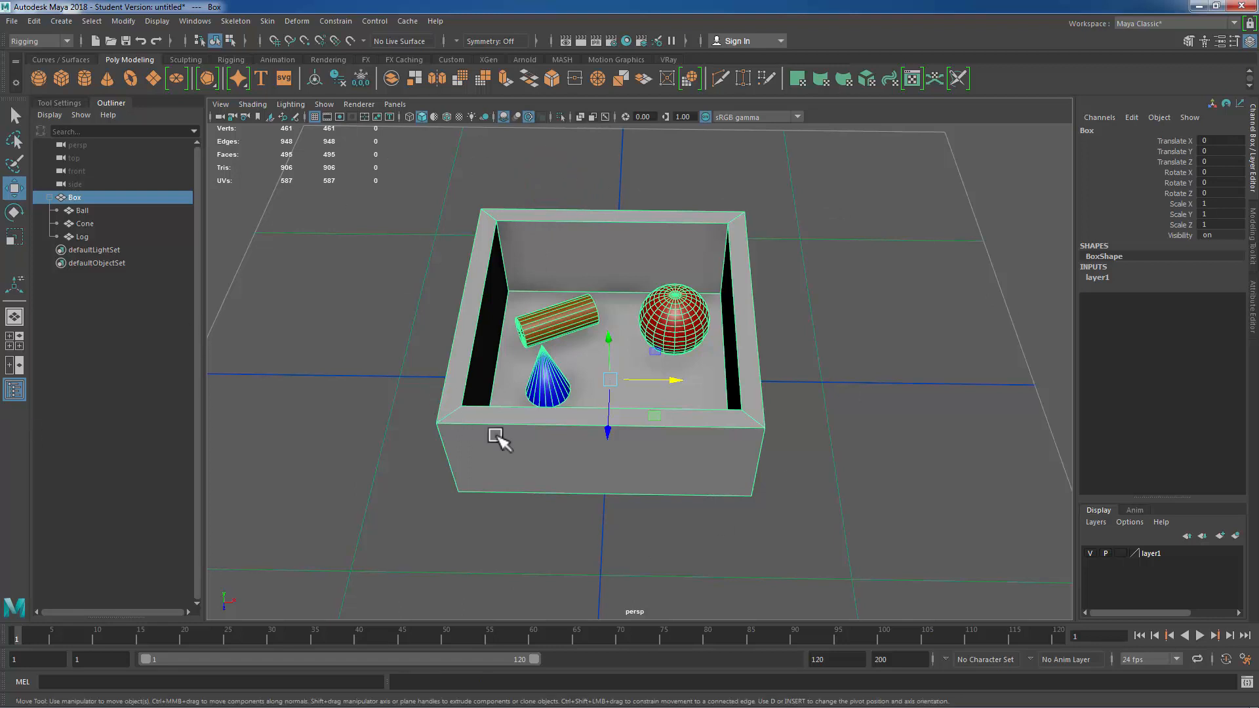
mouse_move(787, 333)
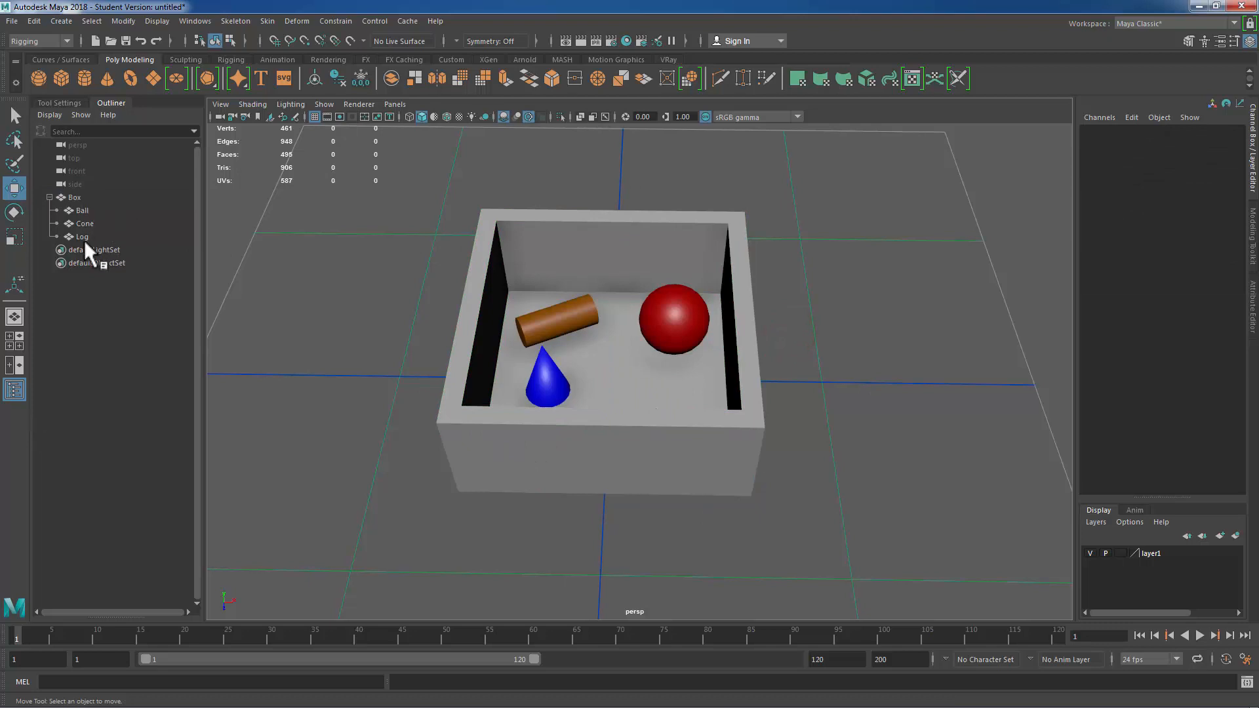
Step: Assign a Blinn material to the box and its children, then undo it
click(73, 197)
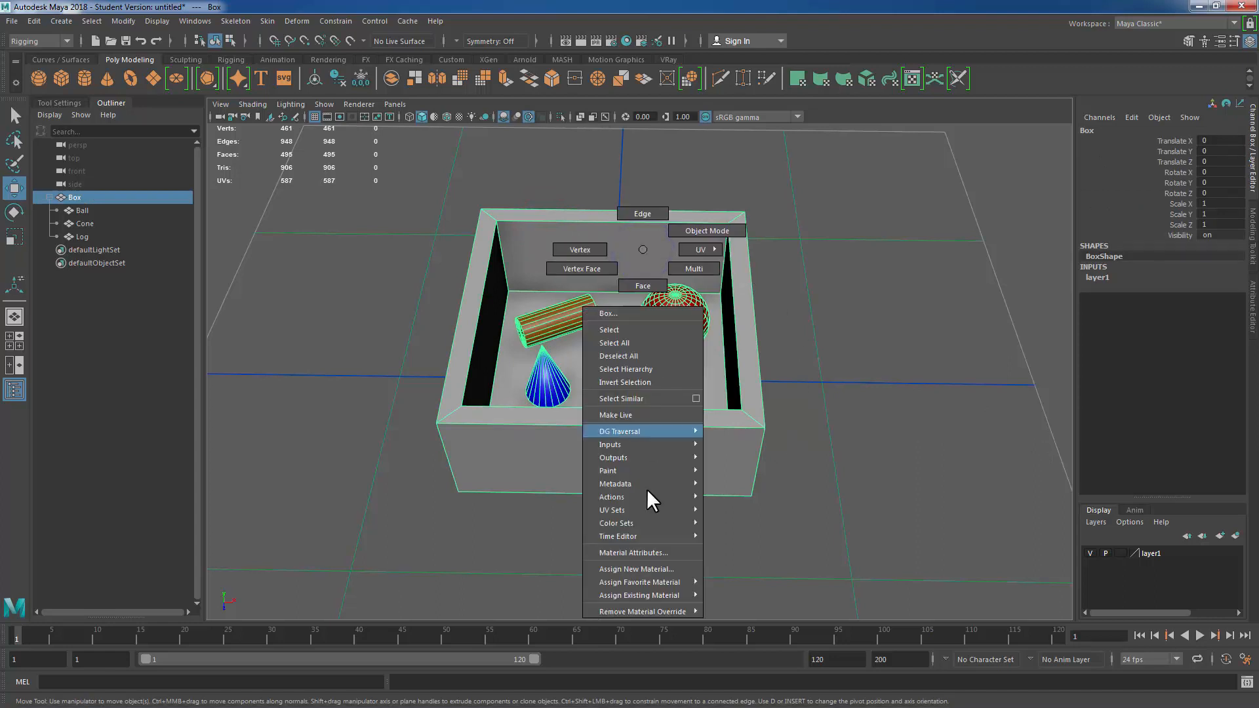
mouse_move(638, 582)
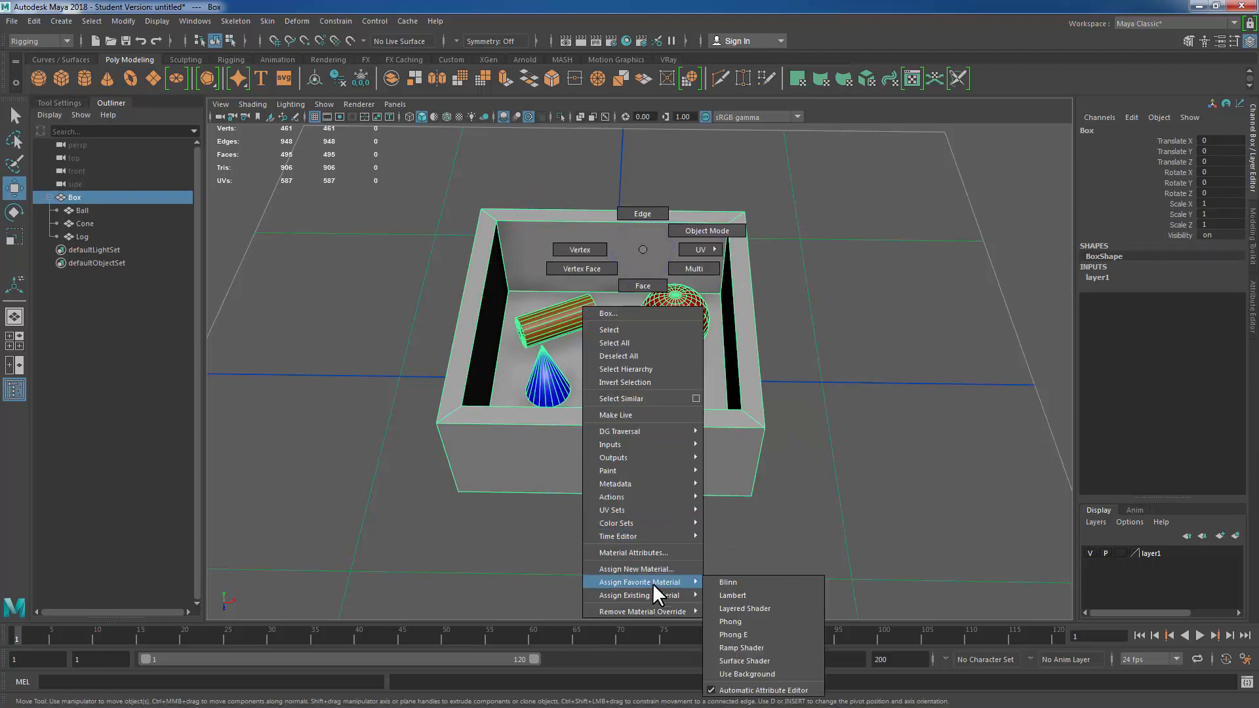
click(727, 582)
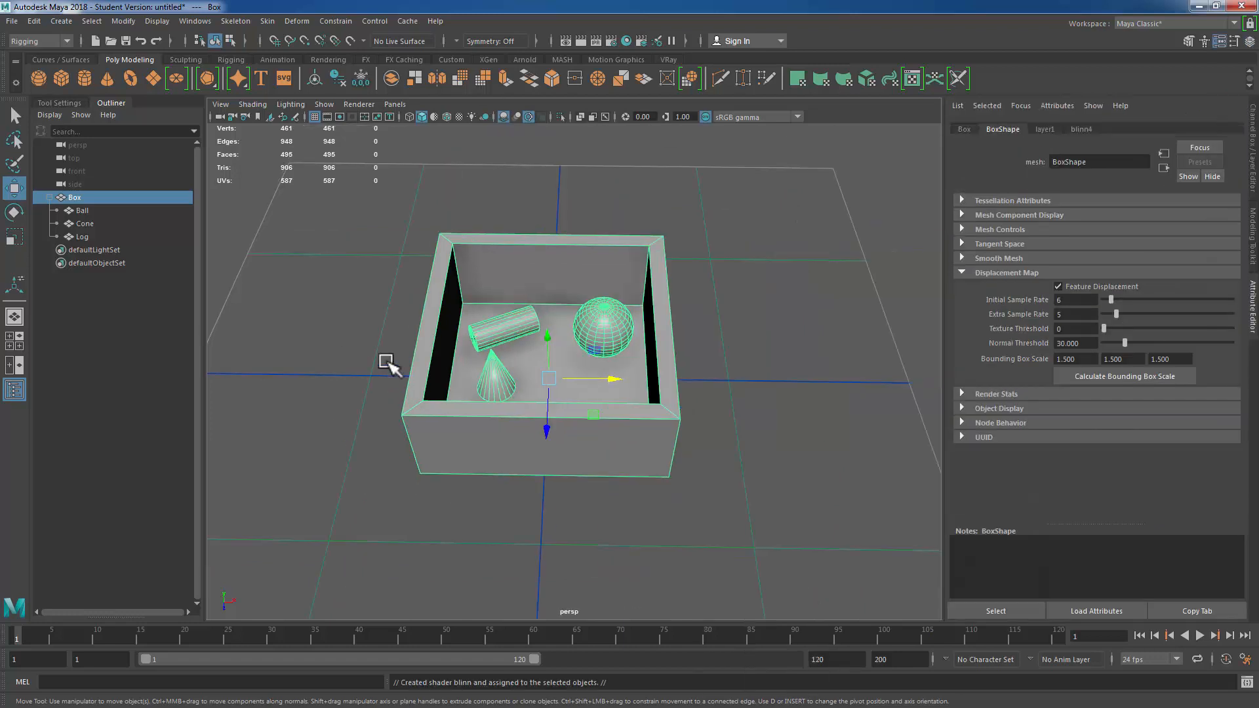
key(ctrl+z)
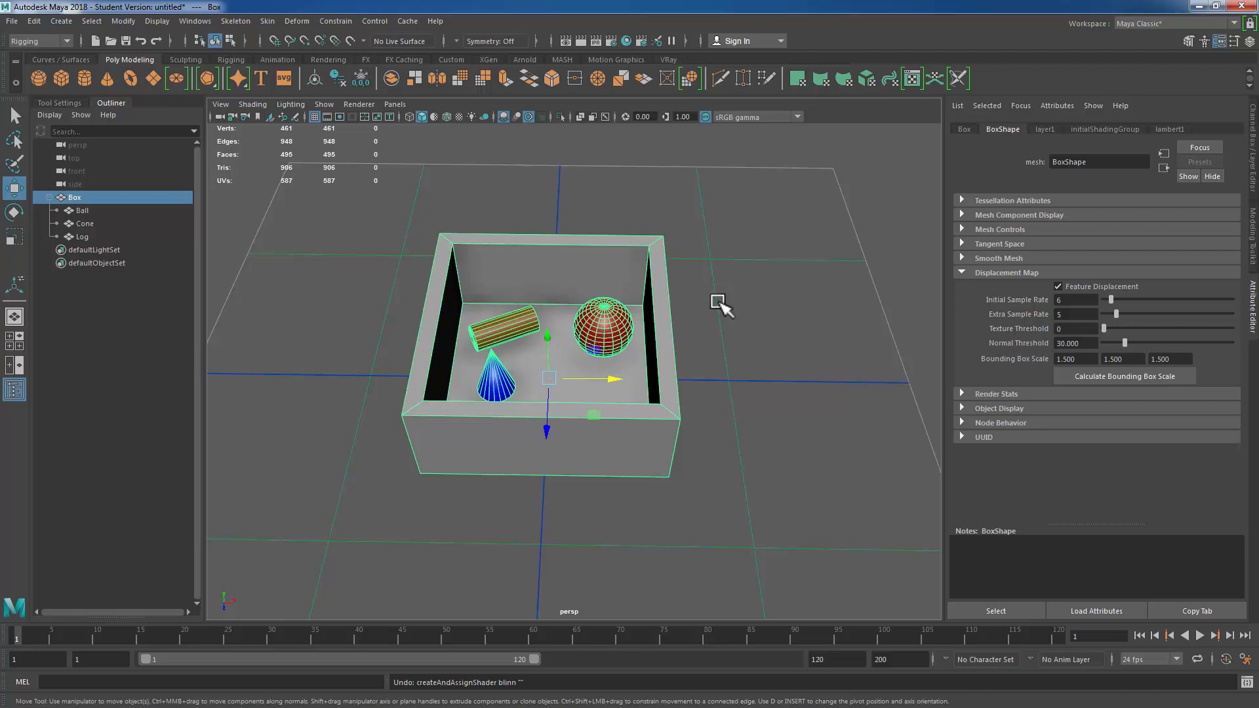
mouse_move(143, 201)
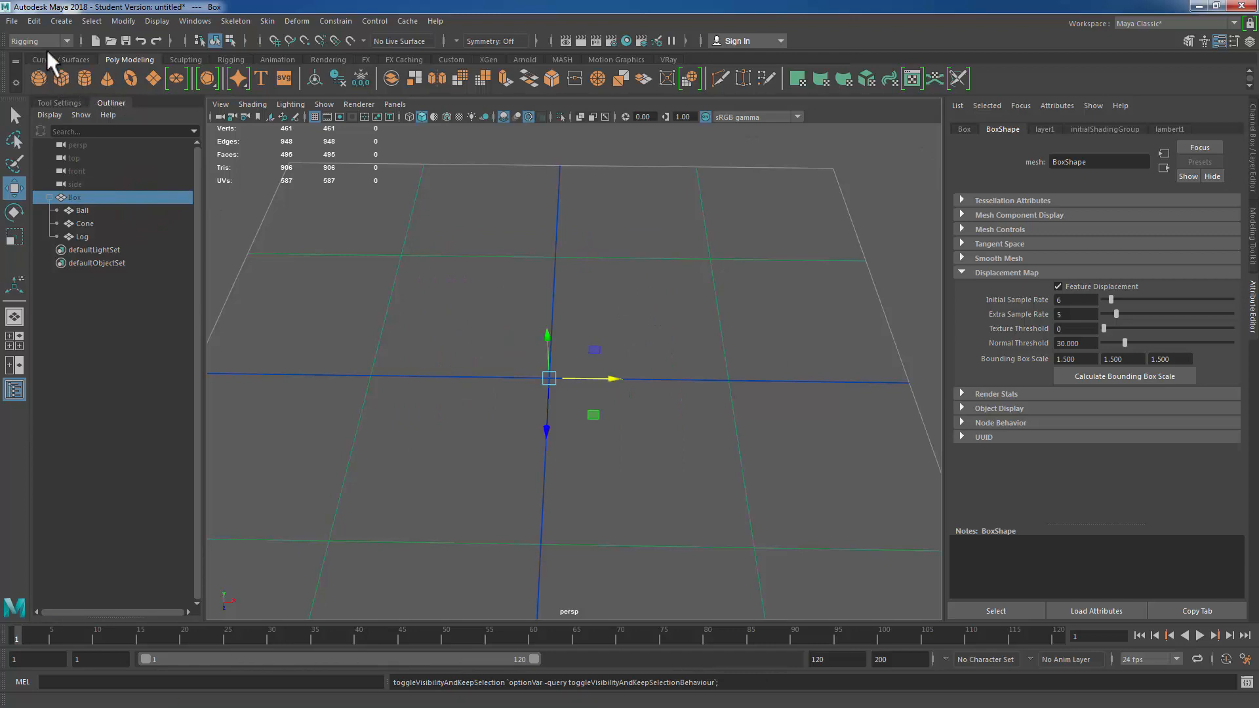
Step: Tear off the Constrain menu into a floating panel of constraint types
click(39, 41)
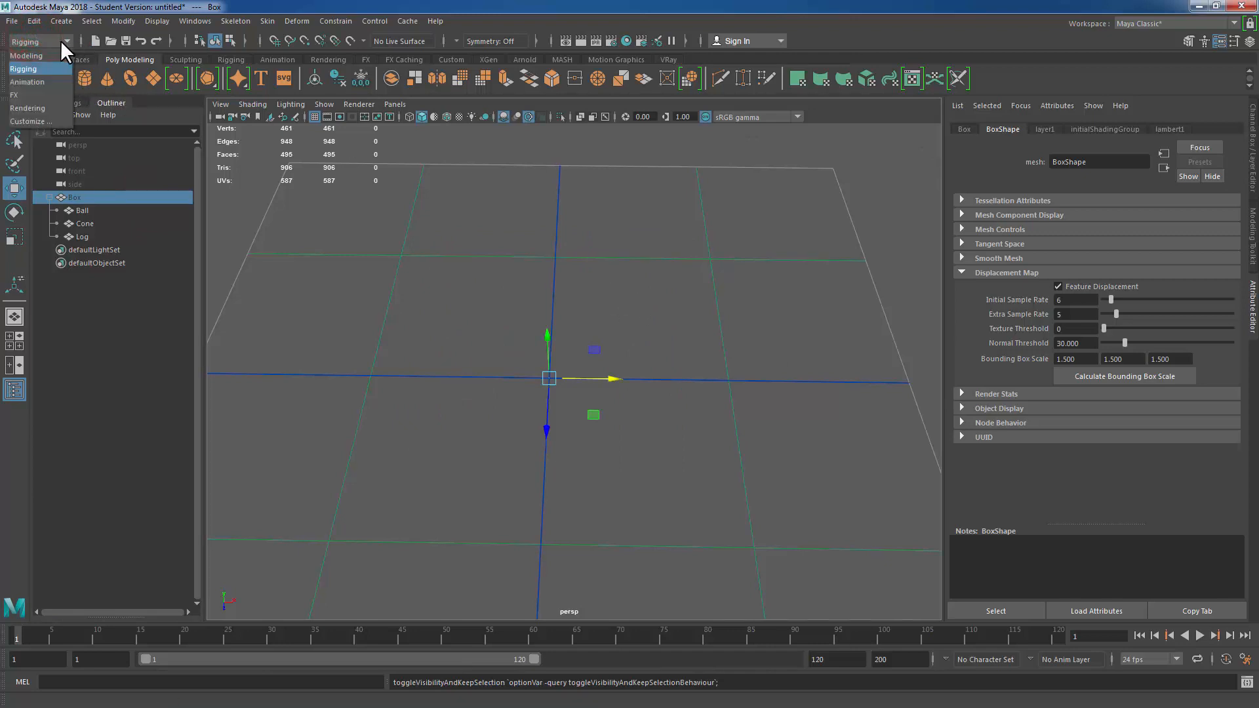
mouse_move(32, 83)
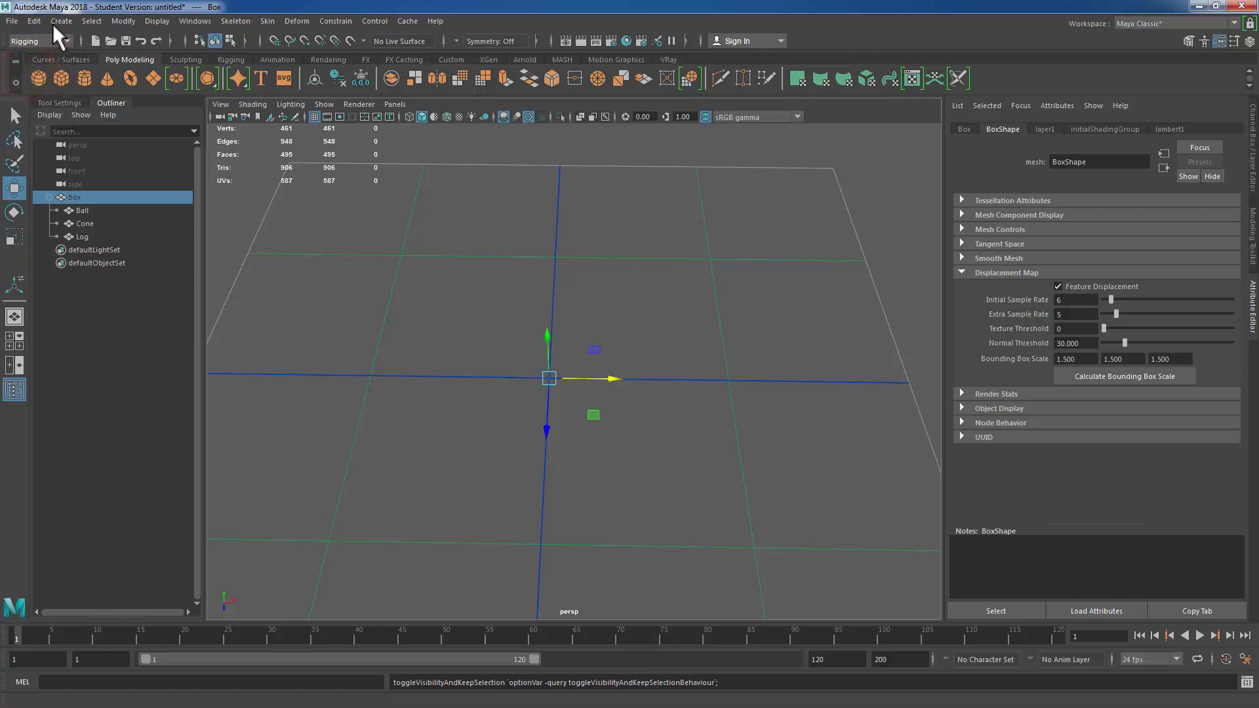
mouse_move(336, 21)
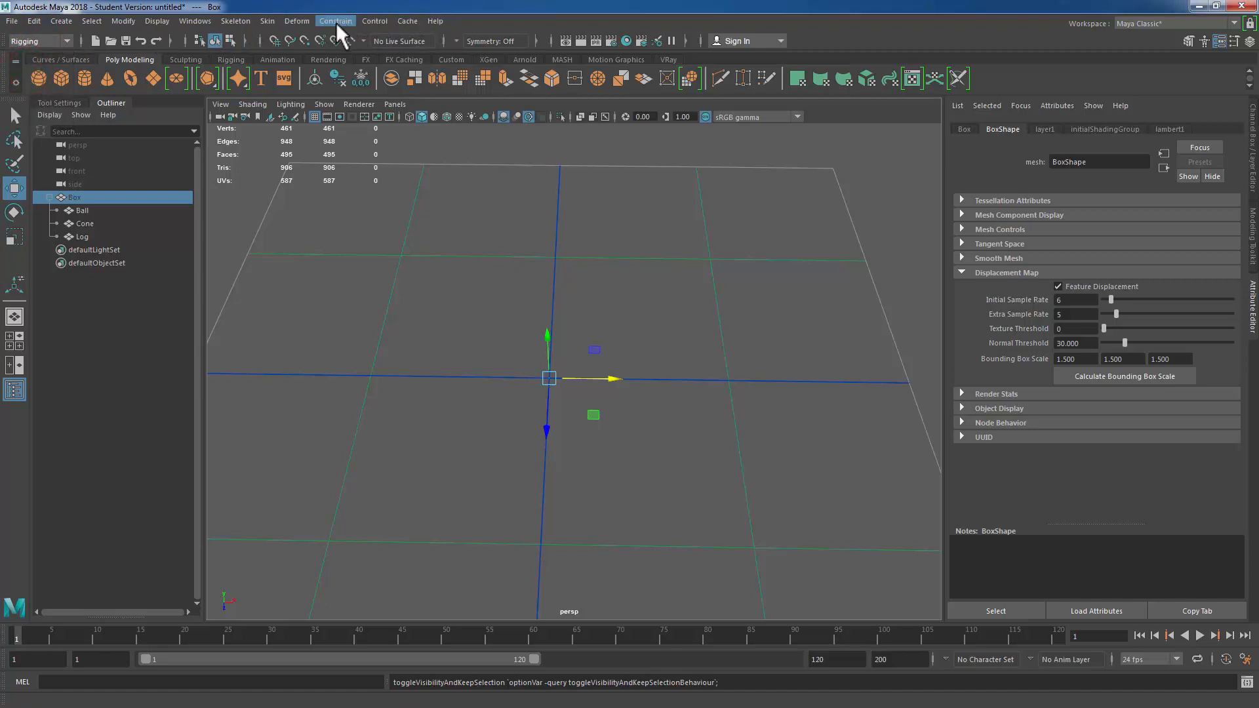
click(336, 20)
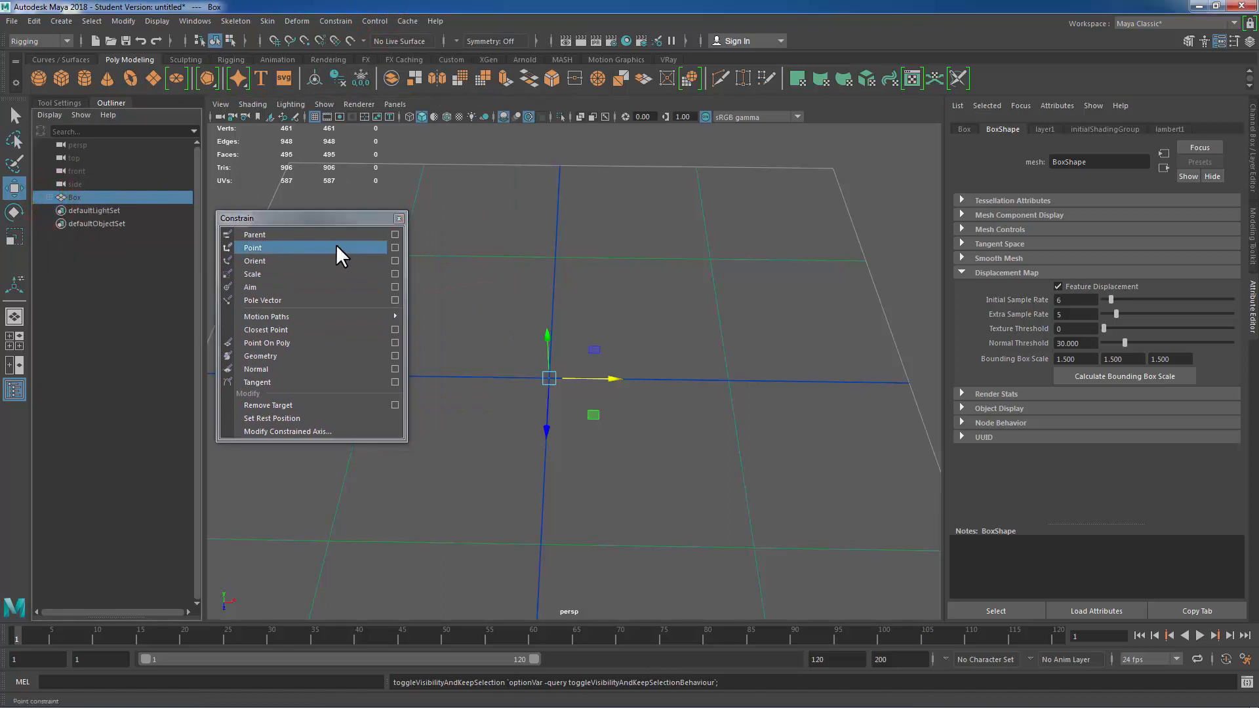
mouse_move(325, 264)
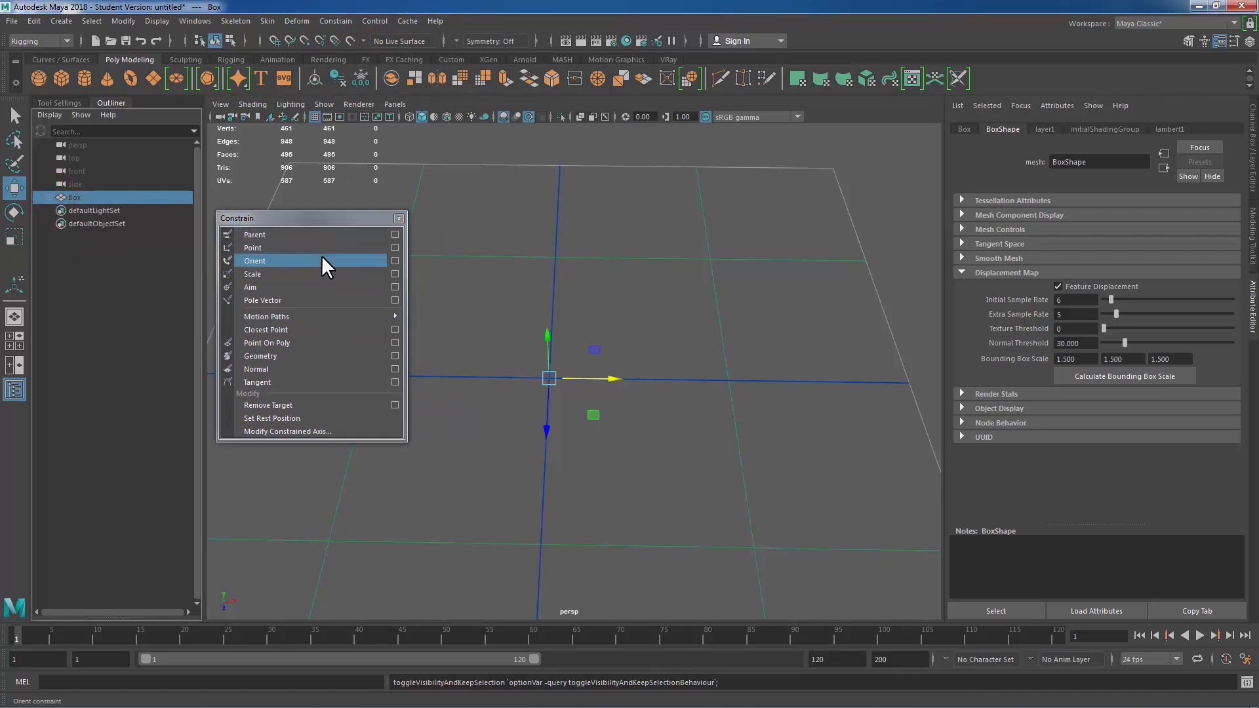
mouse_move(268, 247)
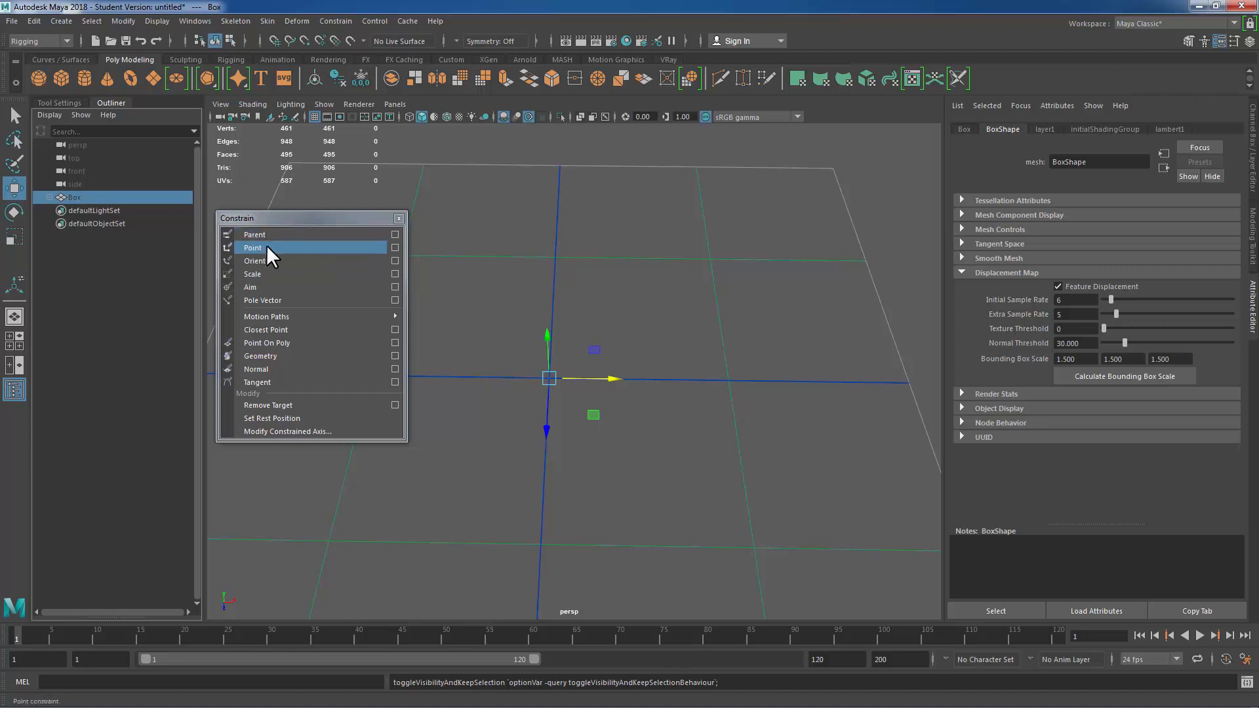
mouse_move(277, 287)
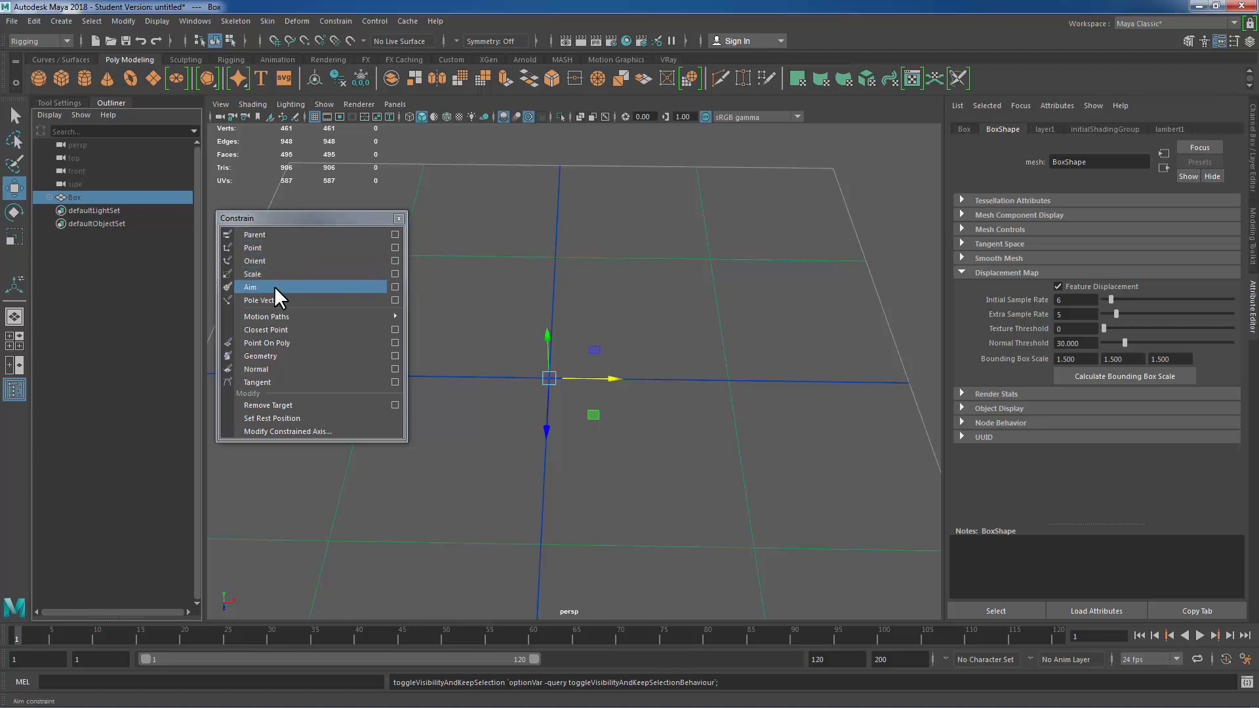
mouse_move(265, 300)
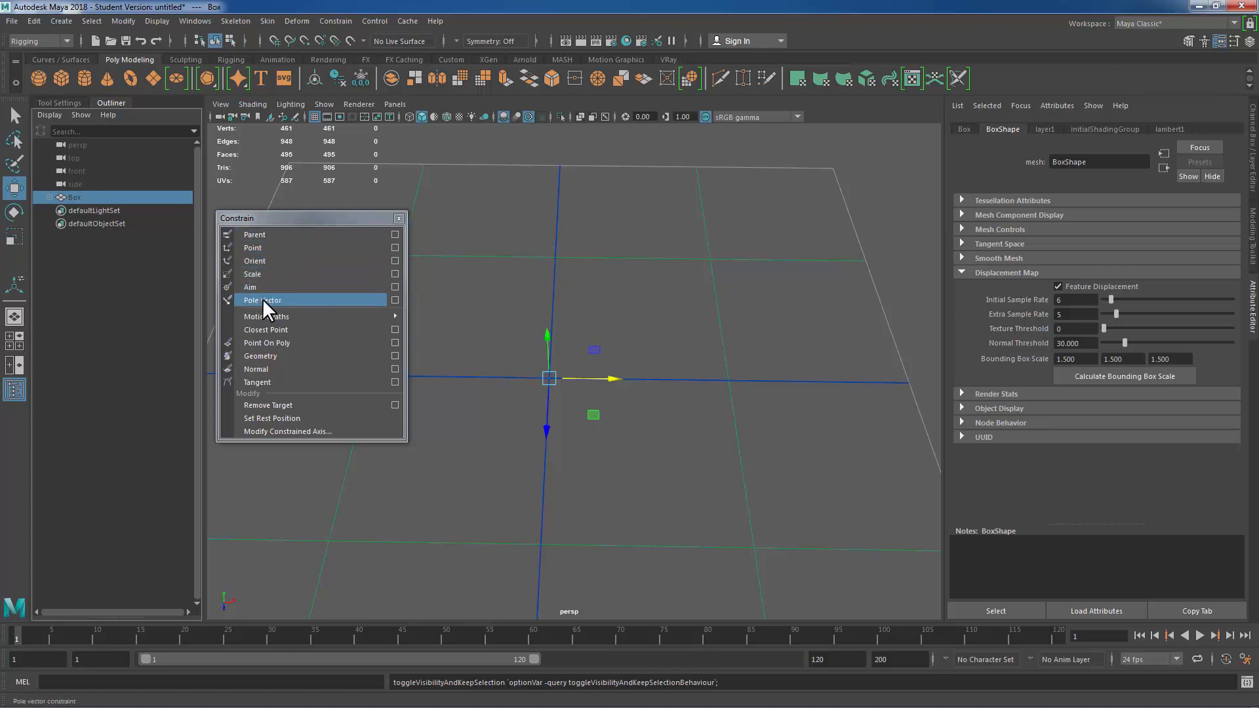
mouse_move(277, 311)
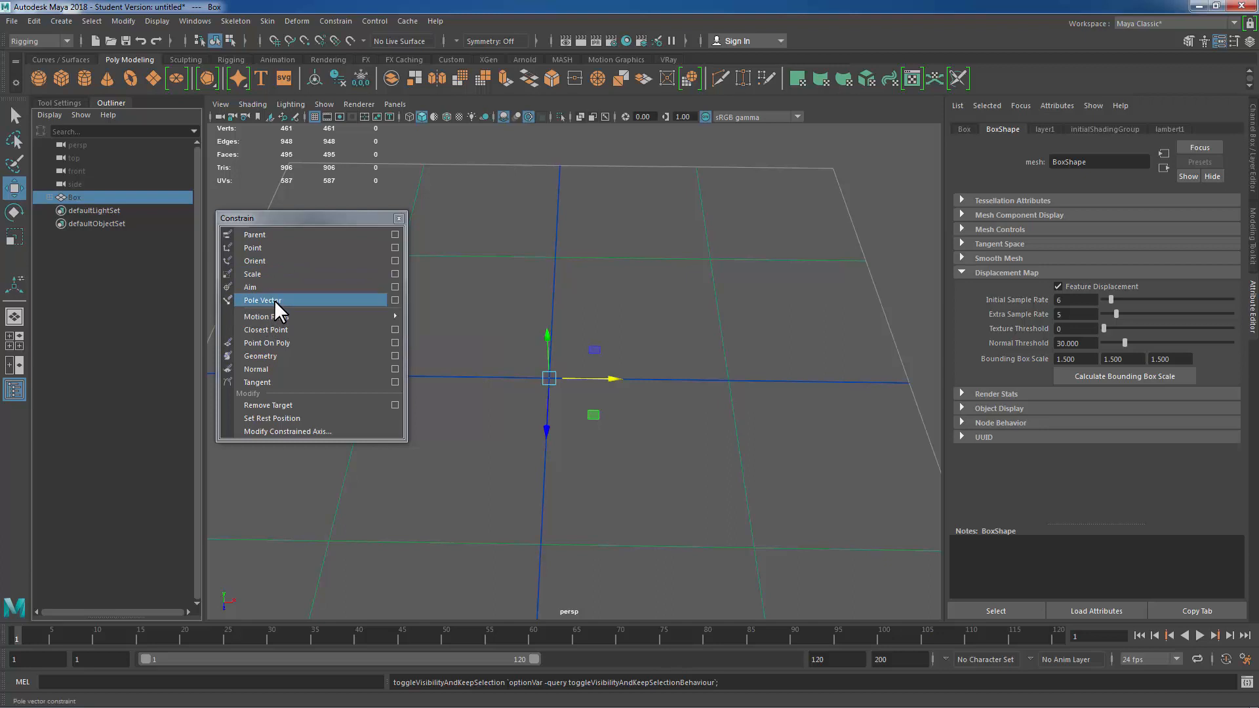
mouse_move(287, 308)
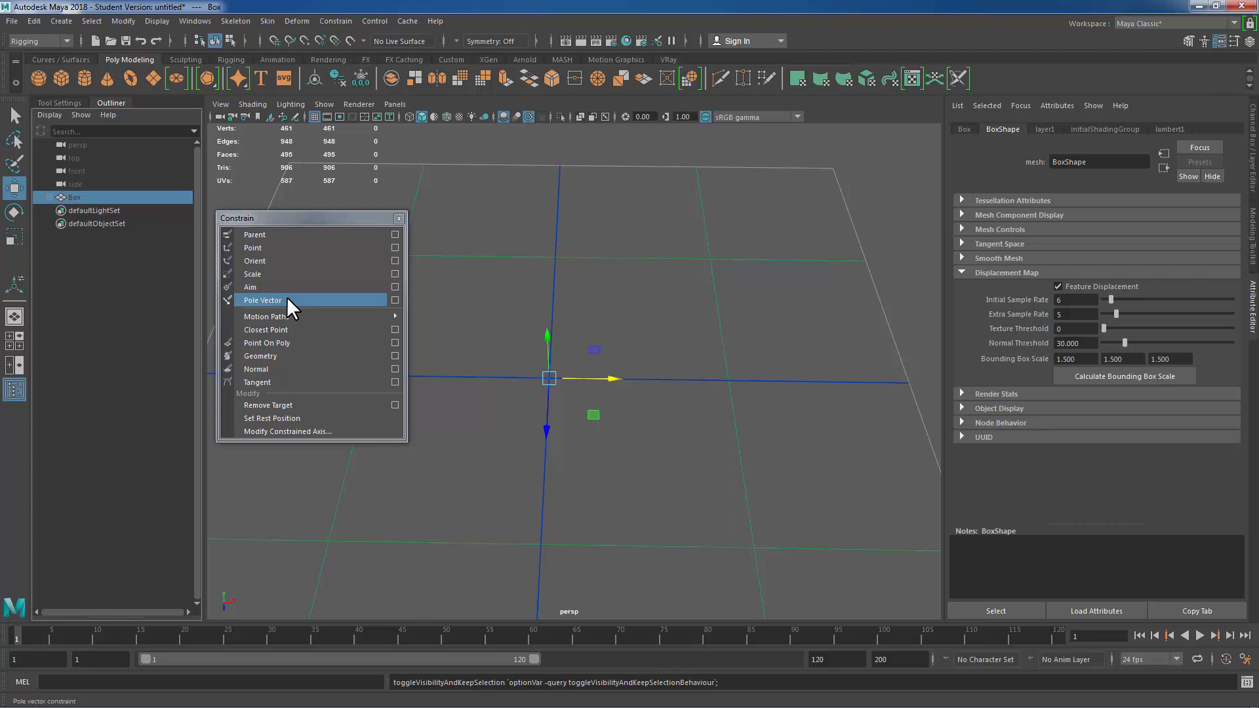
mouse_move(276, 286)
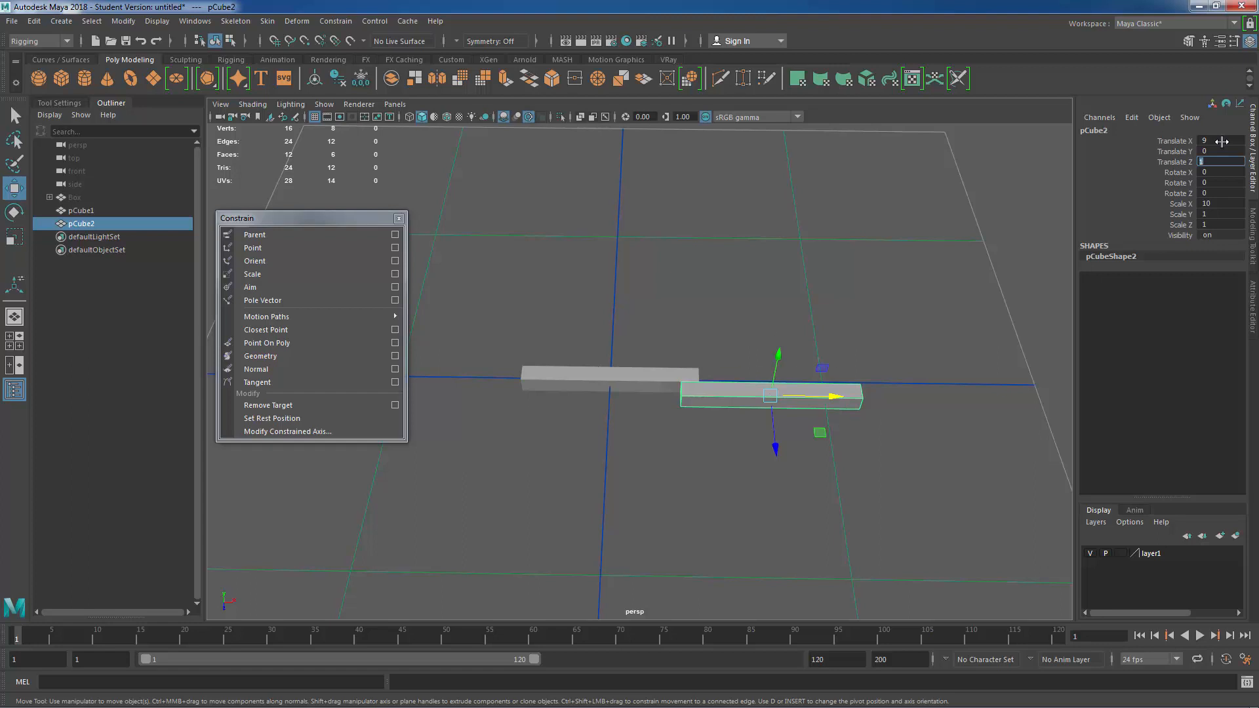
Step: Clear the selection and select both long boxes, pCube1 and pCube2
click(699, 361)
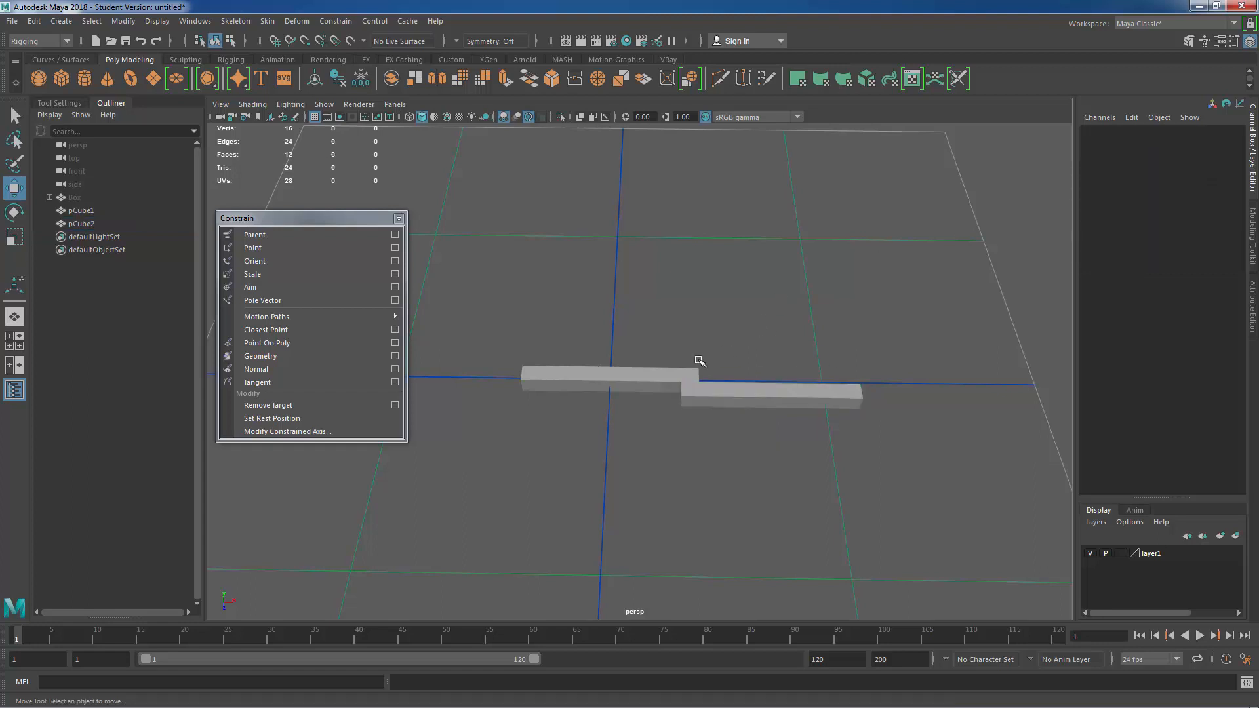
click(598, 378)
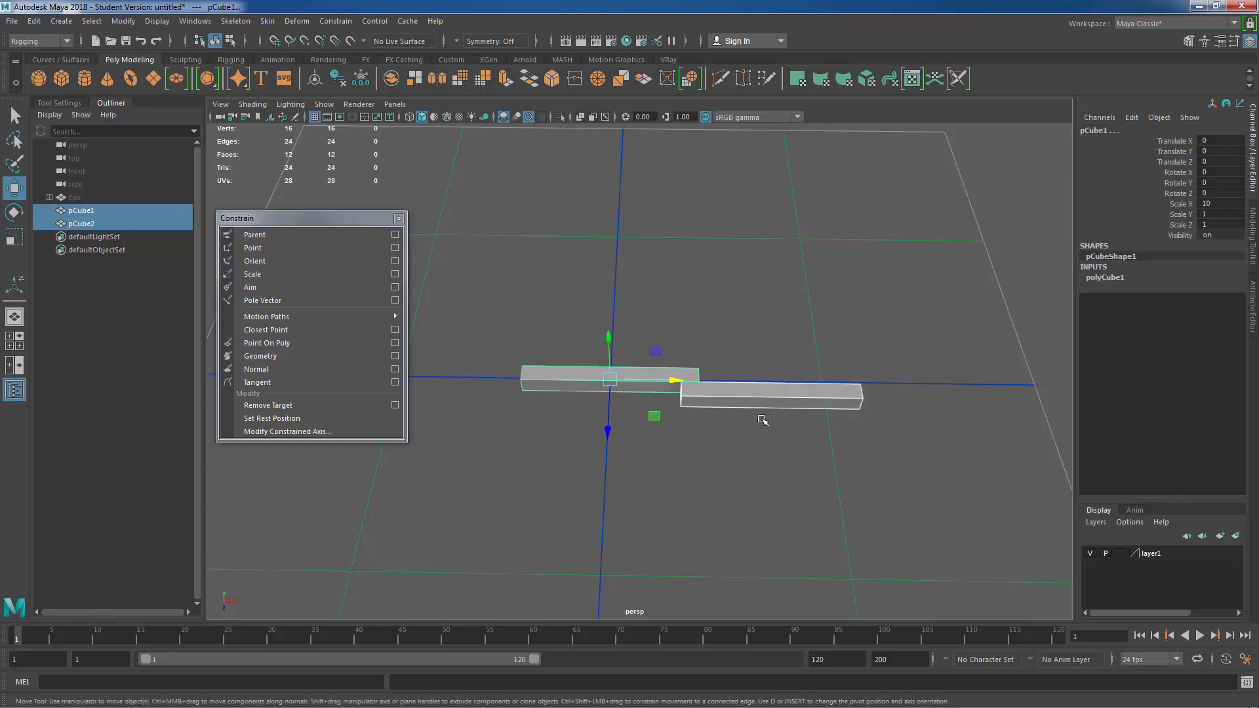
mouse_move(271, 235)
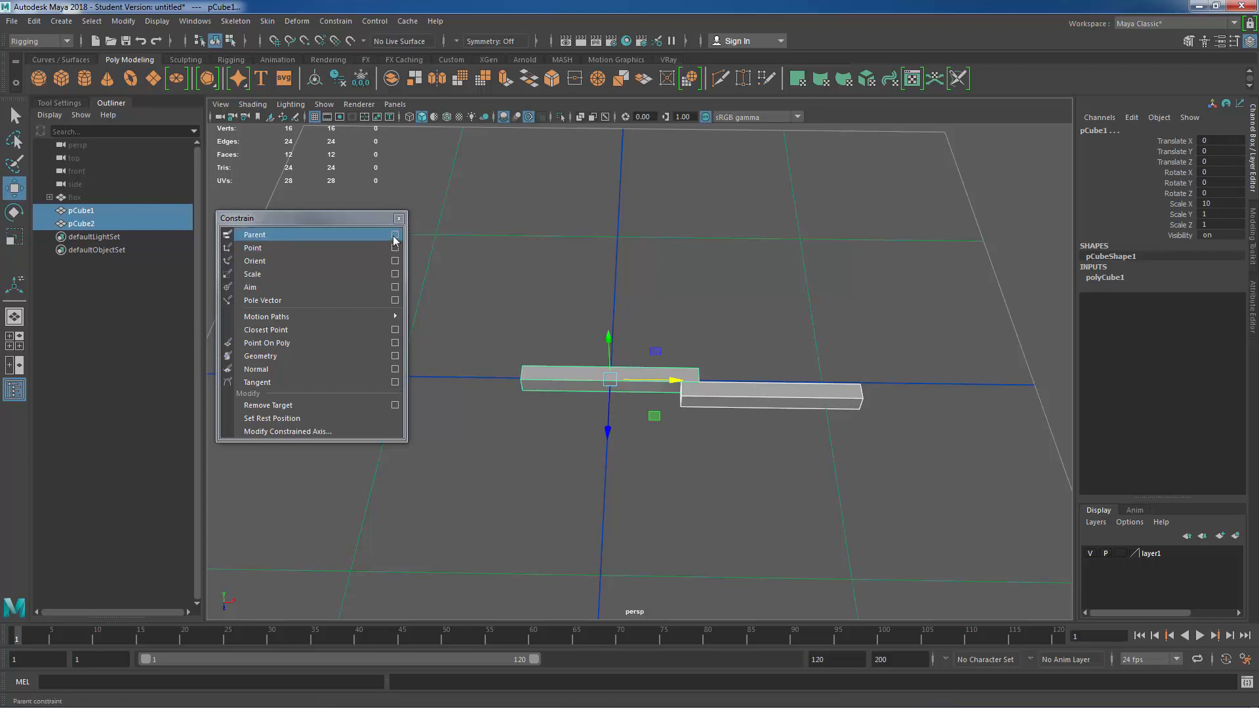
Step: Open Parent constraint options, toggling Maintain offset off and back on, with pCube2 selected
click(394, 235)
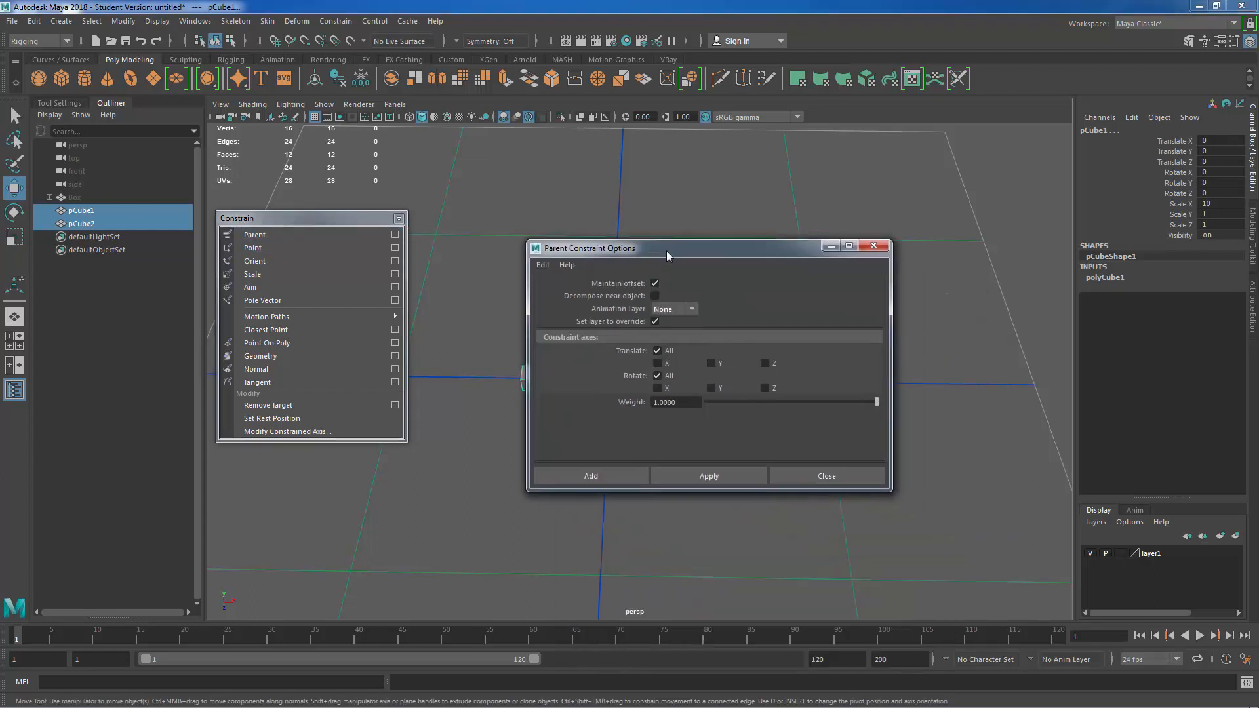
mouse_move(697, 446)
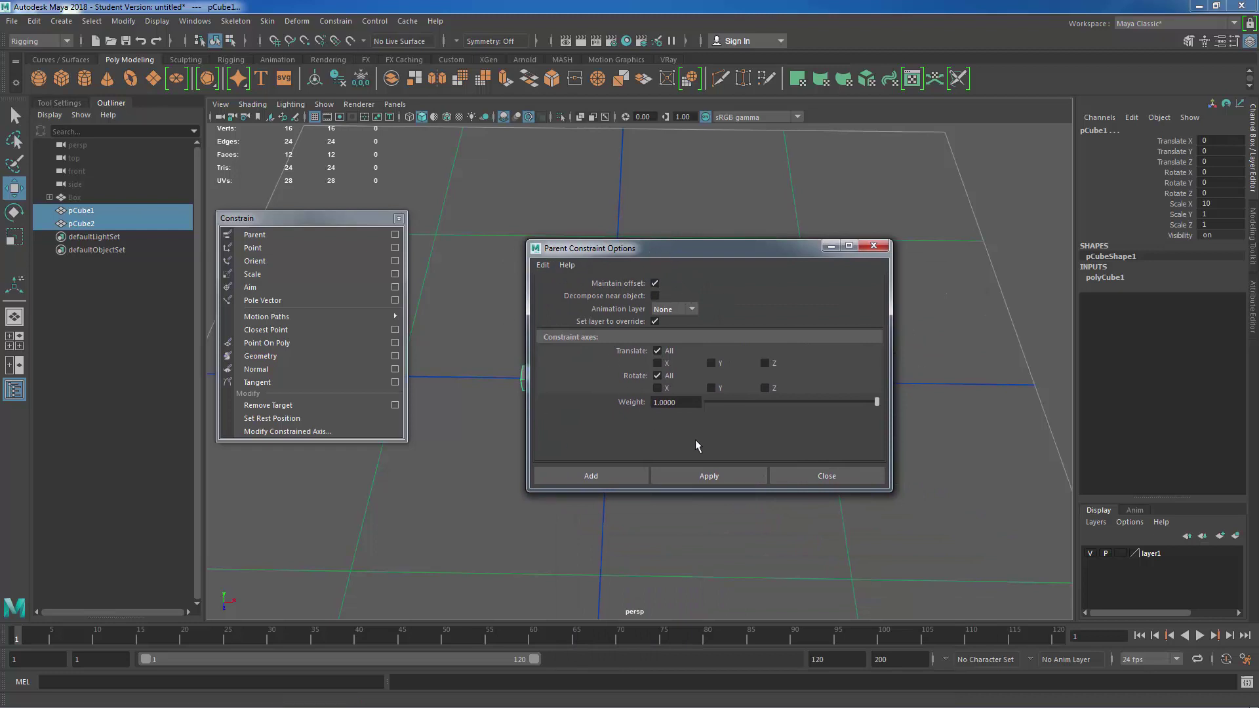
click(544, 265)
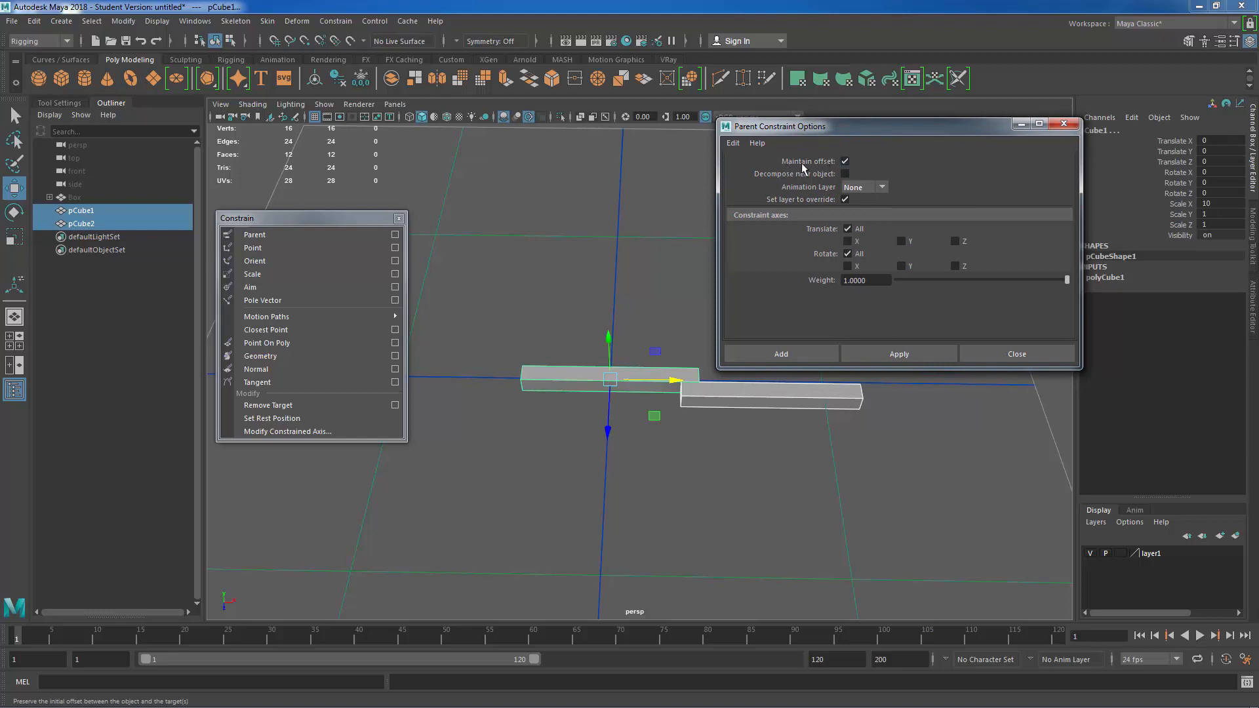
mouse_move(750, 204)
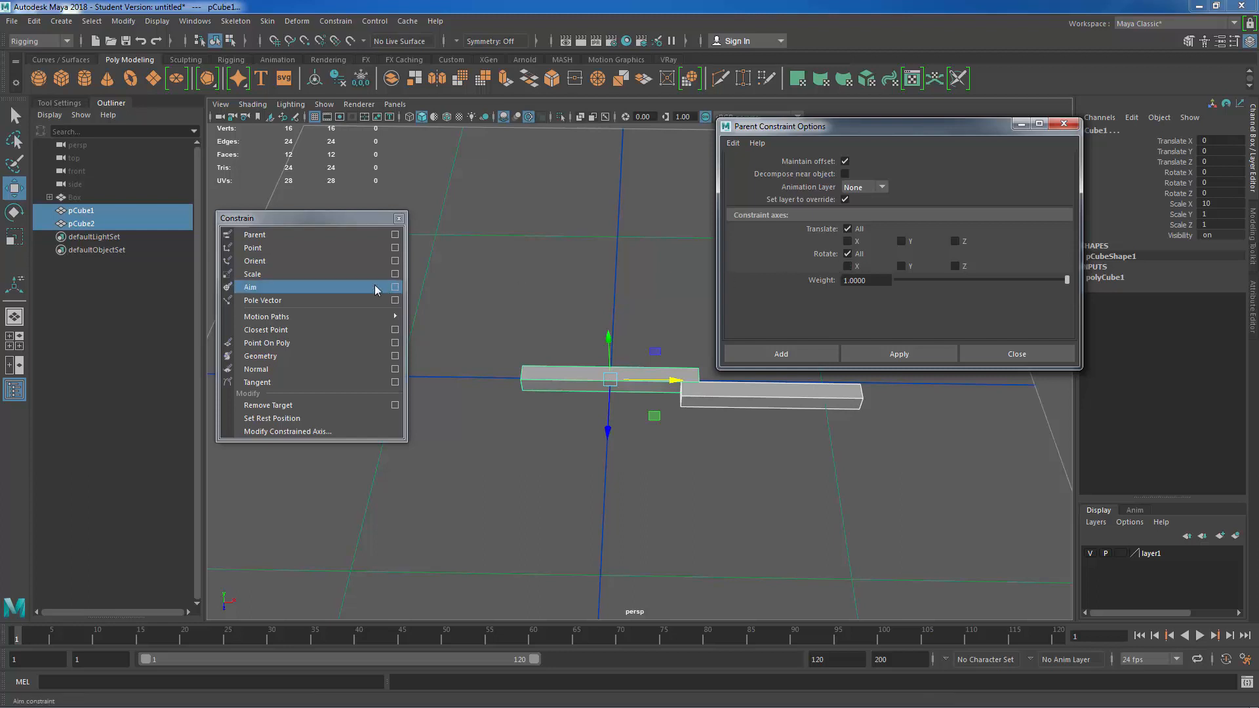
mouse_move(259, 274)
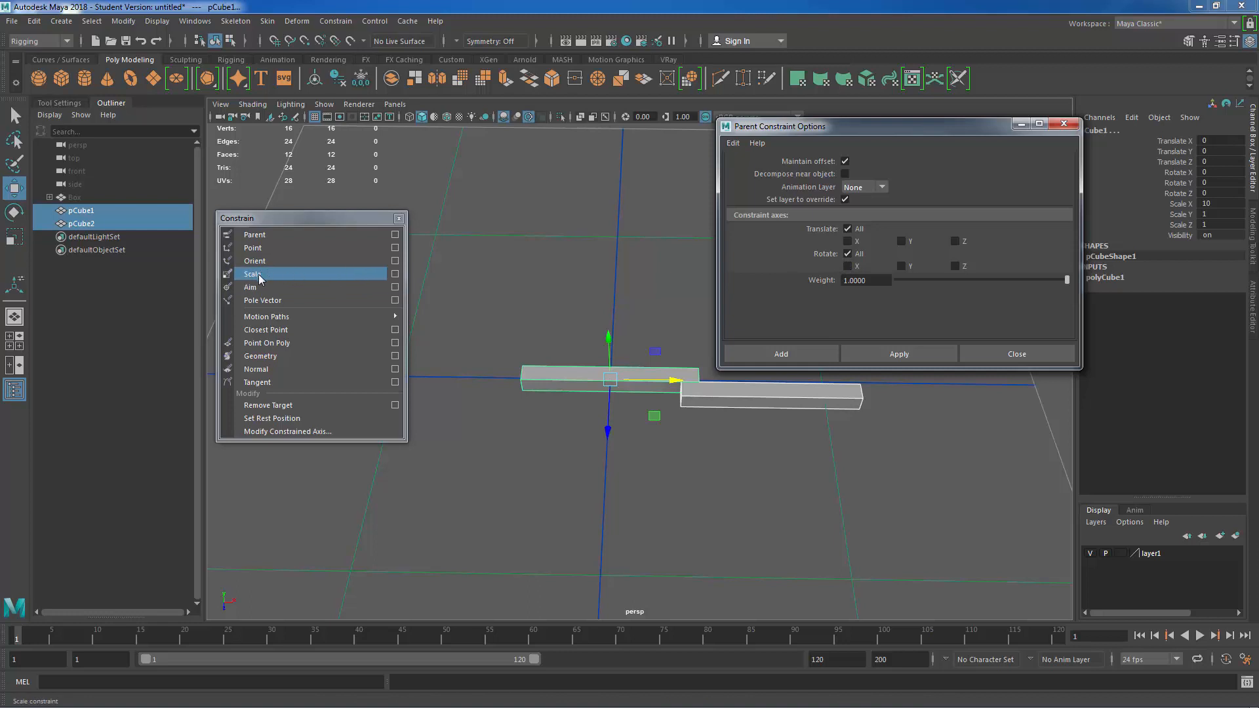
mouse_move(852, 172)
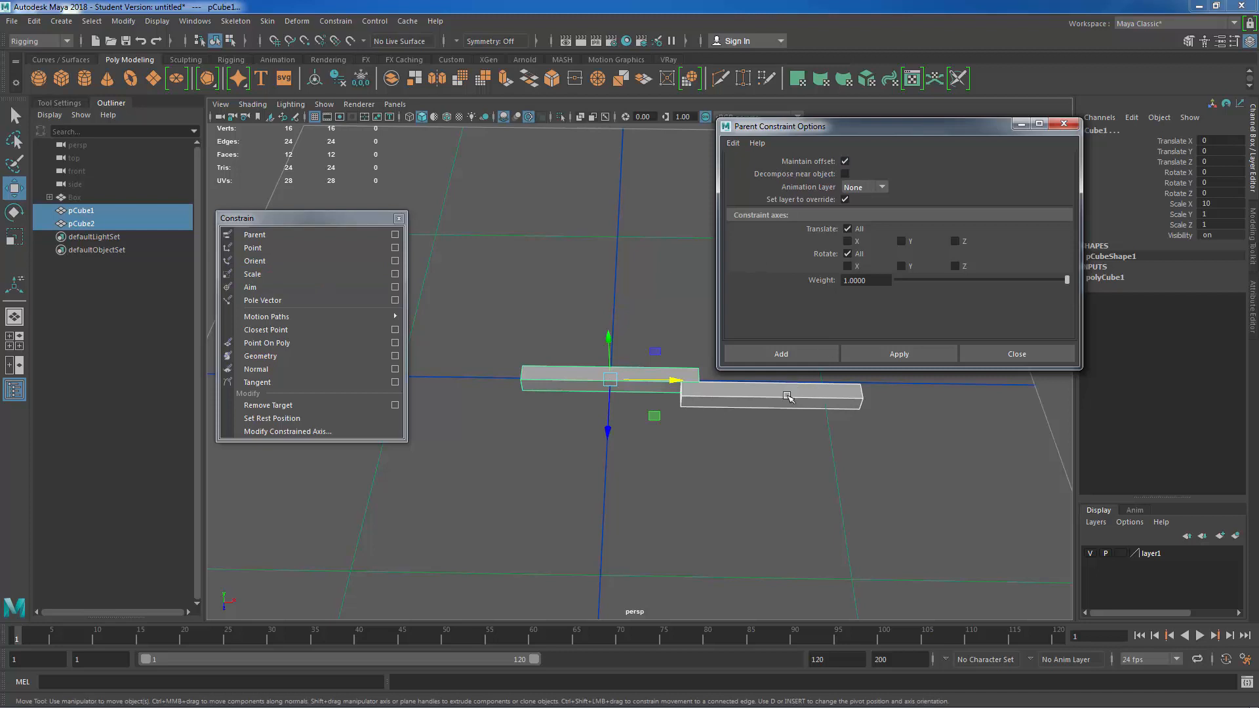
click(771, 394)
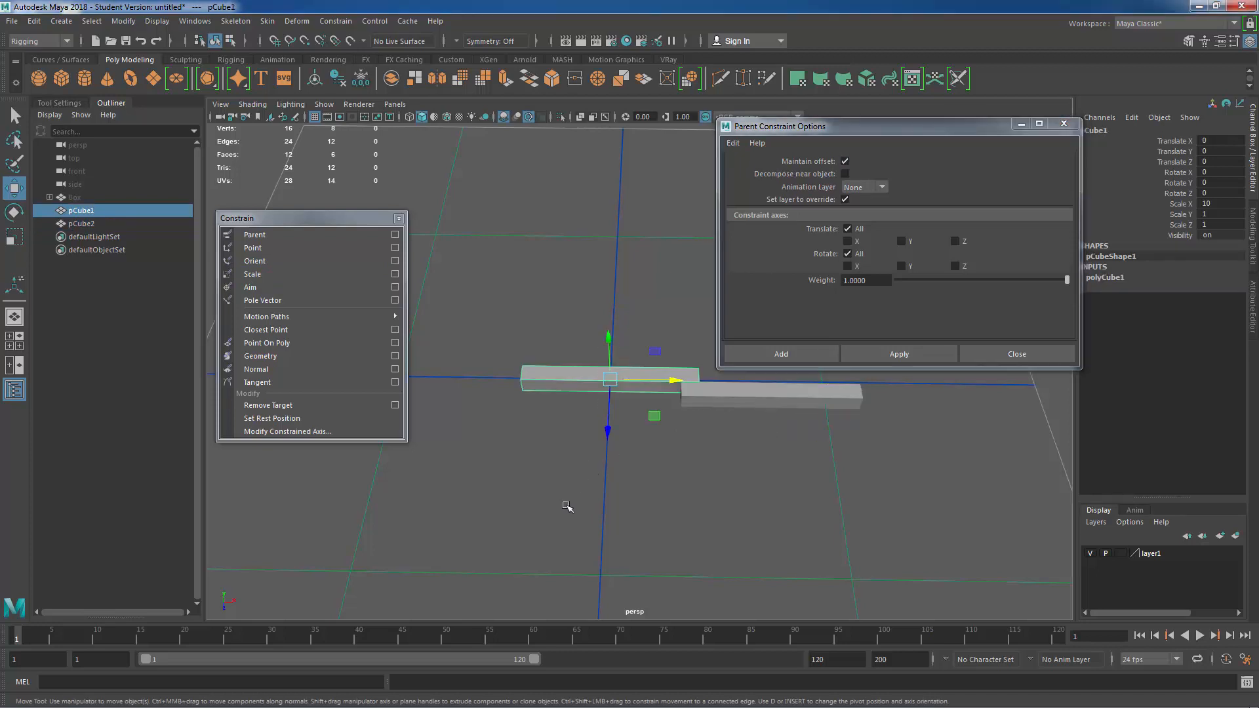
mouse_move(860, 165)
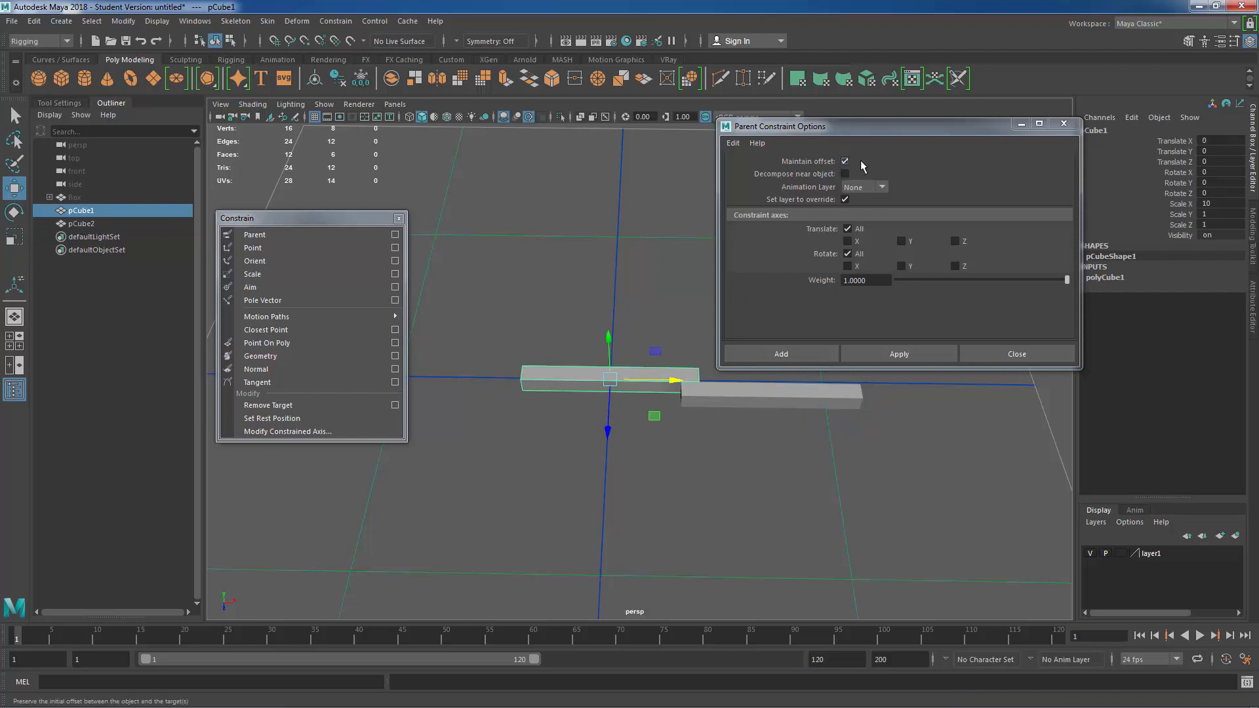
click(845, 162)
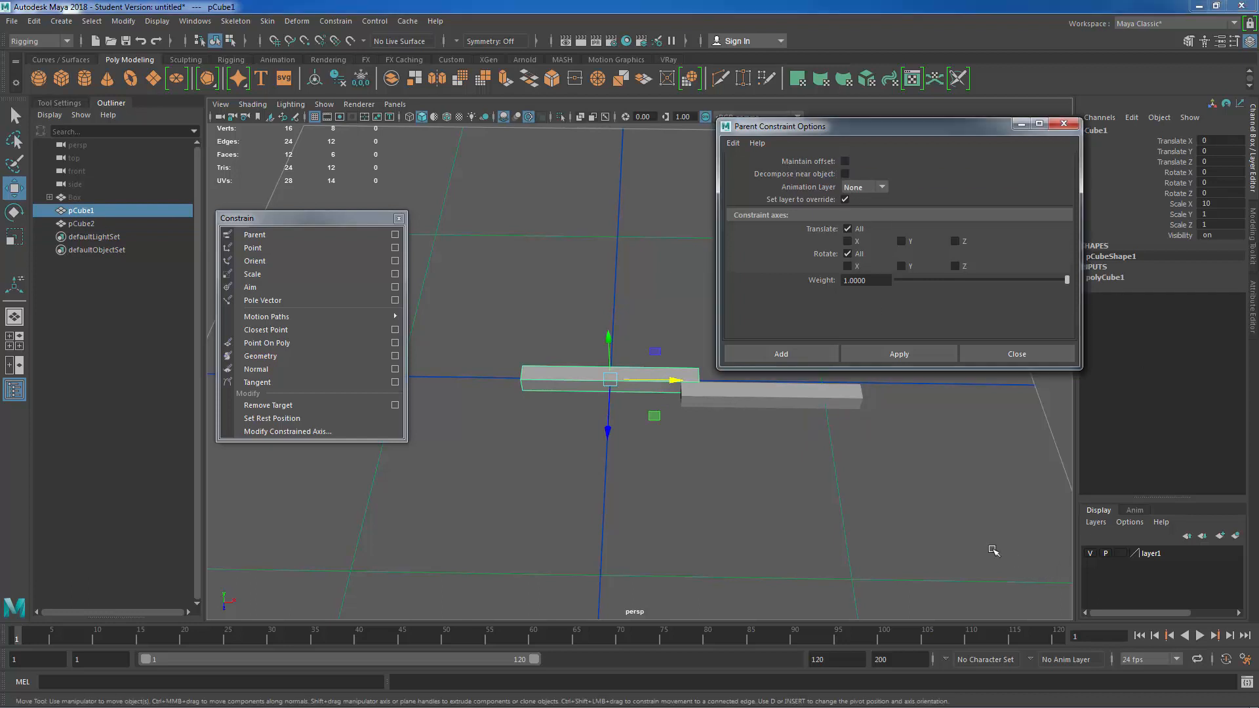
click(81, 223)
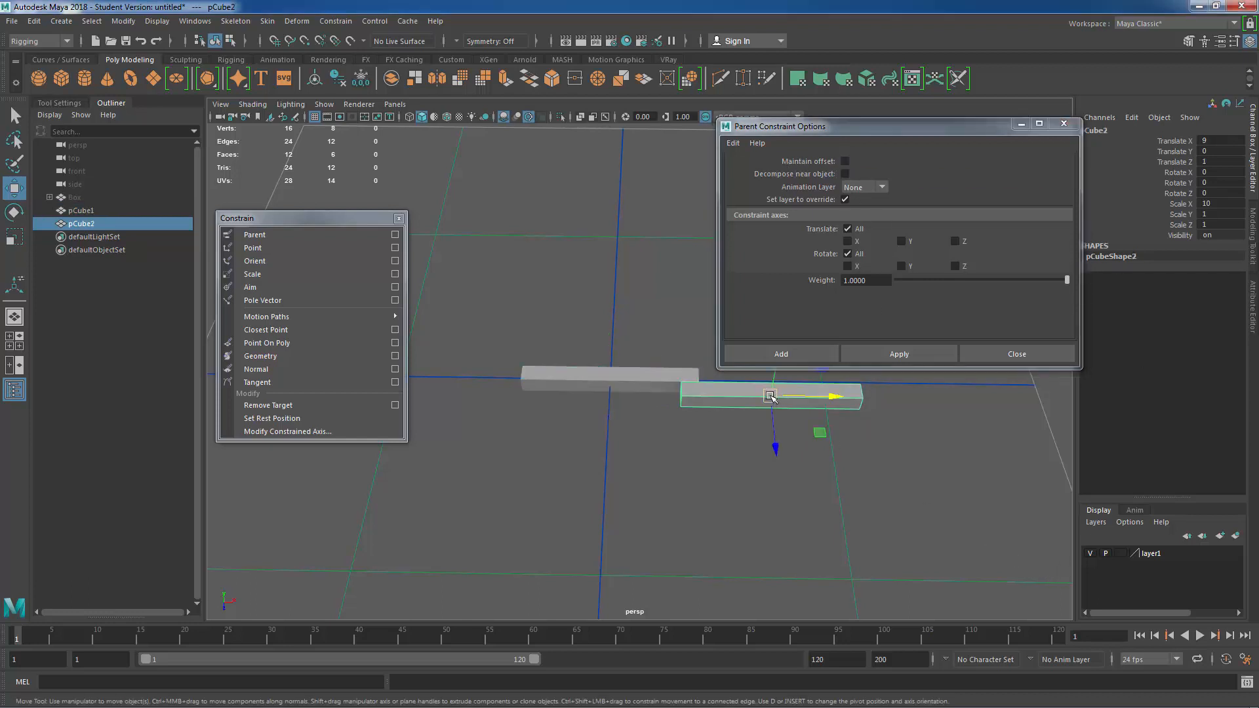
mouse_move(609, 377)
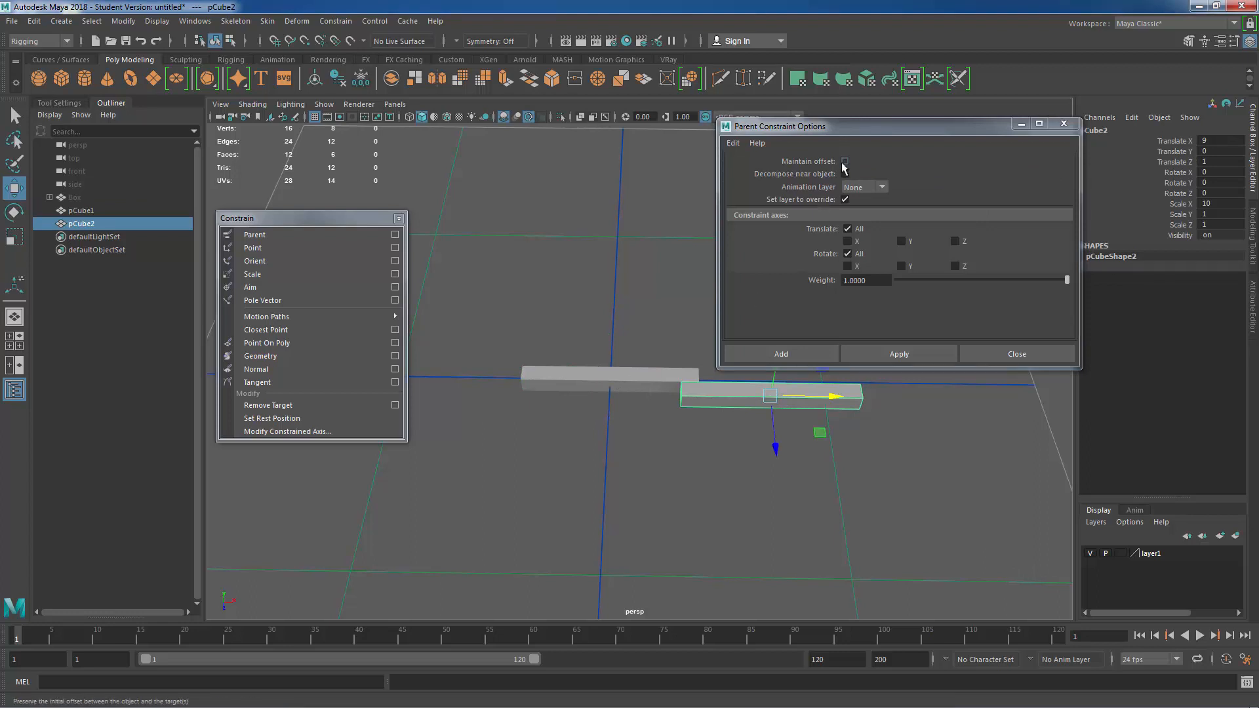
click(844, 161)
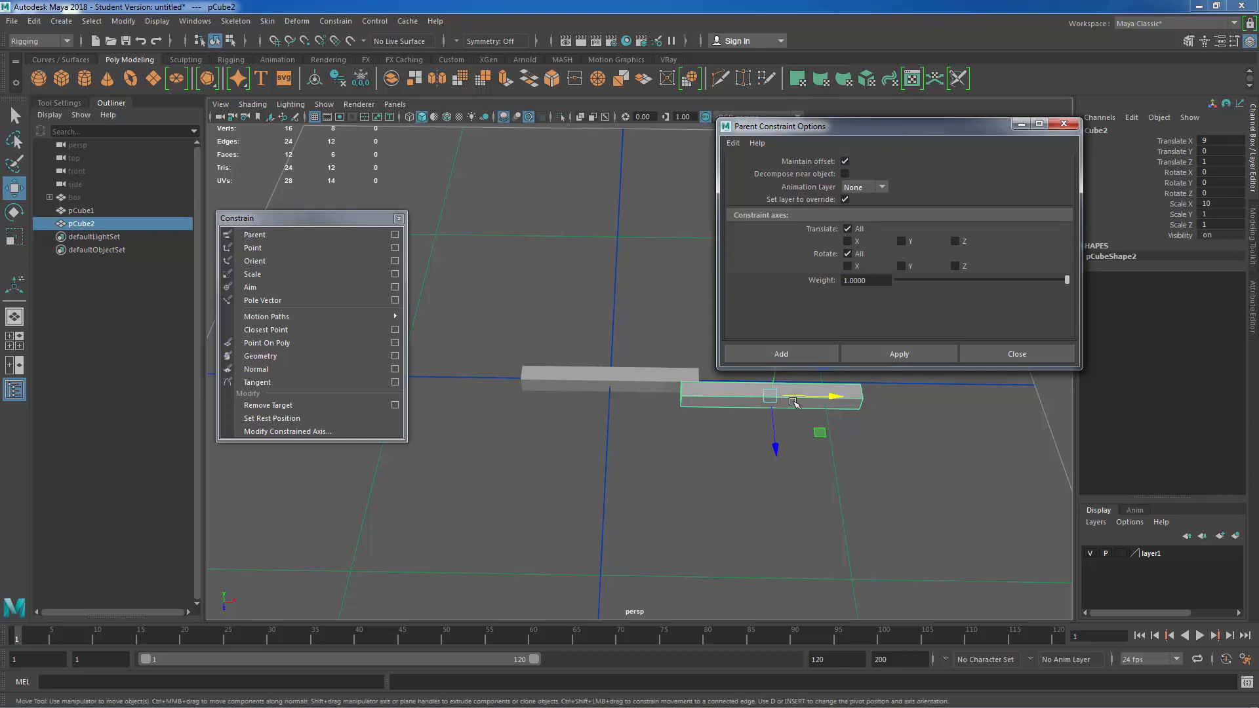
mouse_move(805, 452)
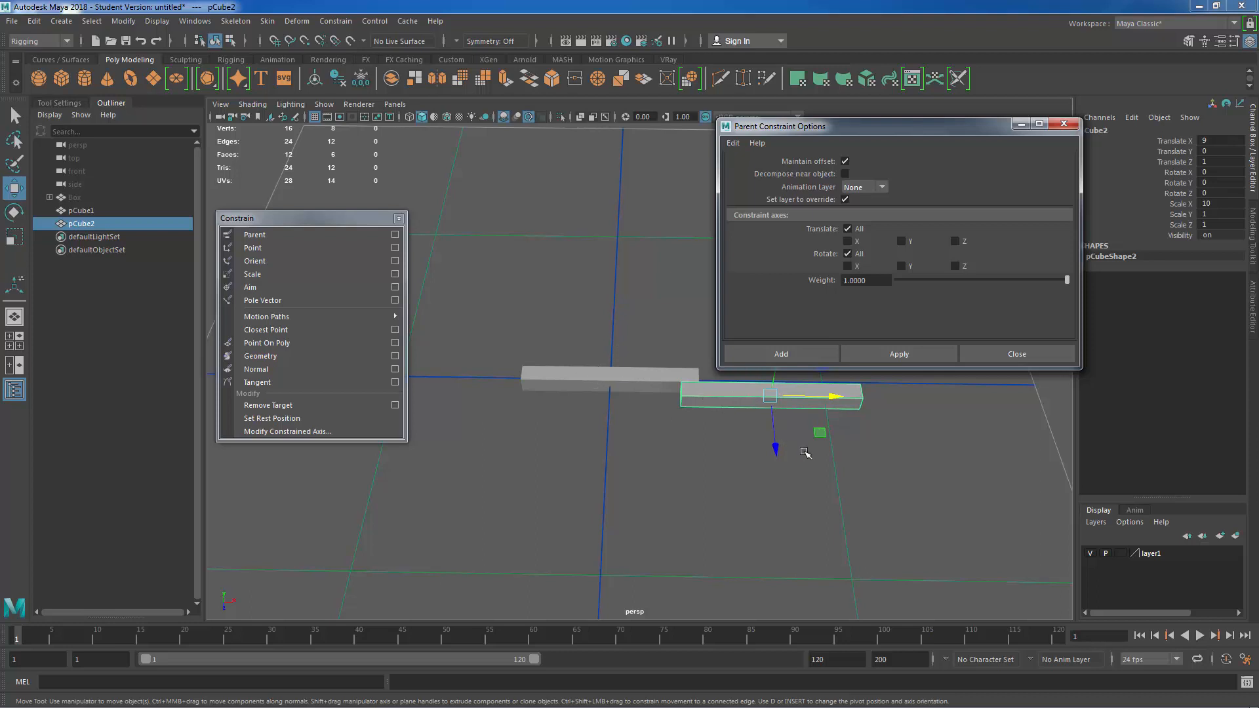
mouse_move(812, 164)
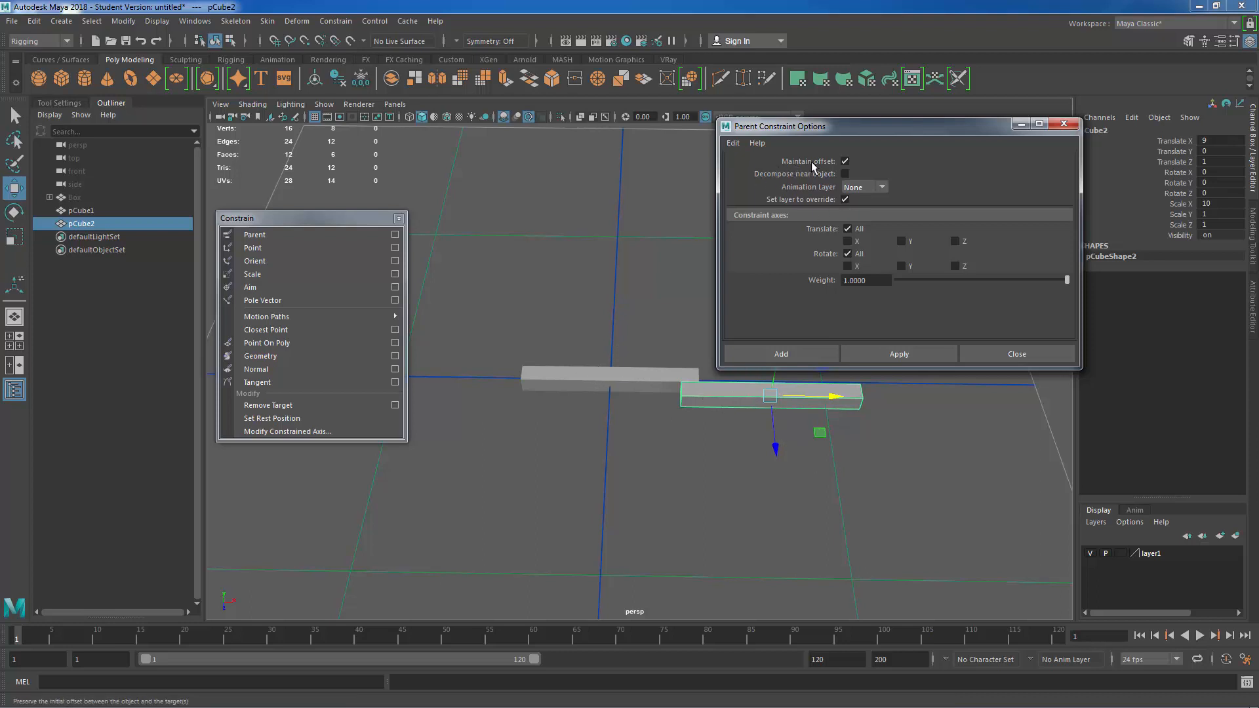
mouse_move(557, 423)
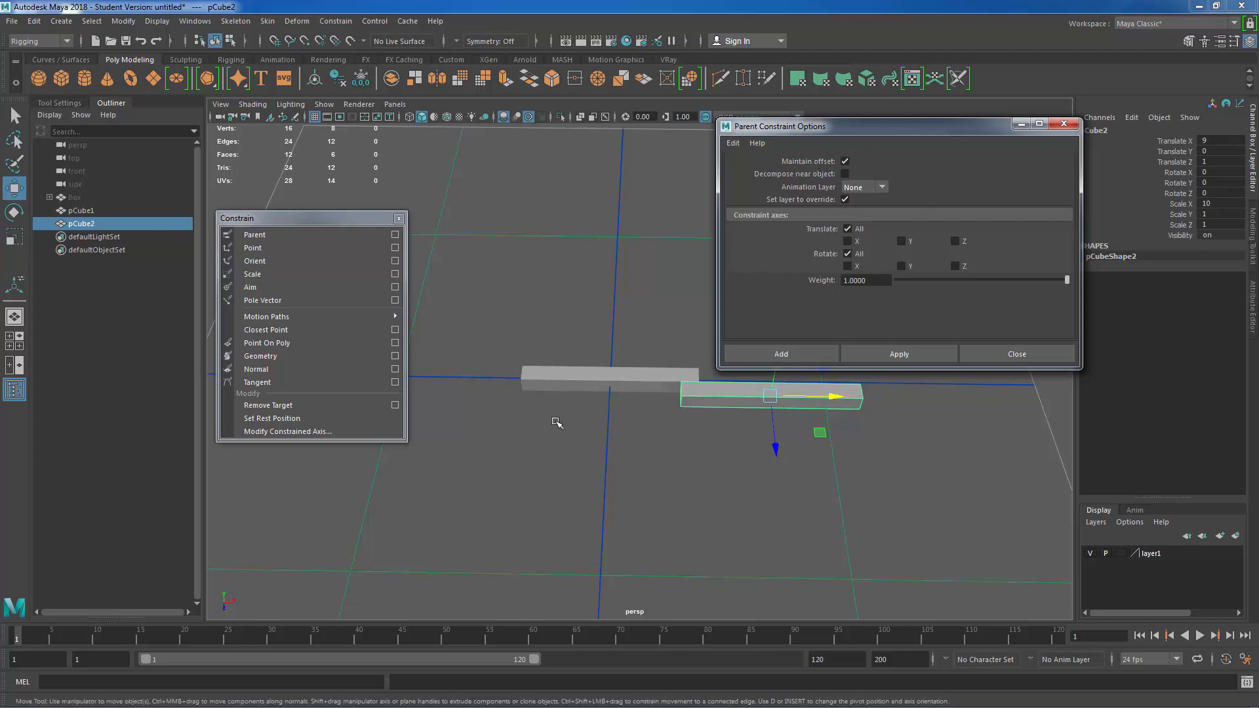
Step: Select pCube1 as the parent, then add pCube2 as the constrained child
click(80, 210)
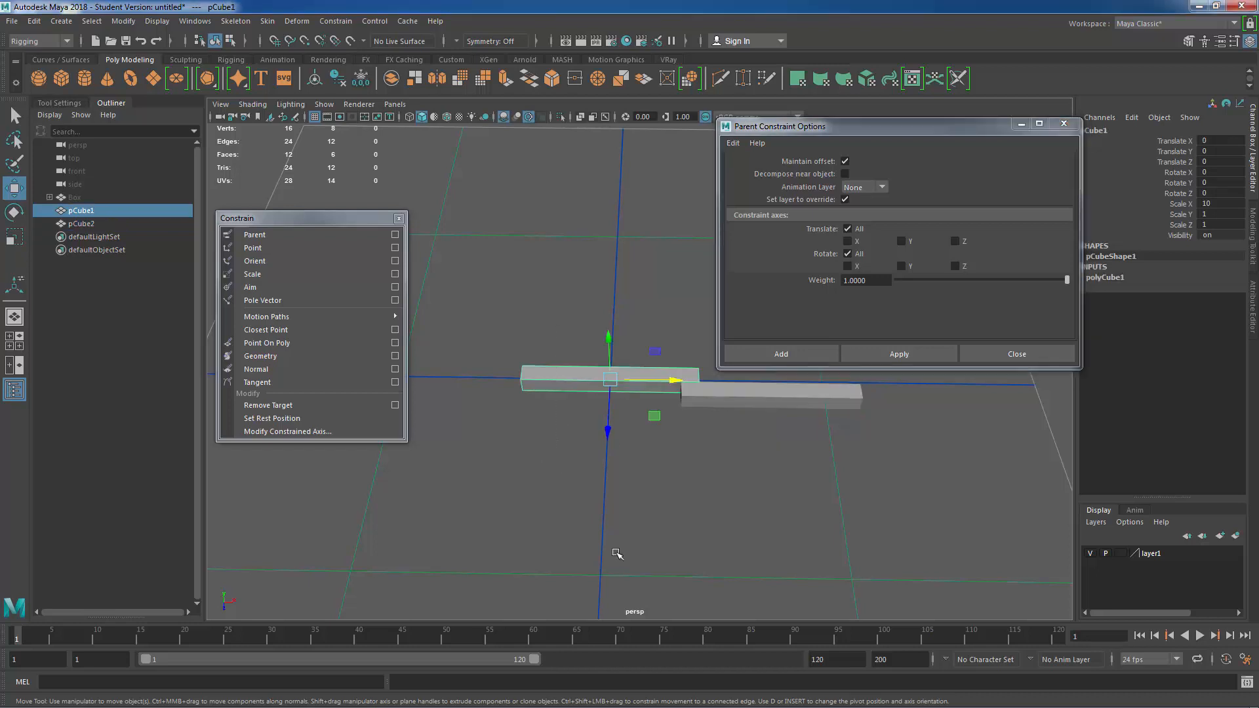
mouse_move(610, 382)
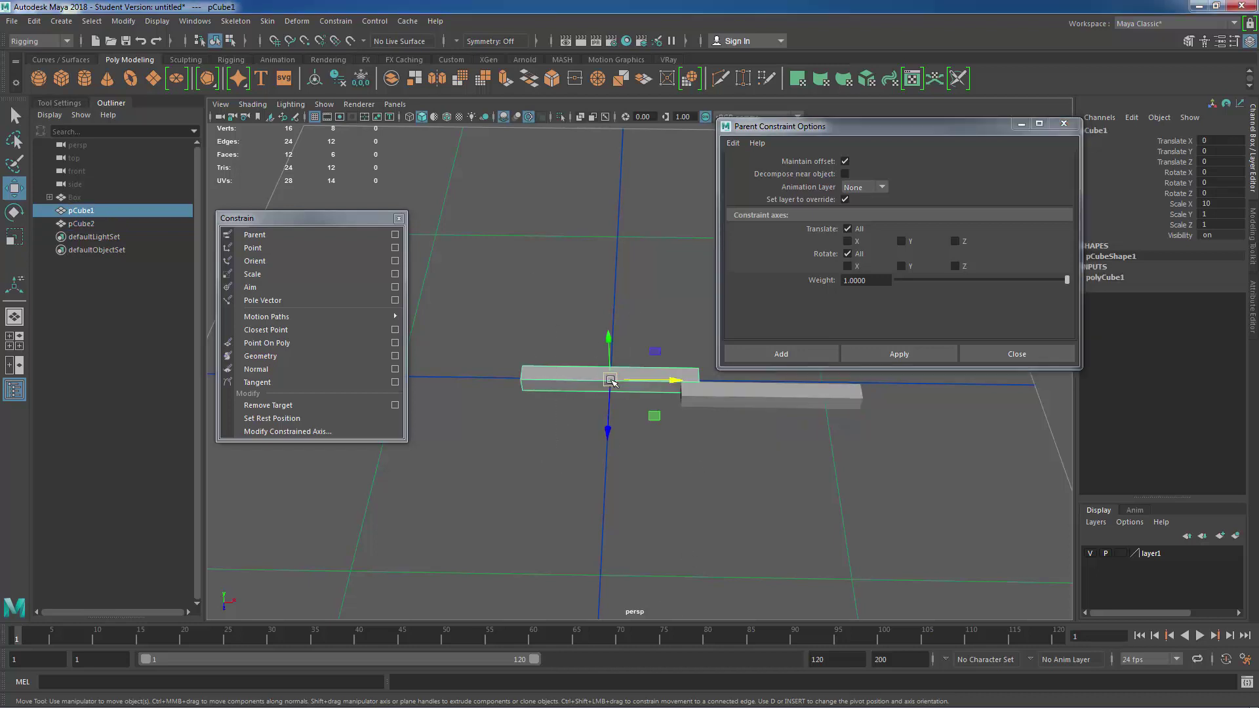
click(80, 223)
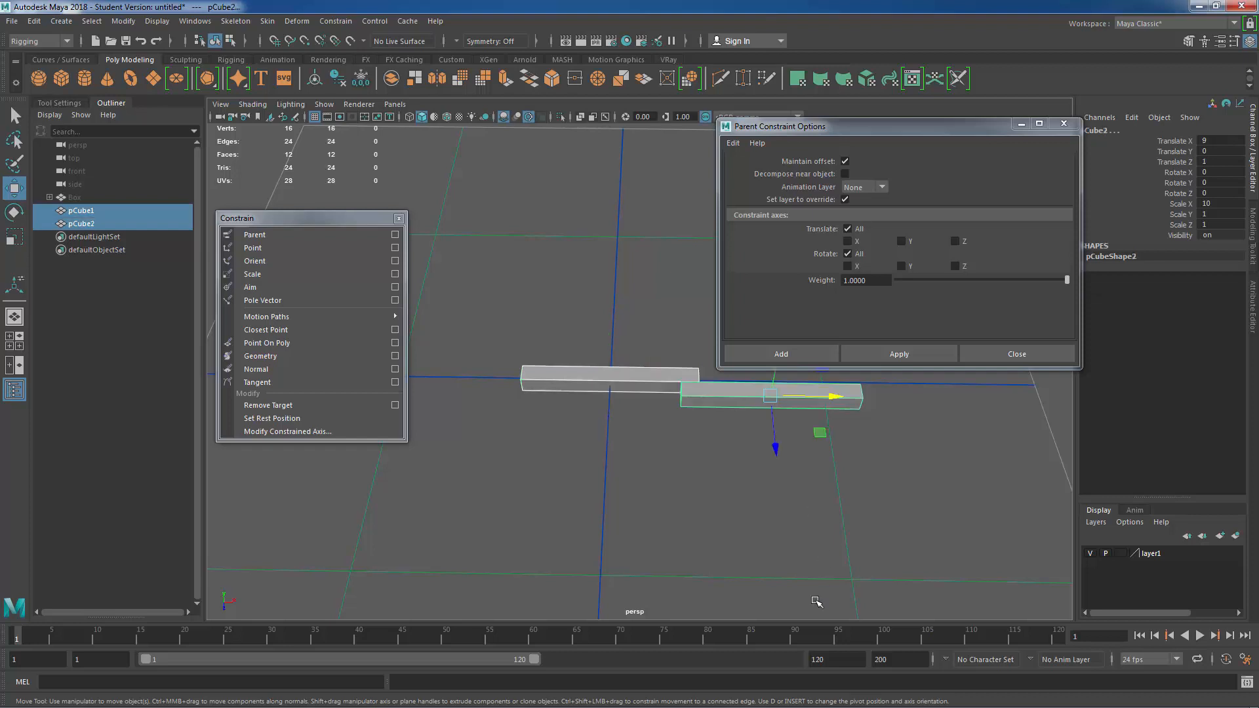
mouse_move(619, 433)
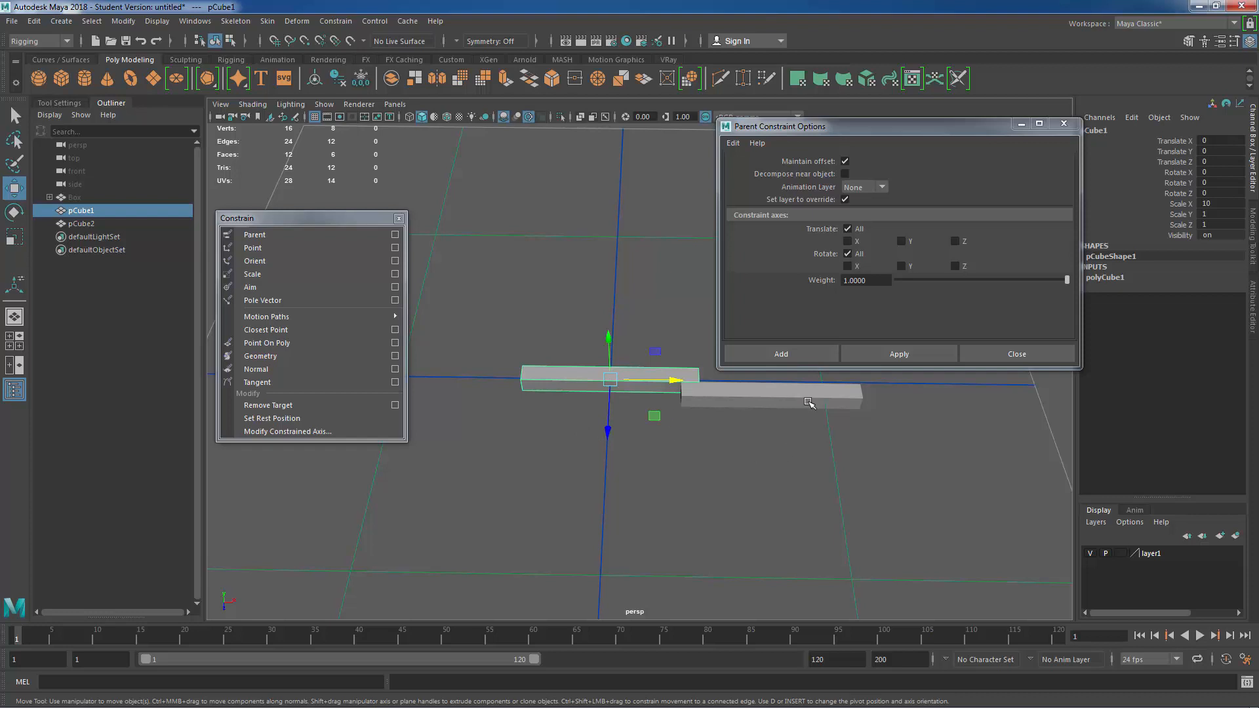
click(79, 223)
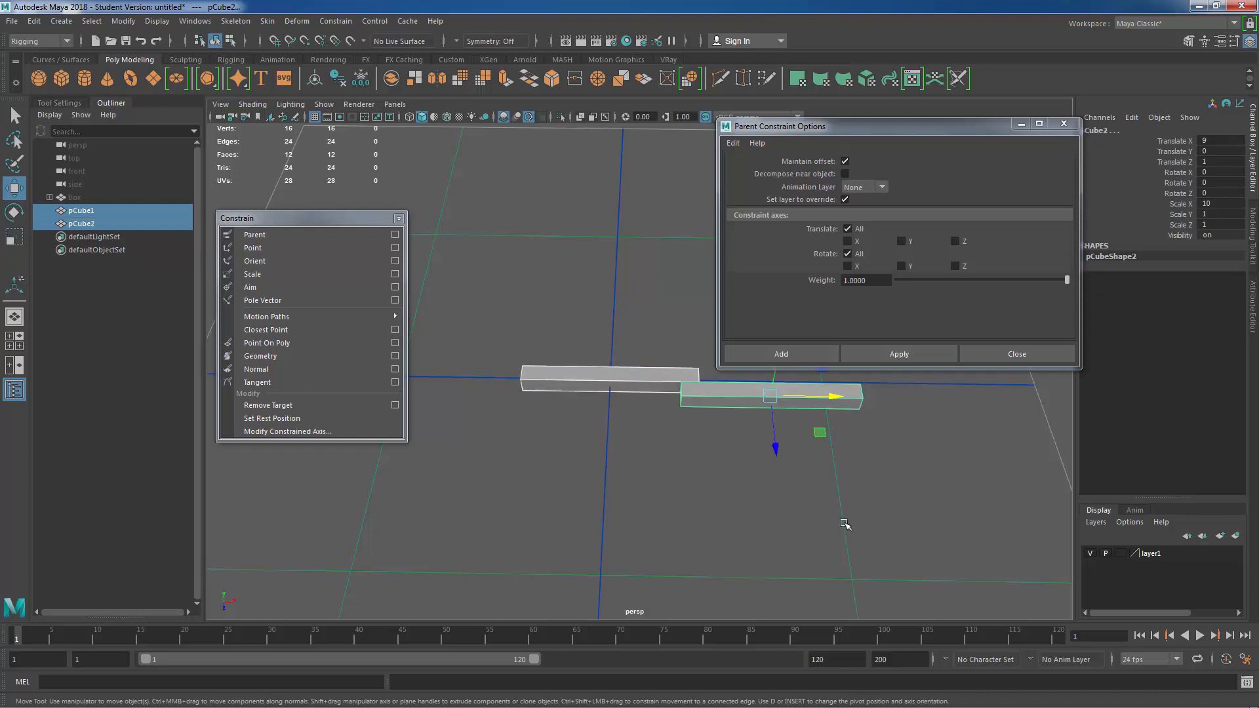
click(80, 211)
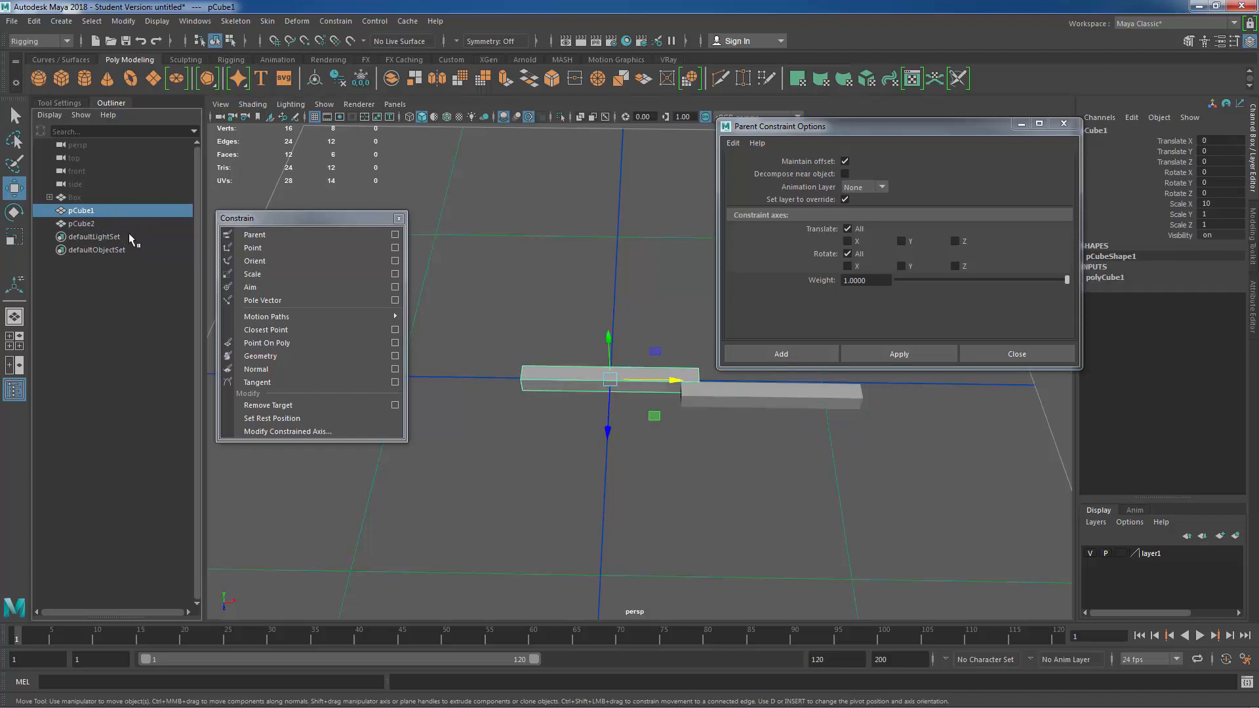
click(79, 223)
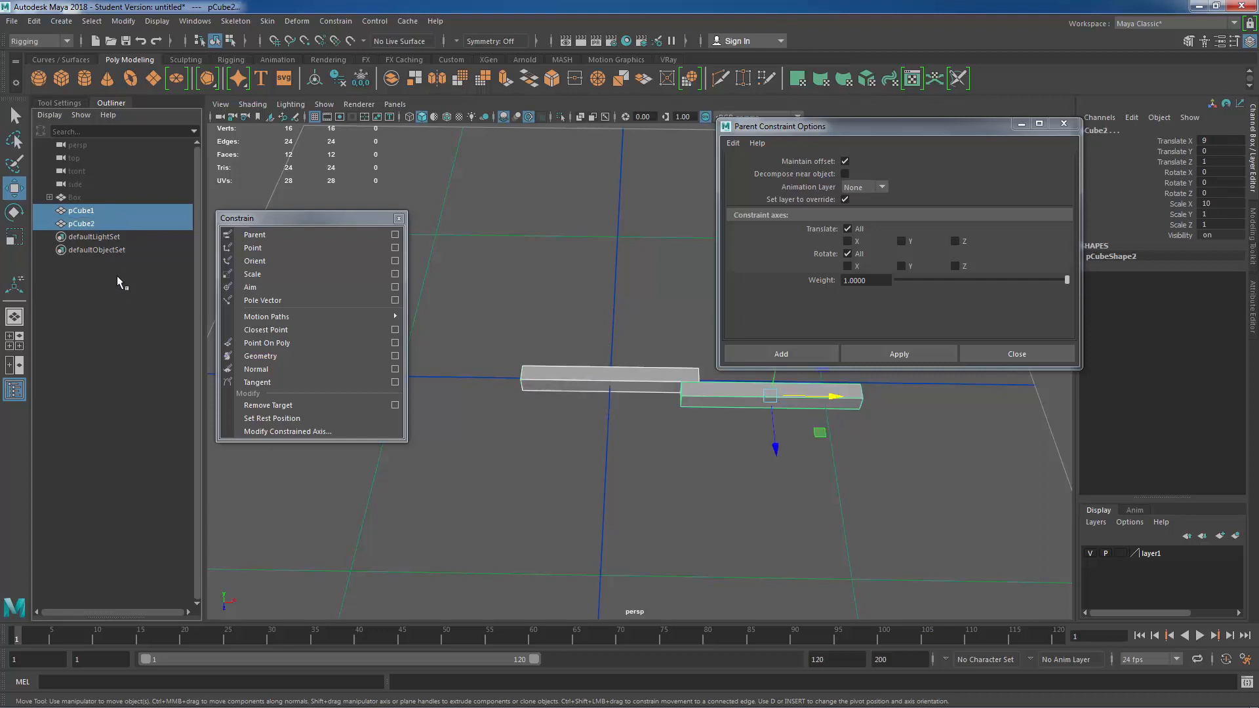
mouse_move(96, 355)
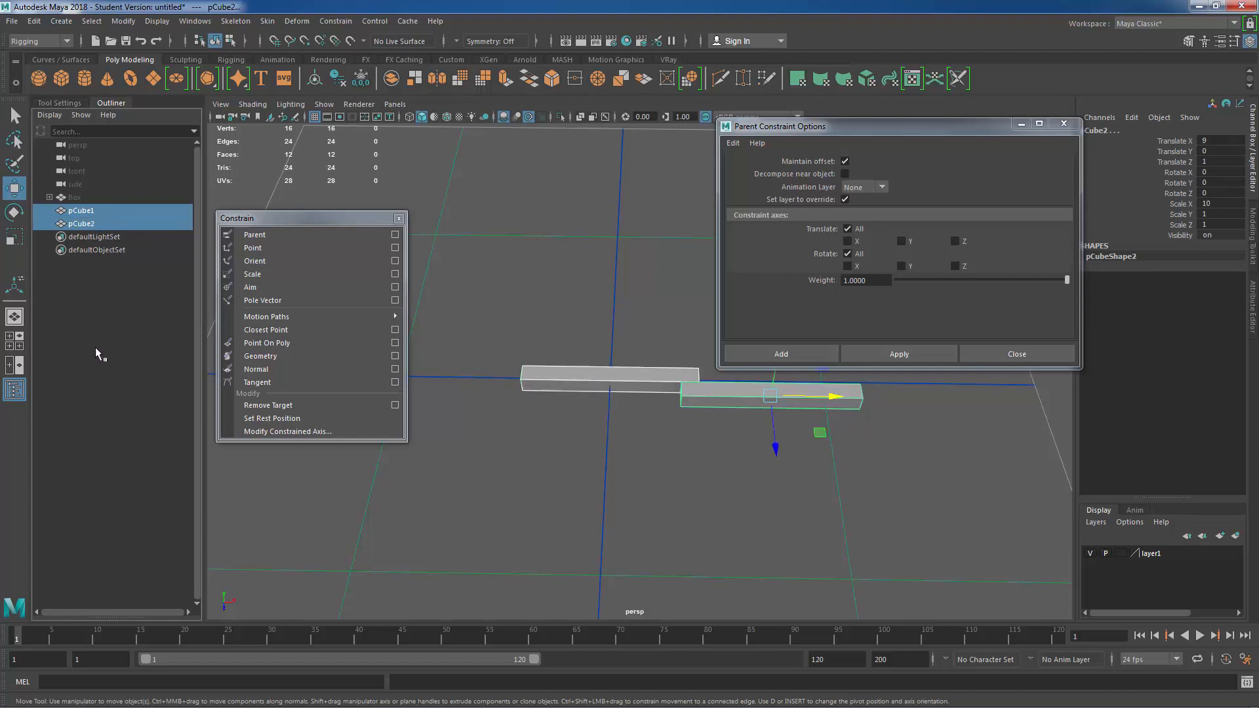
mouse_move(95, 209)
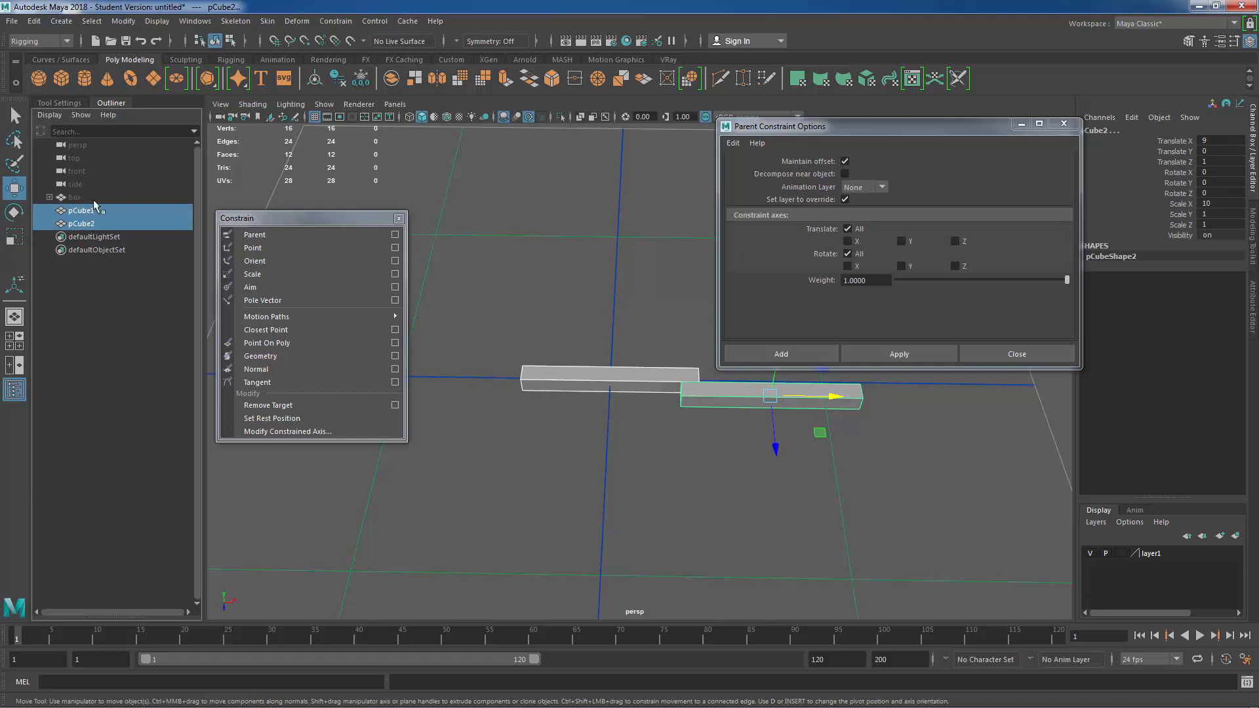
mouse_move(65, 223)
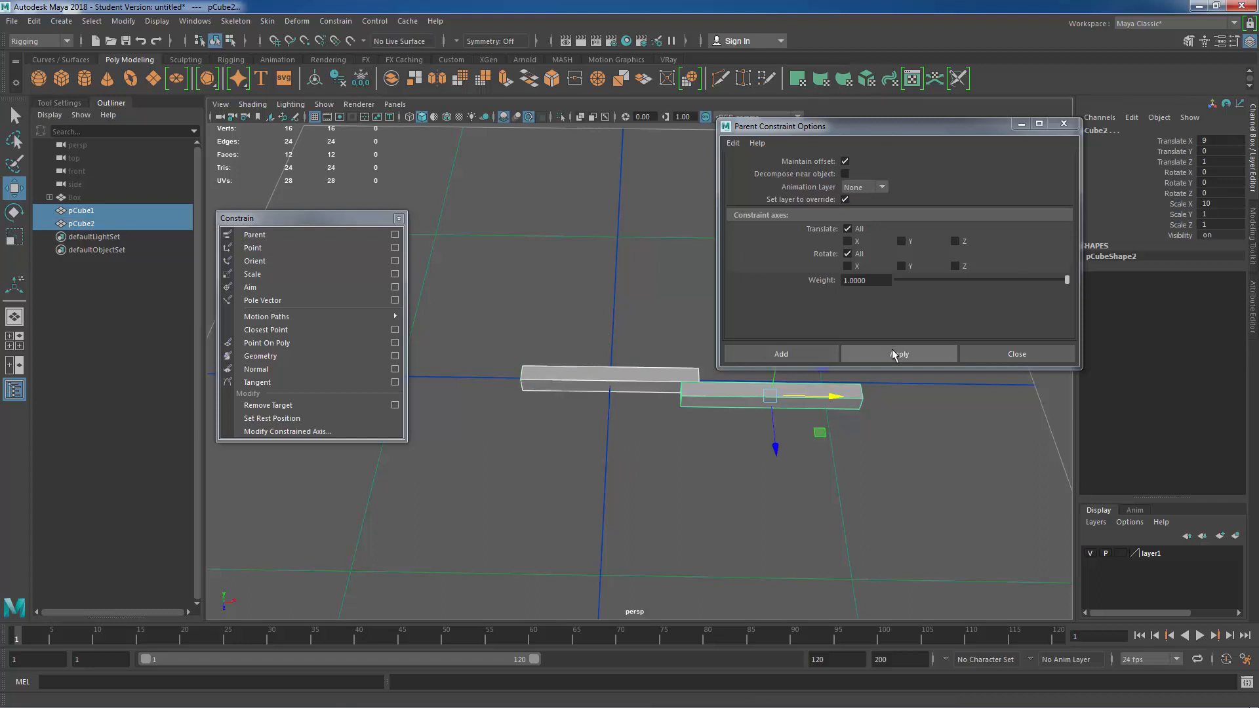
Step: Apply the parent constraint and inspect pCube2_parentConstraint1 under pCube2, then reselect pCube2
click(898, 353)
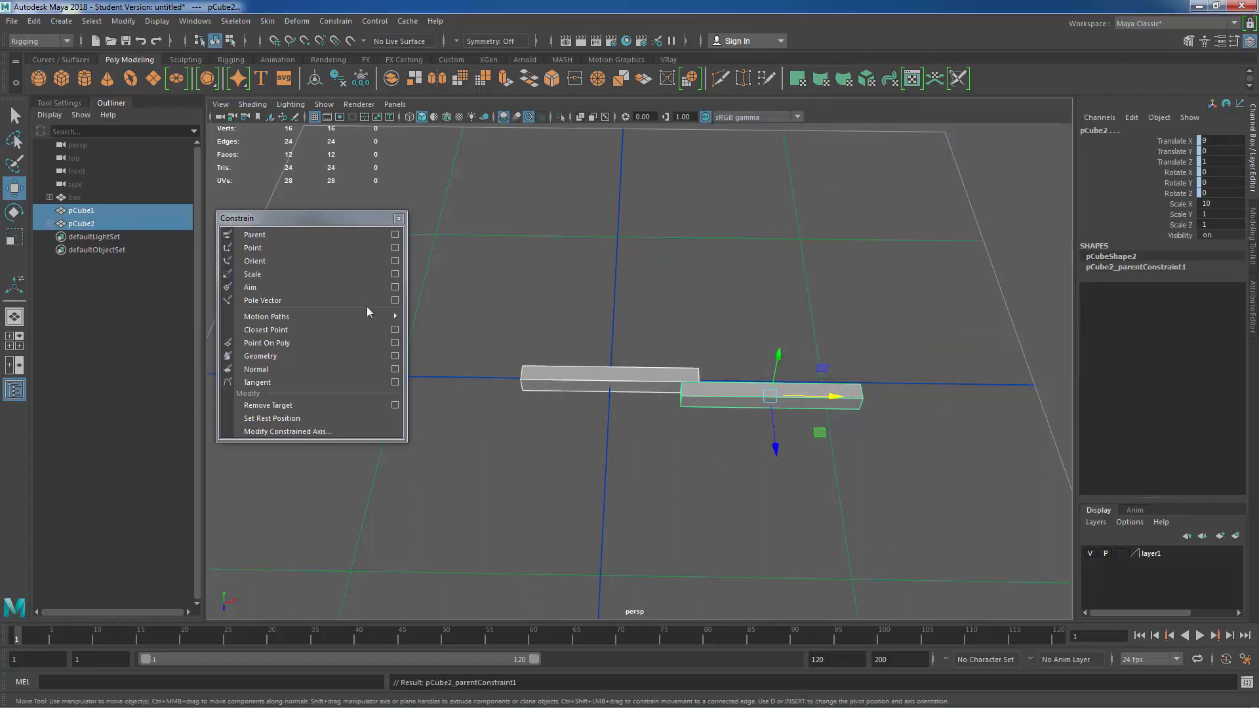
click(53, 223)
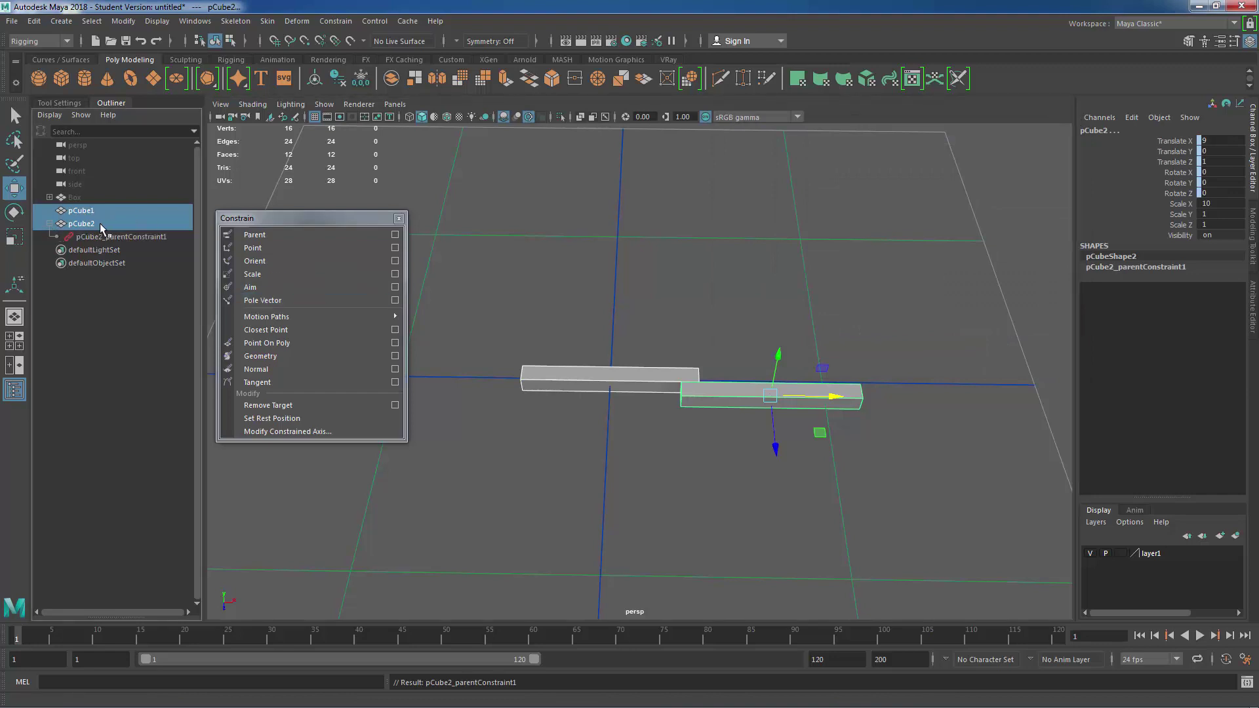
click(80, 222)
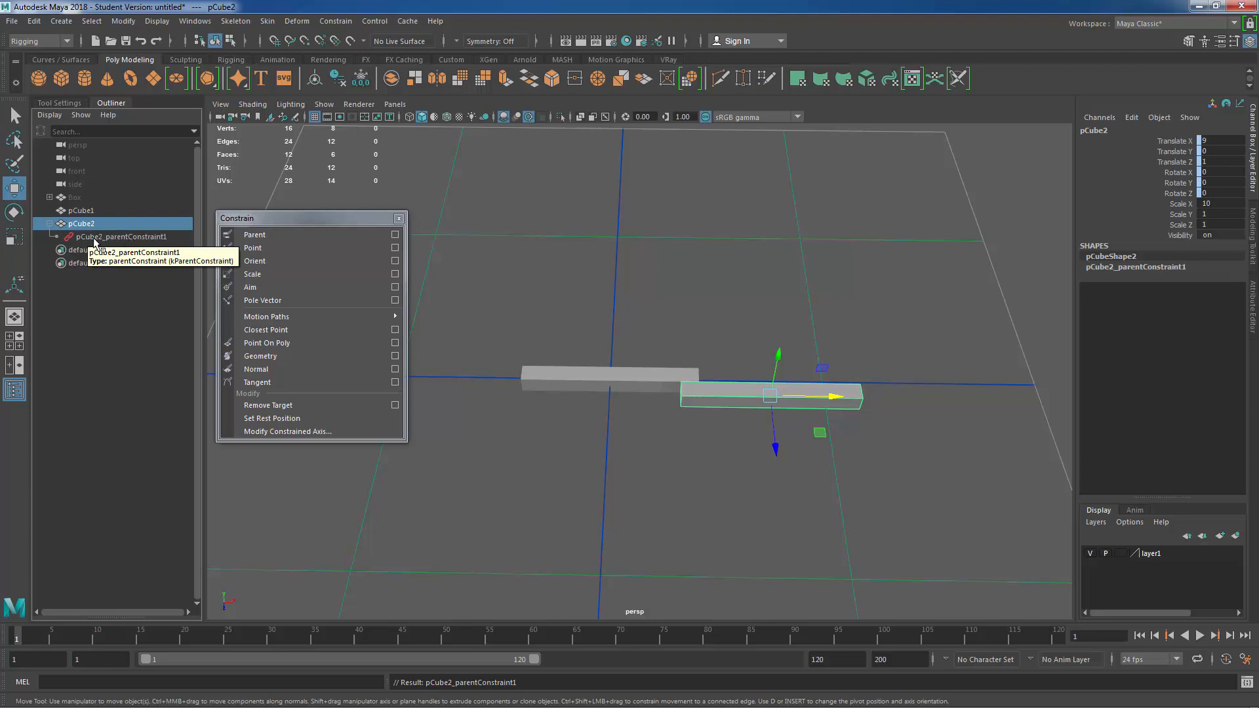
mouse_move(126, 244)
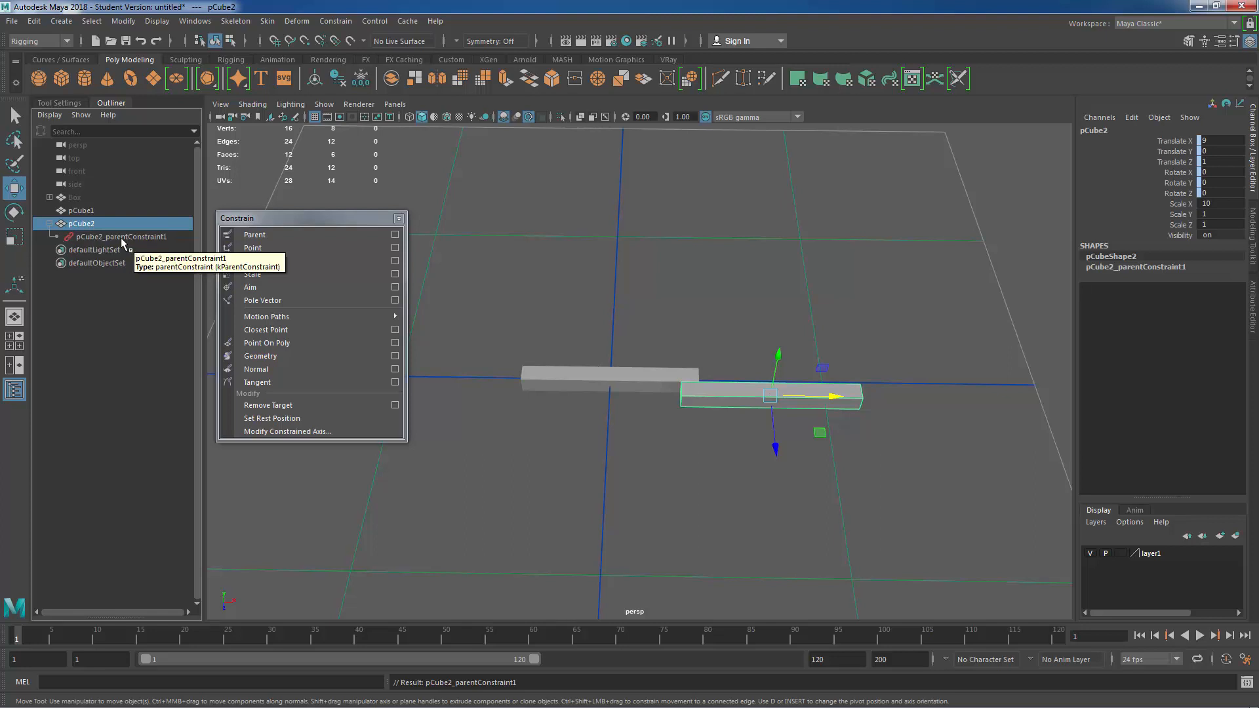
click(120, 236)
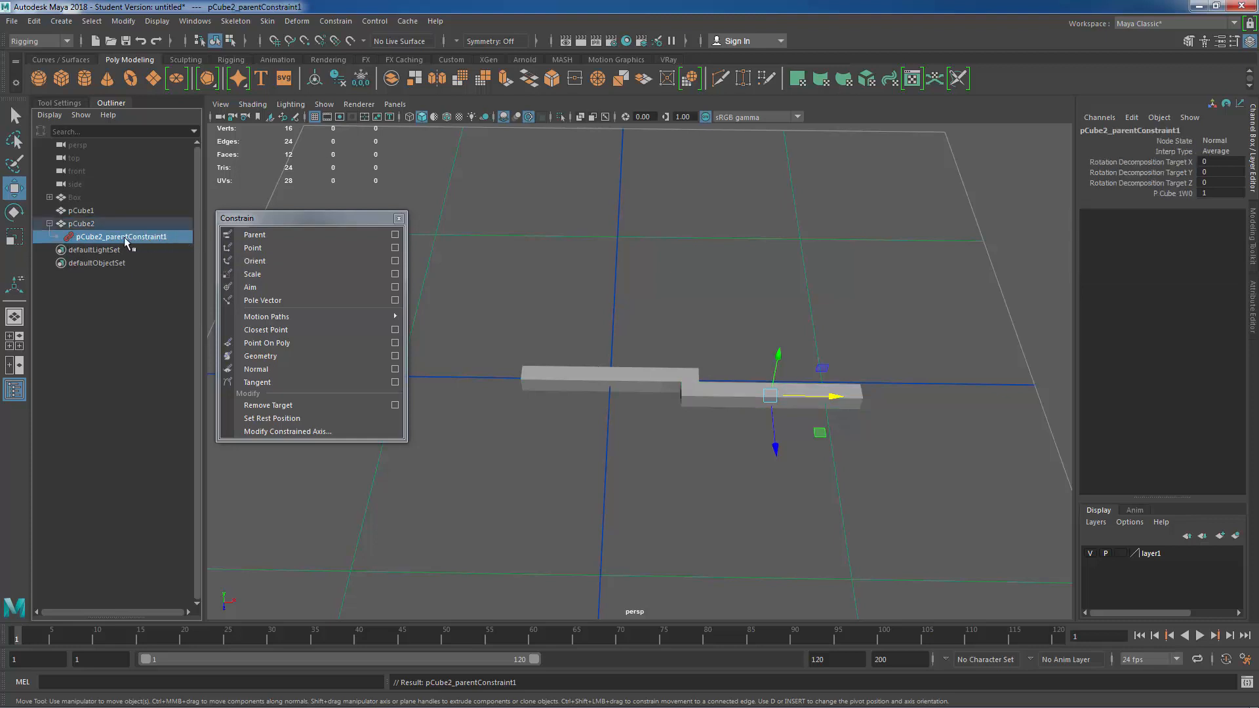
mouse_move(85, 223)
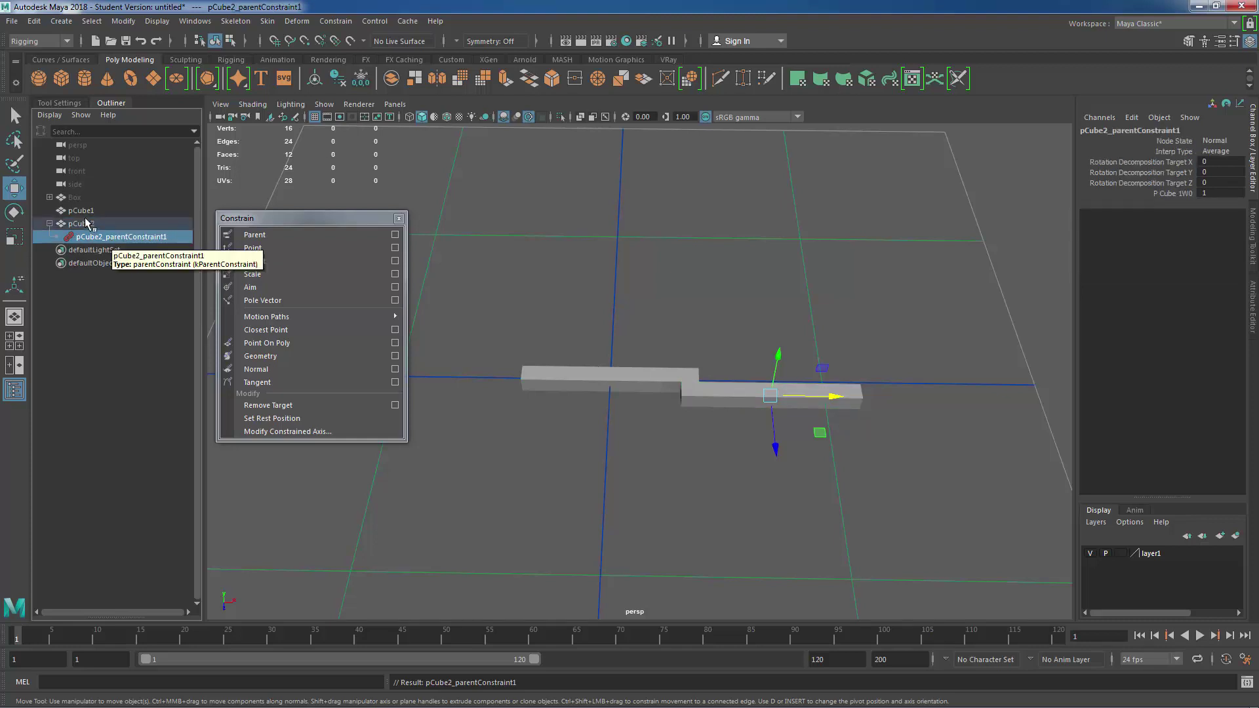
click(83, 223)
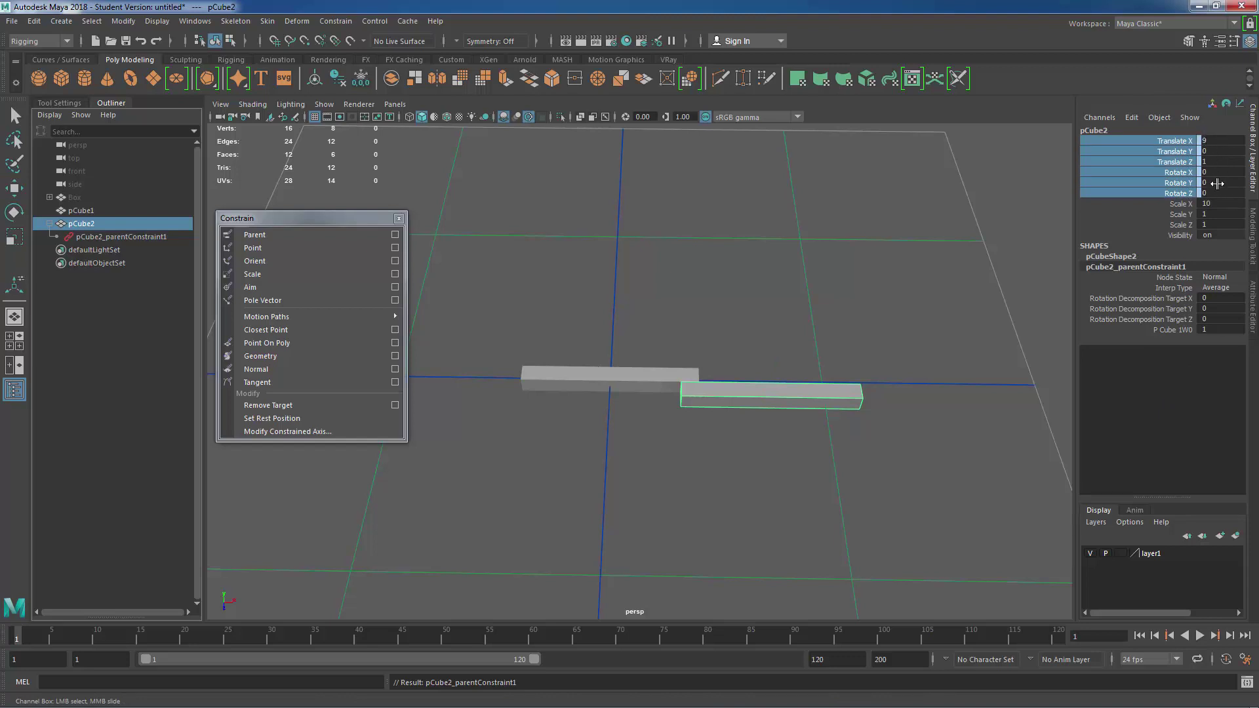
mouse_move(597, 379)
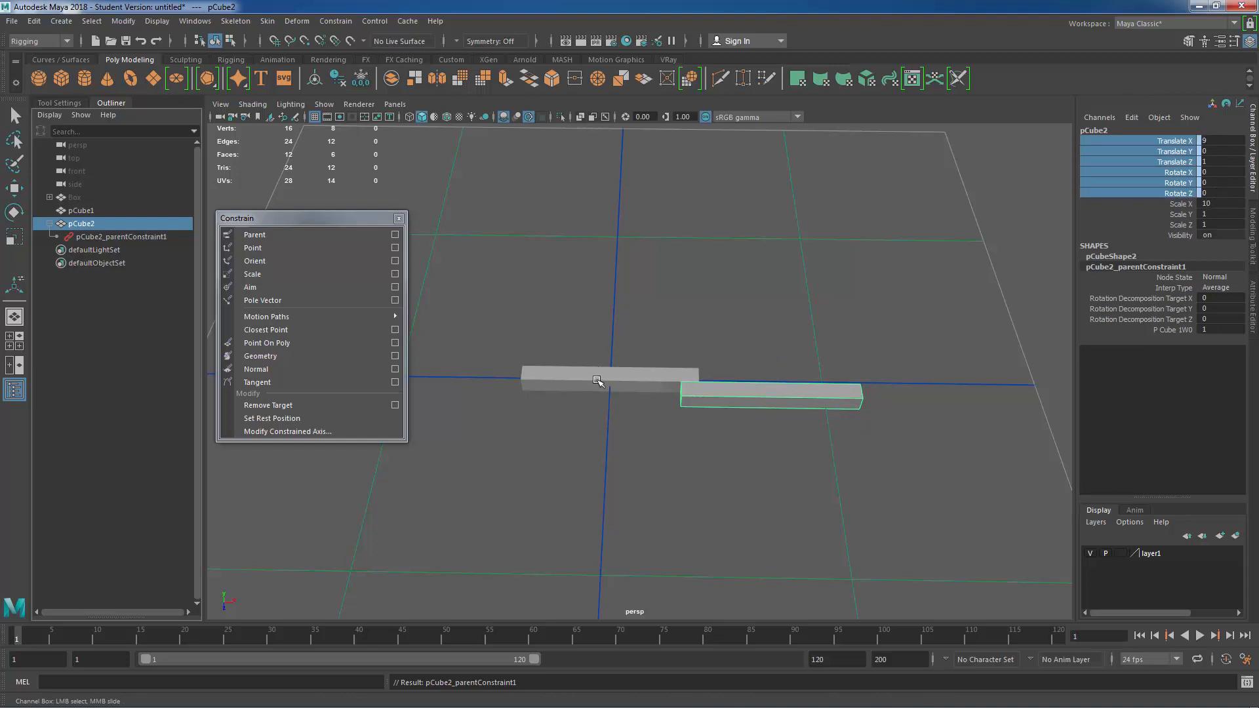
click(80, 210)
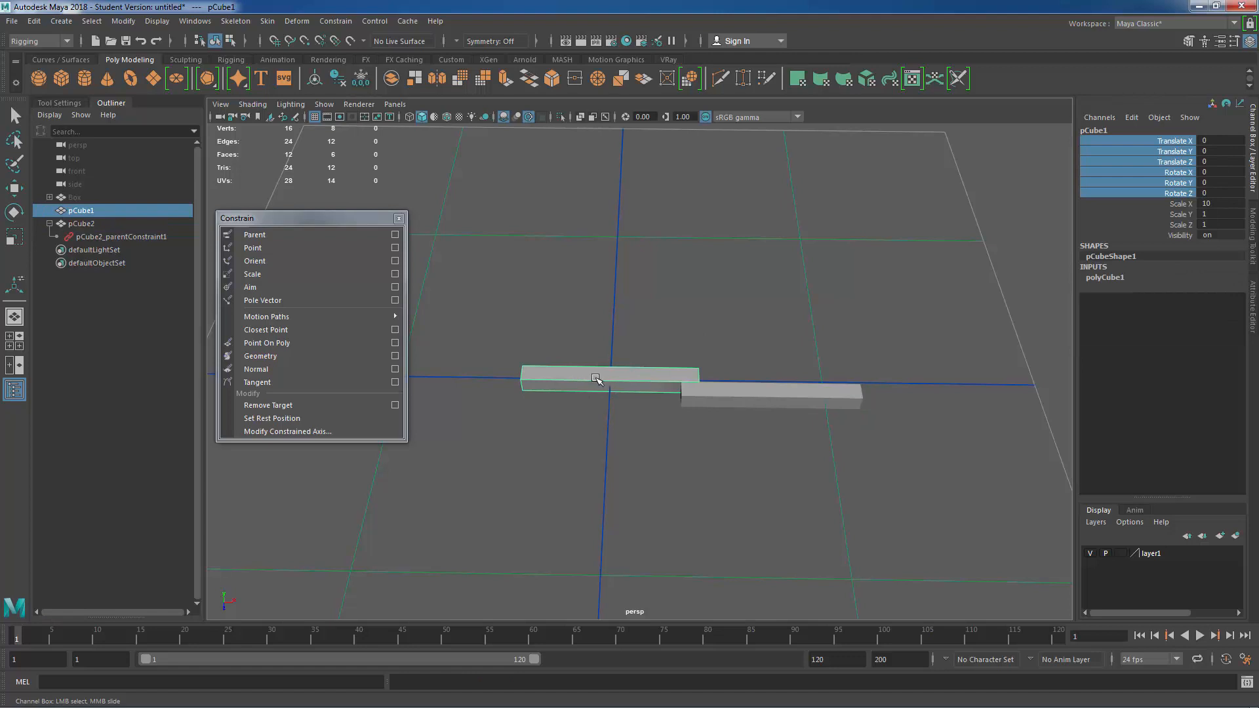
mouse_move(738, 379)
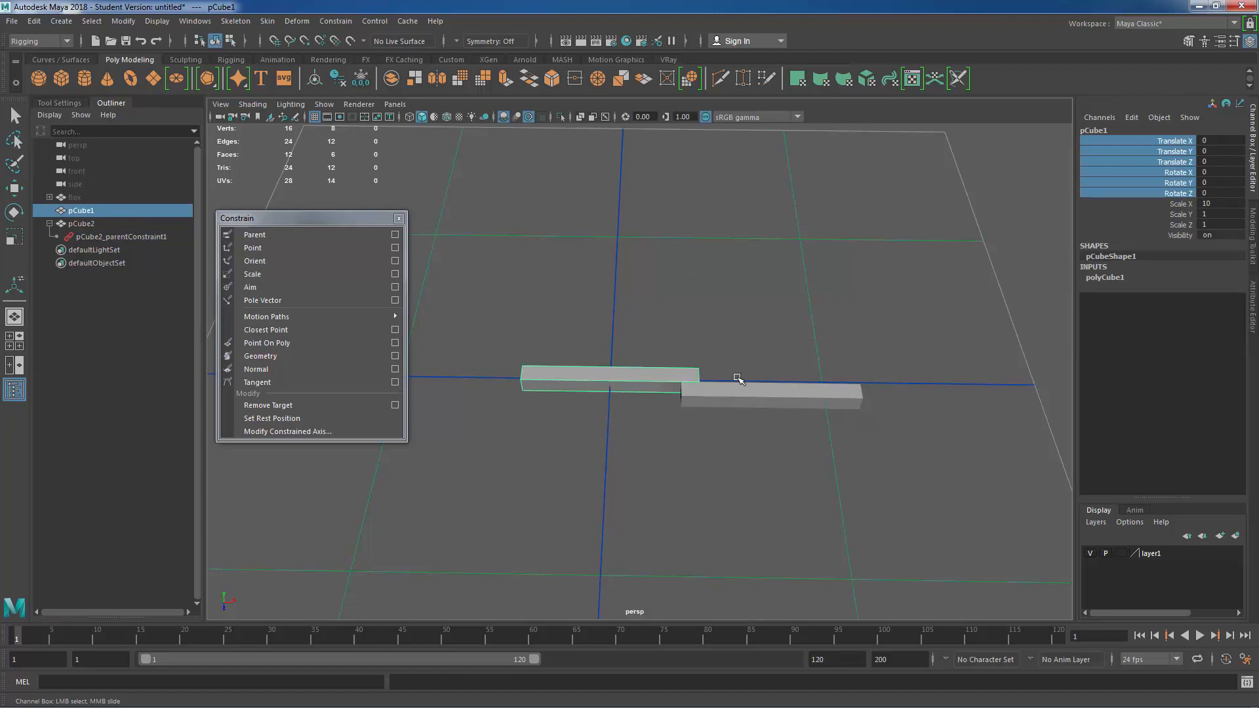
mouse_move(551, 390)
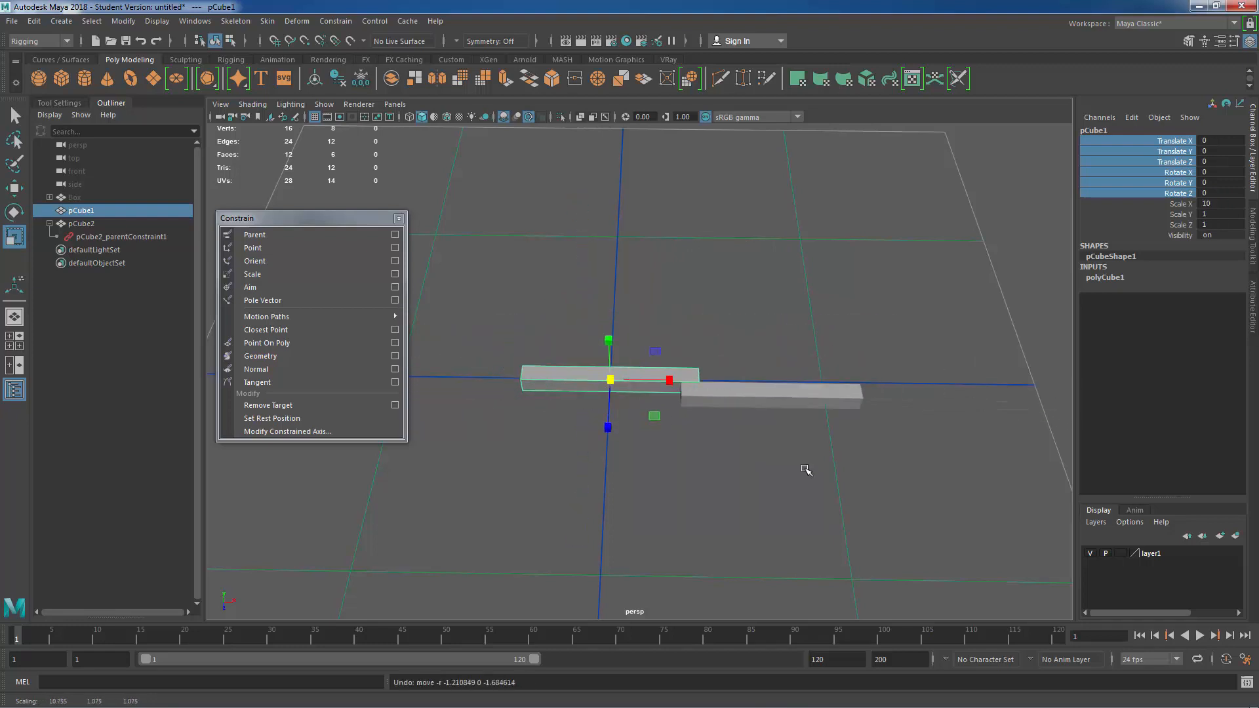
mouse_move(783, 337)
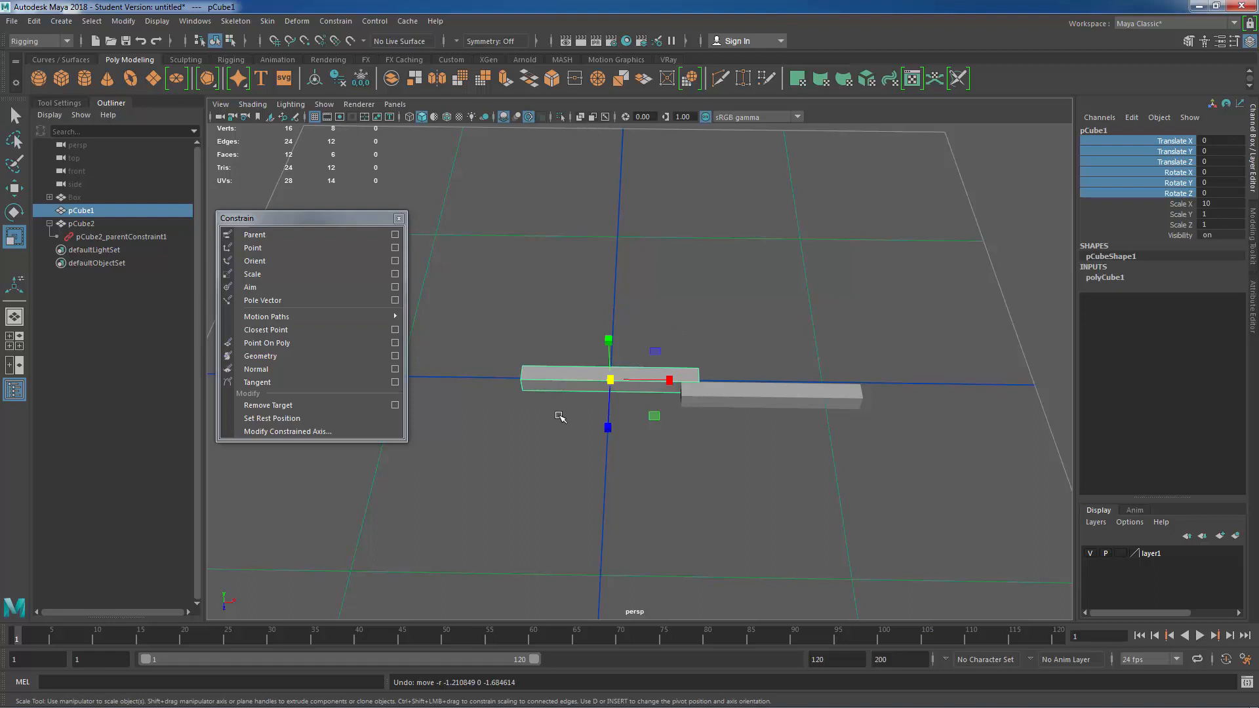
mouse_move(580, 401)
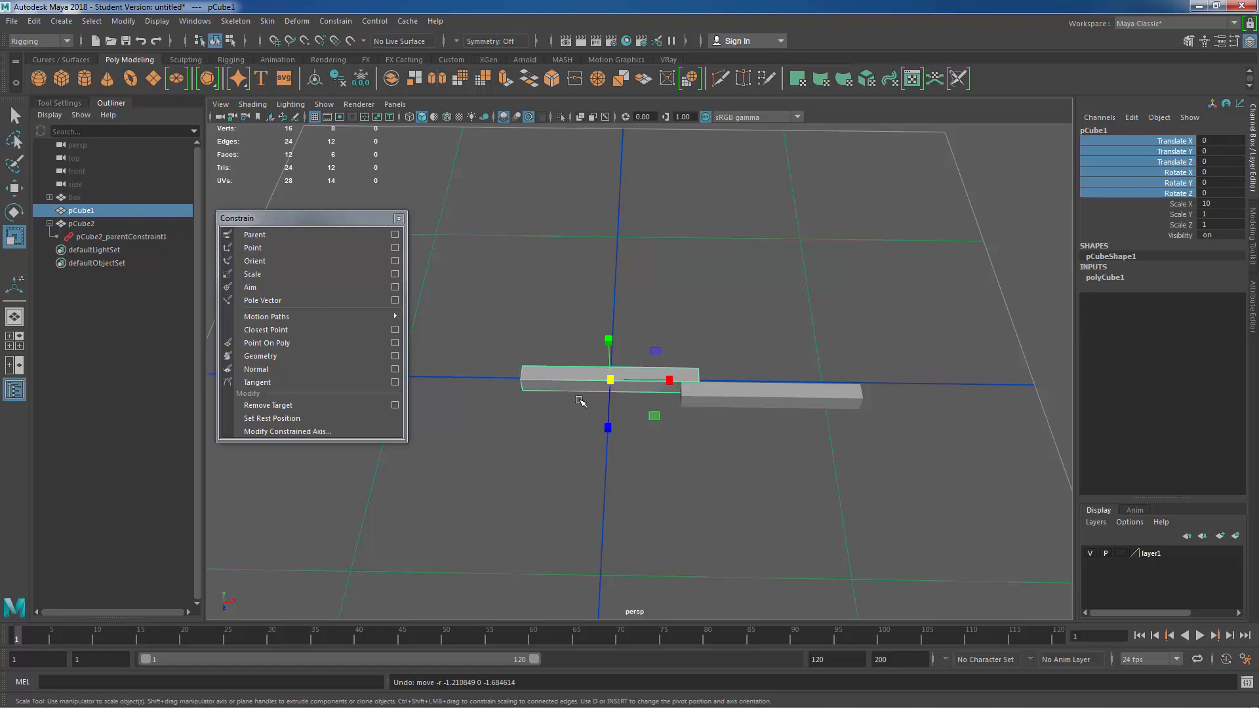
mouse_move(608, 427)
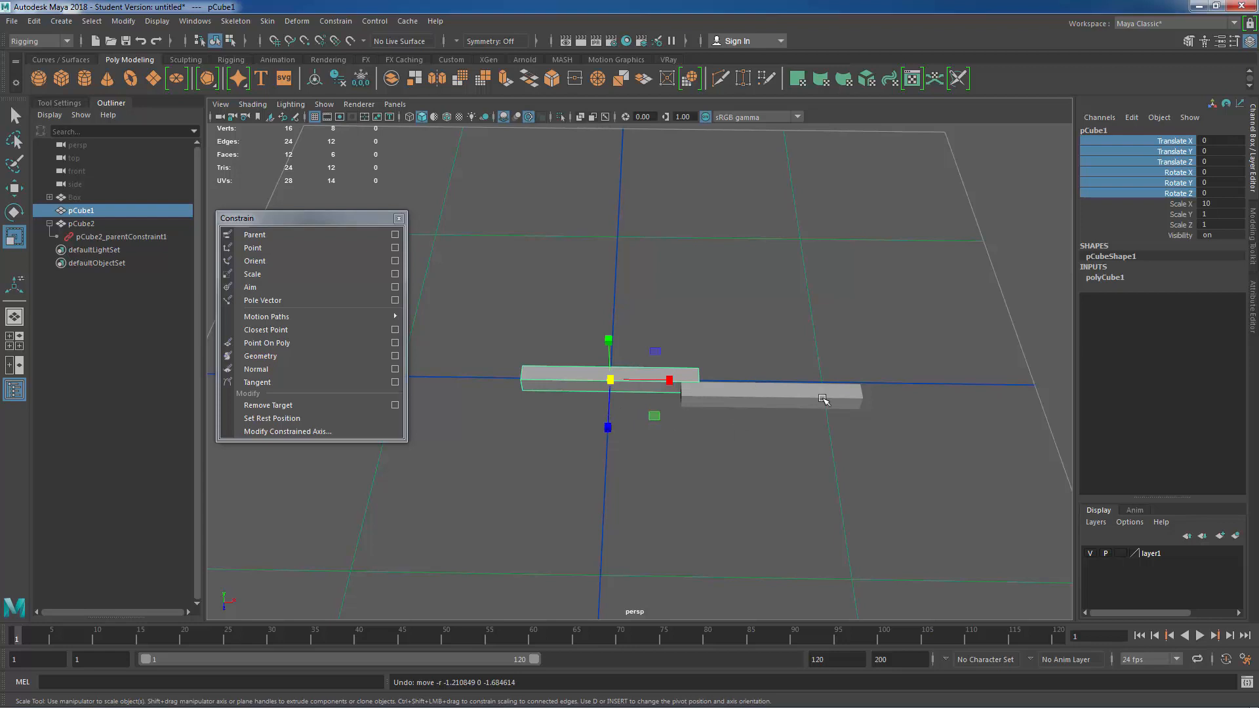
mouse_move(726, 345)
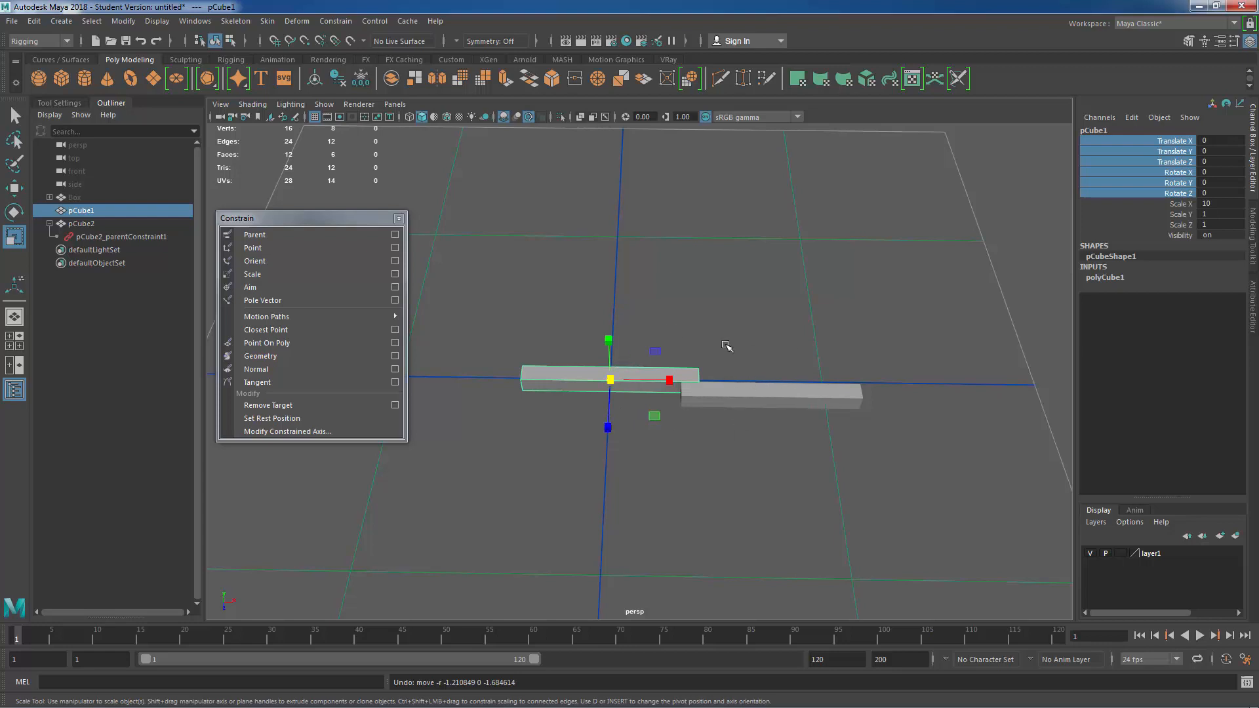
mouse_move(606, 368)
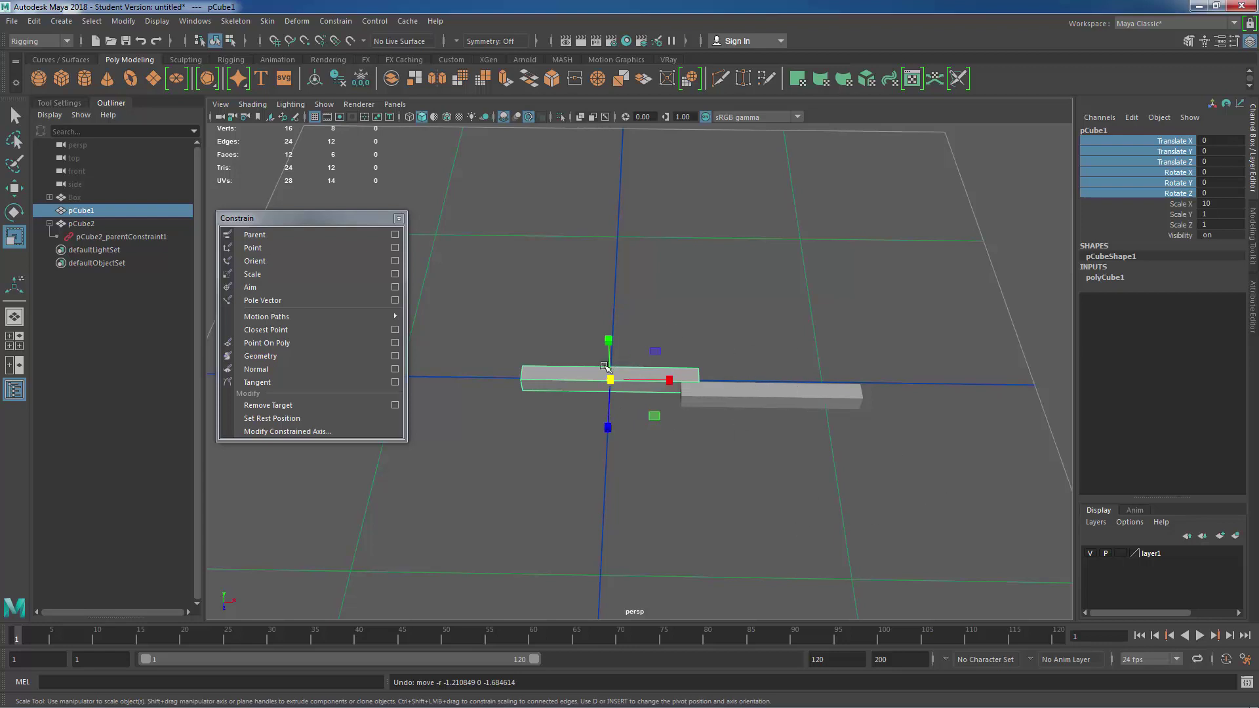
click(81, 223)
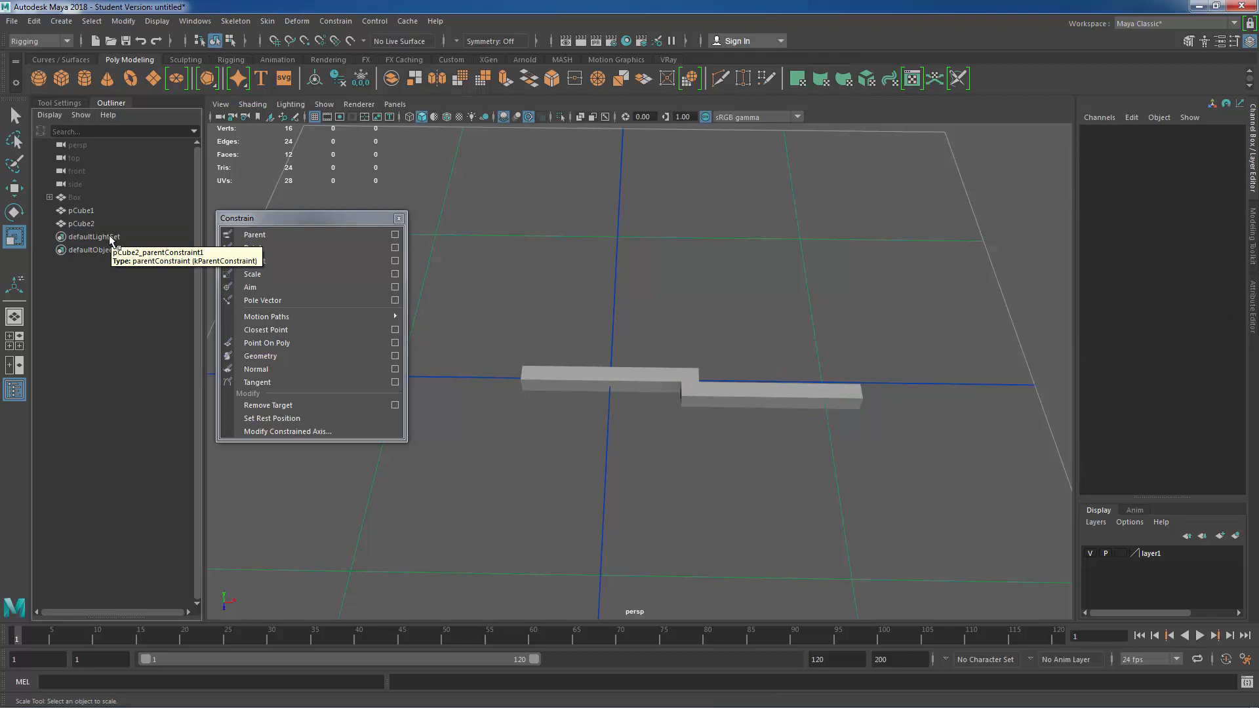
Step: Select pCube2, then add pCube1 as the parent of the constraint pair
click(81, 210)
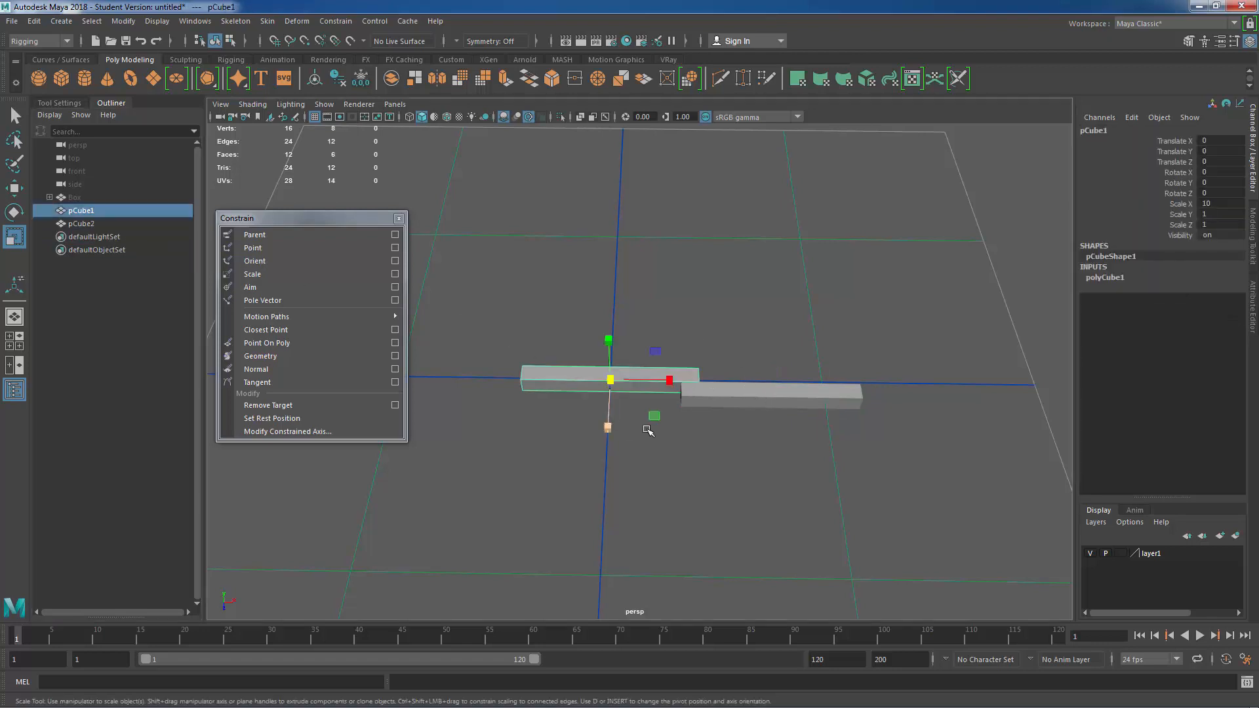
click(81, 223)
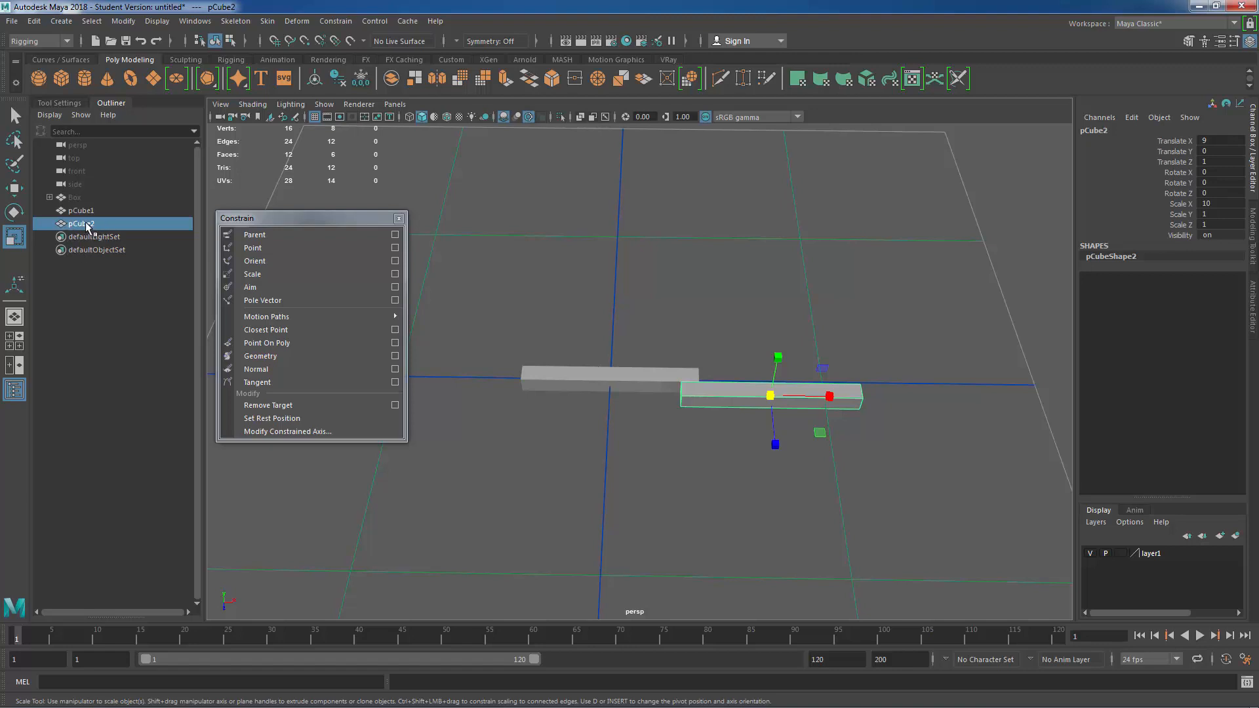
click(79, 210)
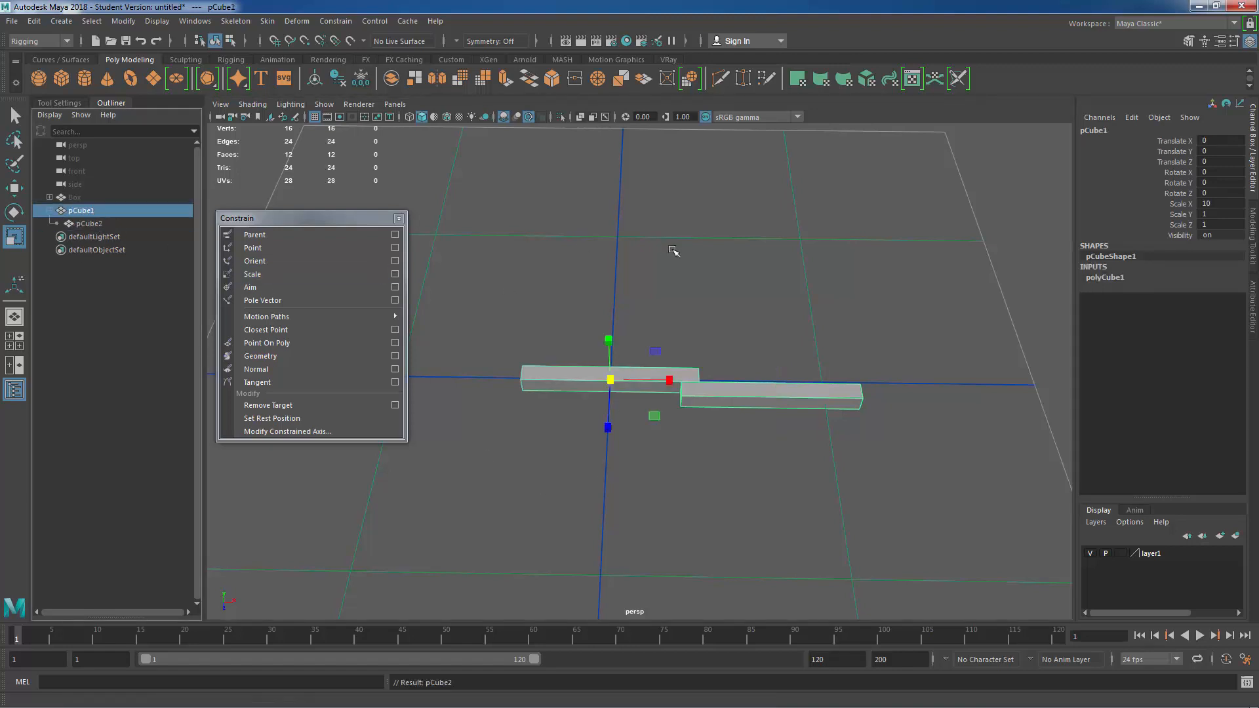
mouse_move(774, 455)
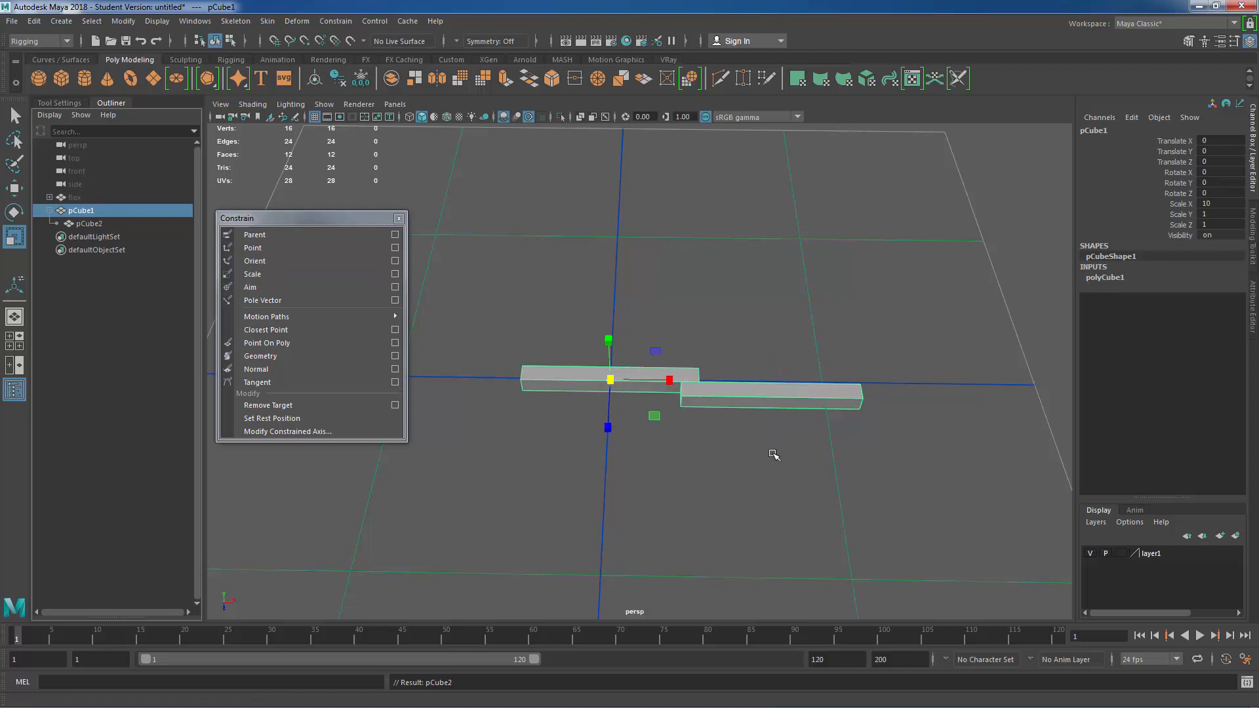
mouse_move(703, 439)
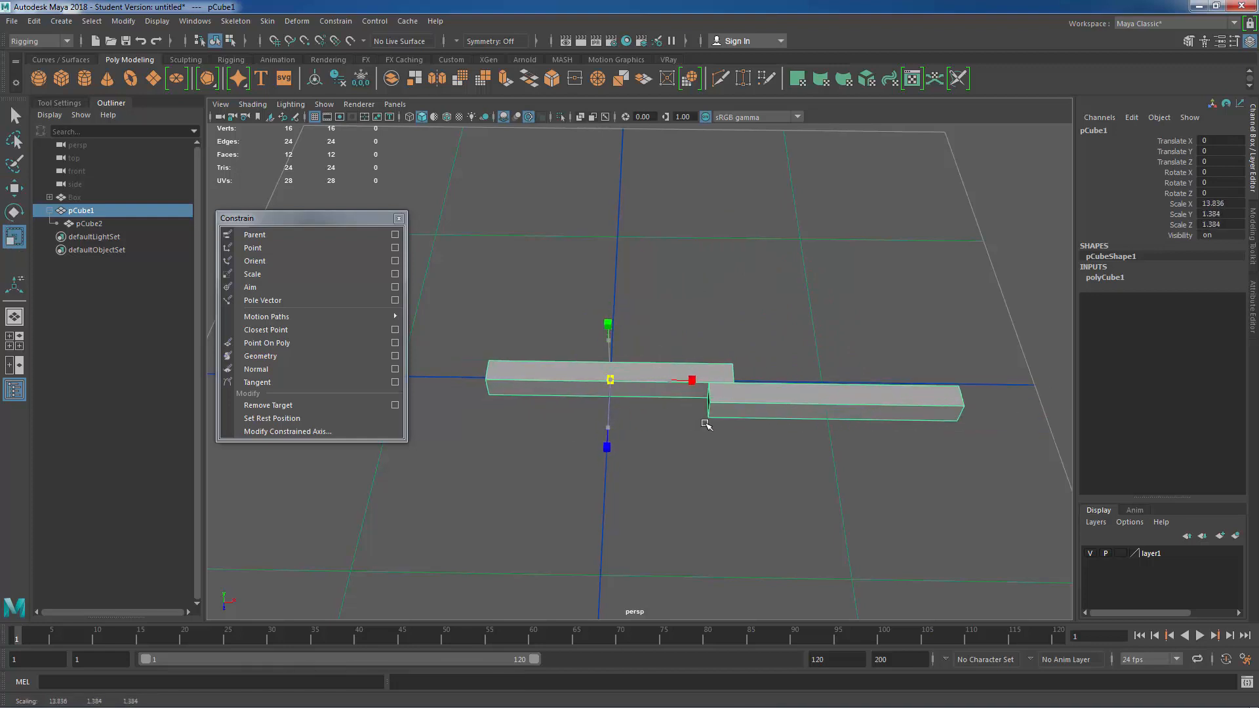
Step: Restore pCube1's Scale X to 10 and unparent pCube2 with Shift+P
click(90, 222)
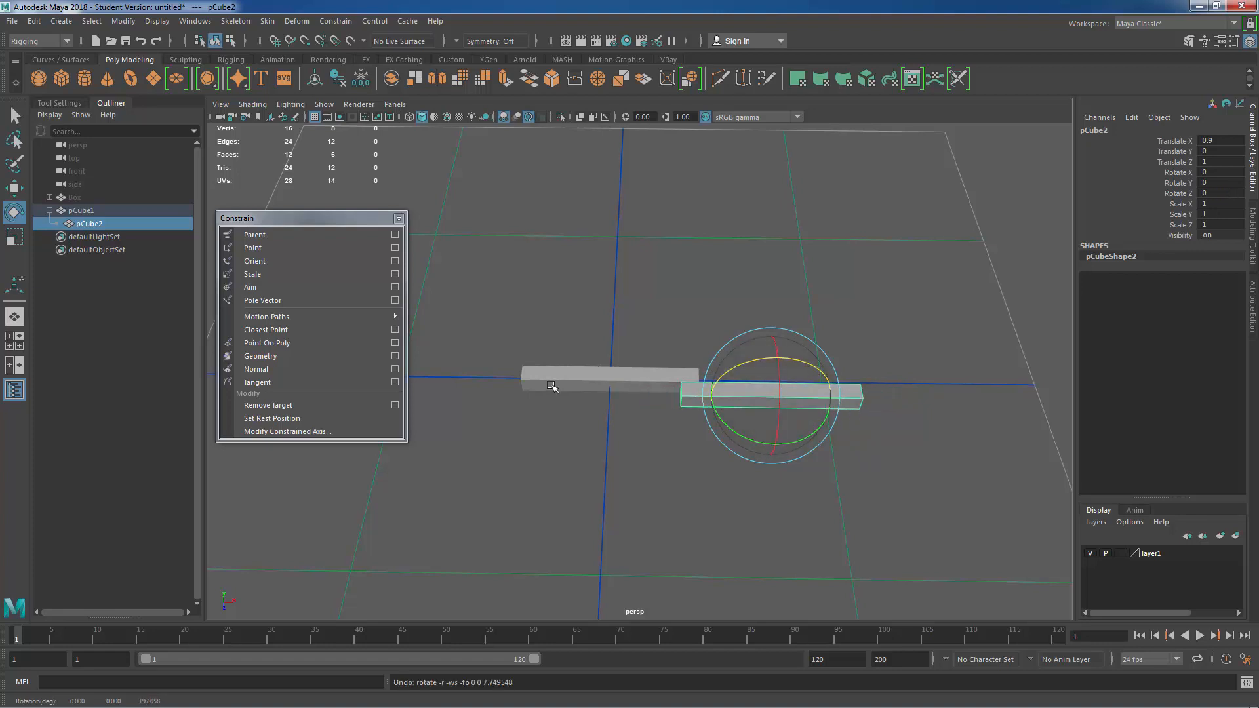
click(80, 211)
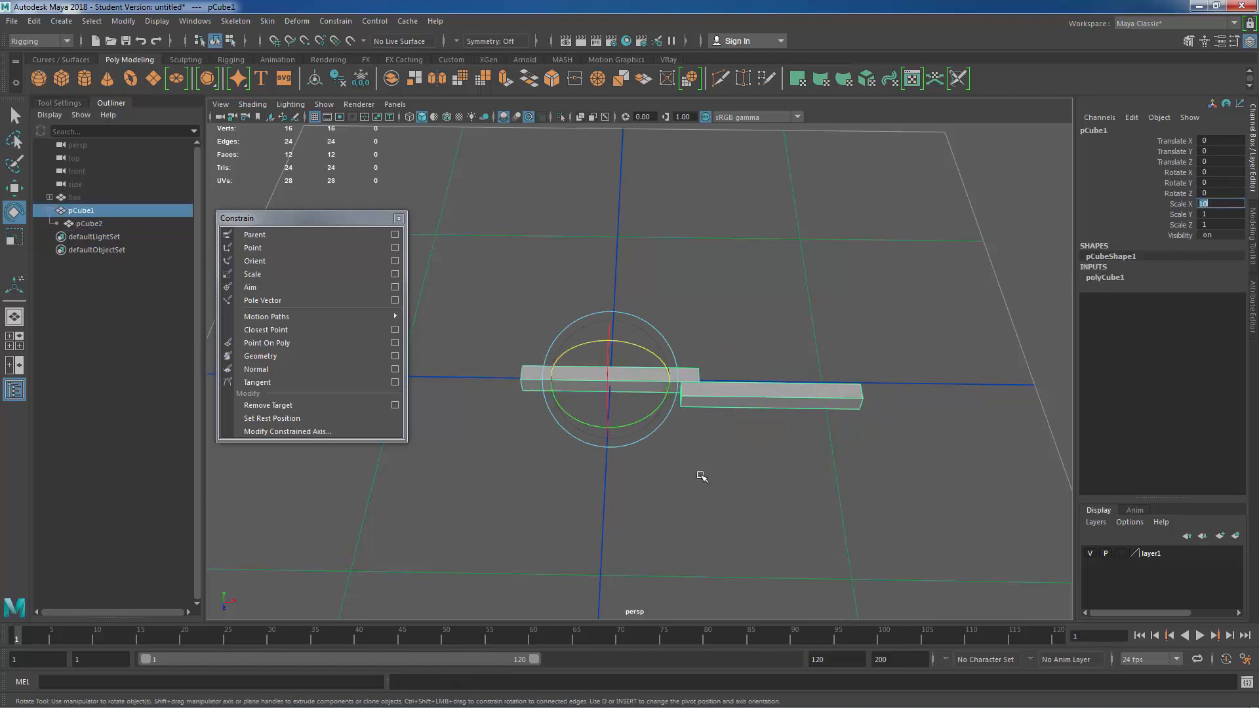
click(89, 223)
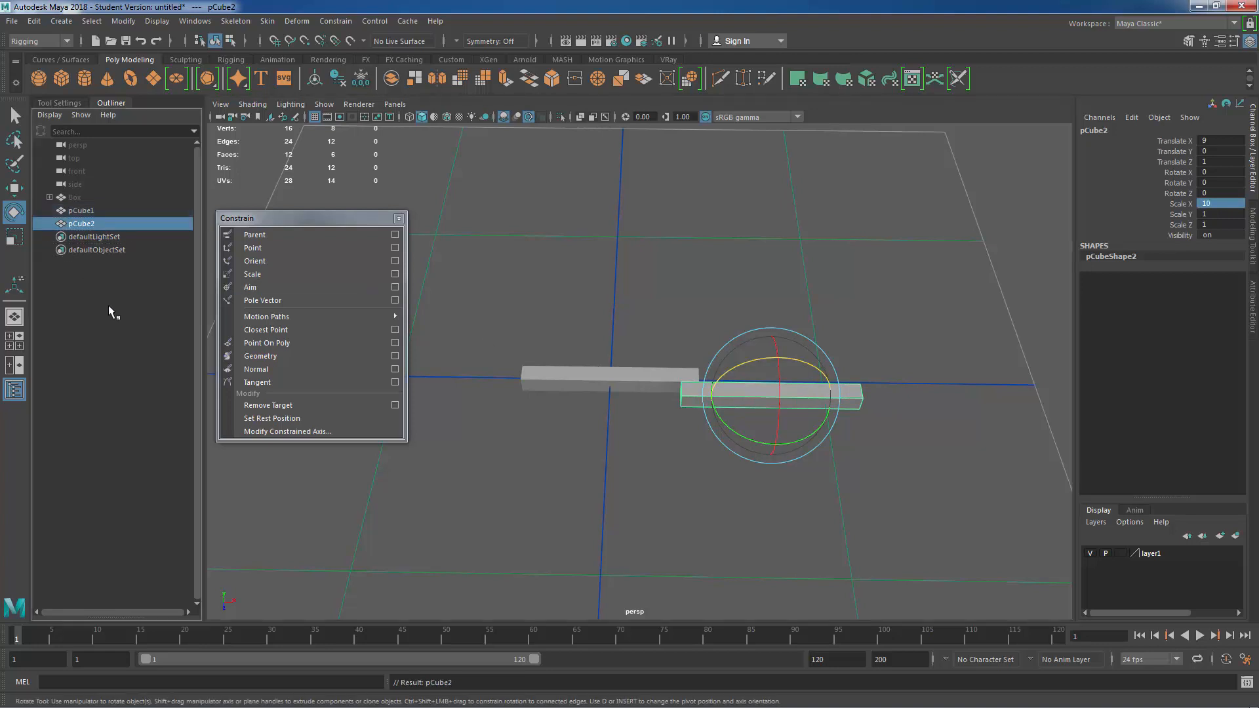
Step: Freeze both cubes' transforms, parent pCube2 under pCube1, and snap pCube1's pivot left
click(80, 210)
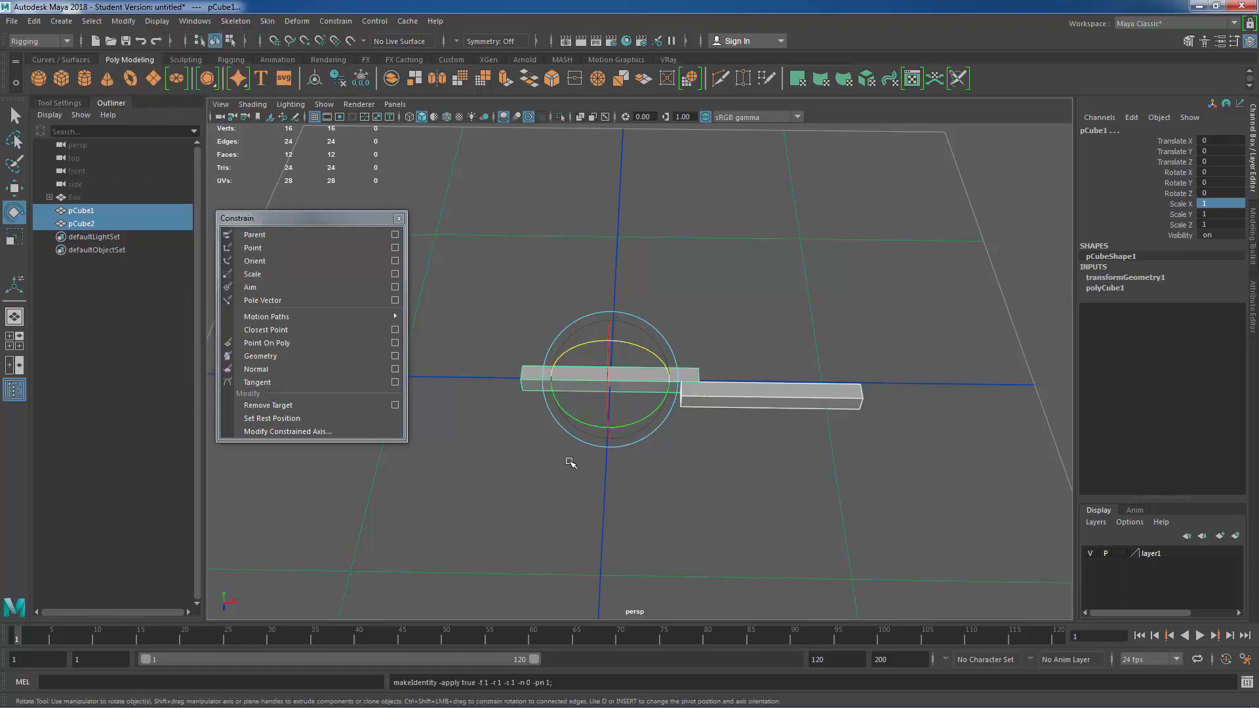
click(80, 210)
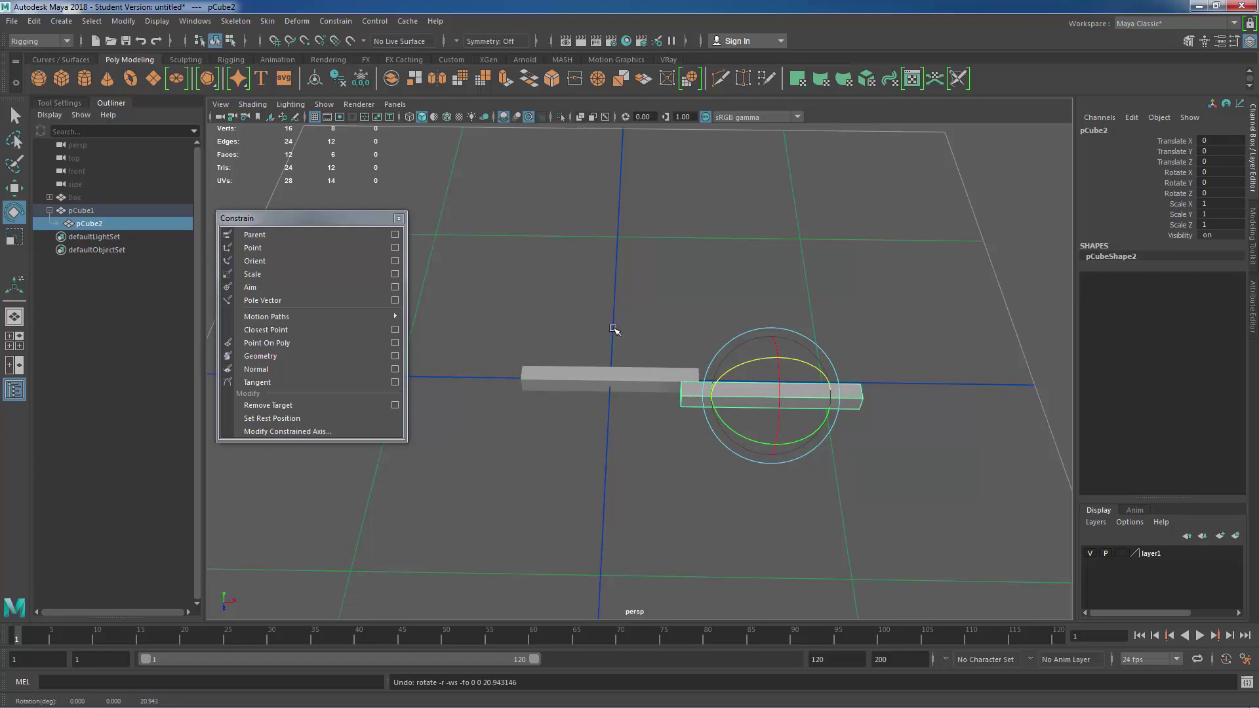
click(80, 211)
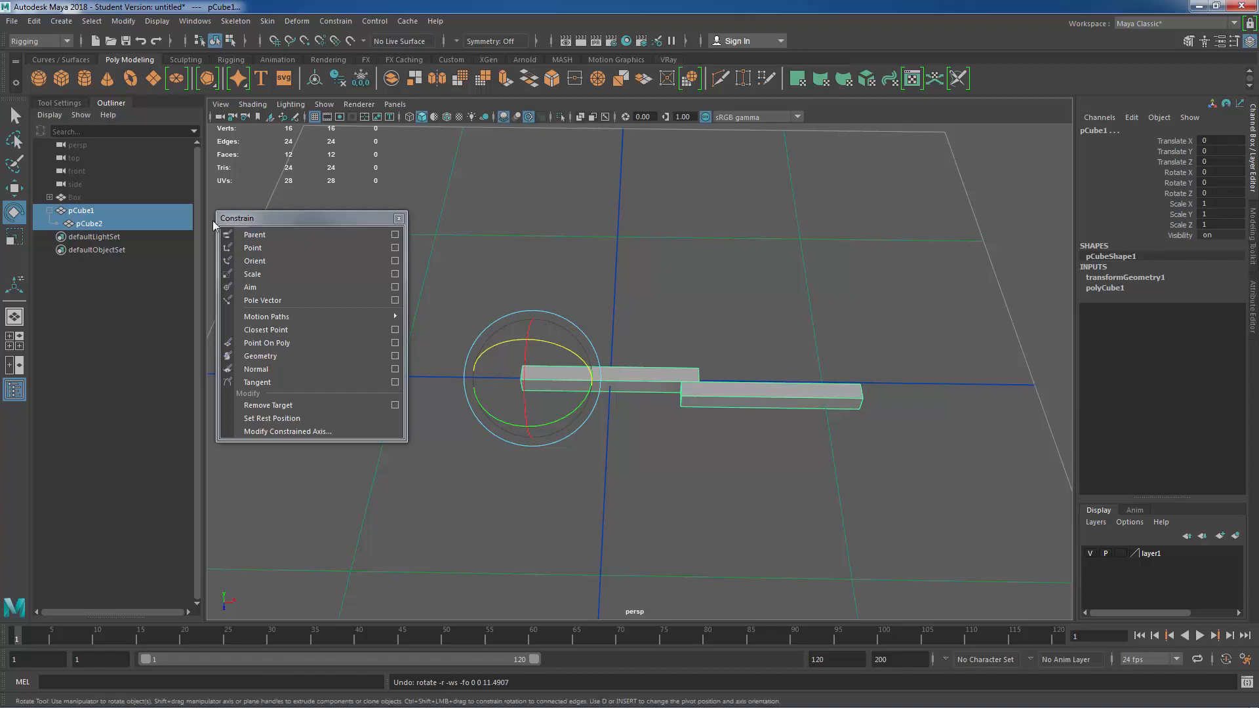
mouse_move(265, 316)
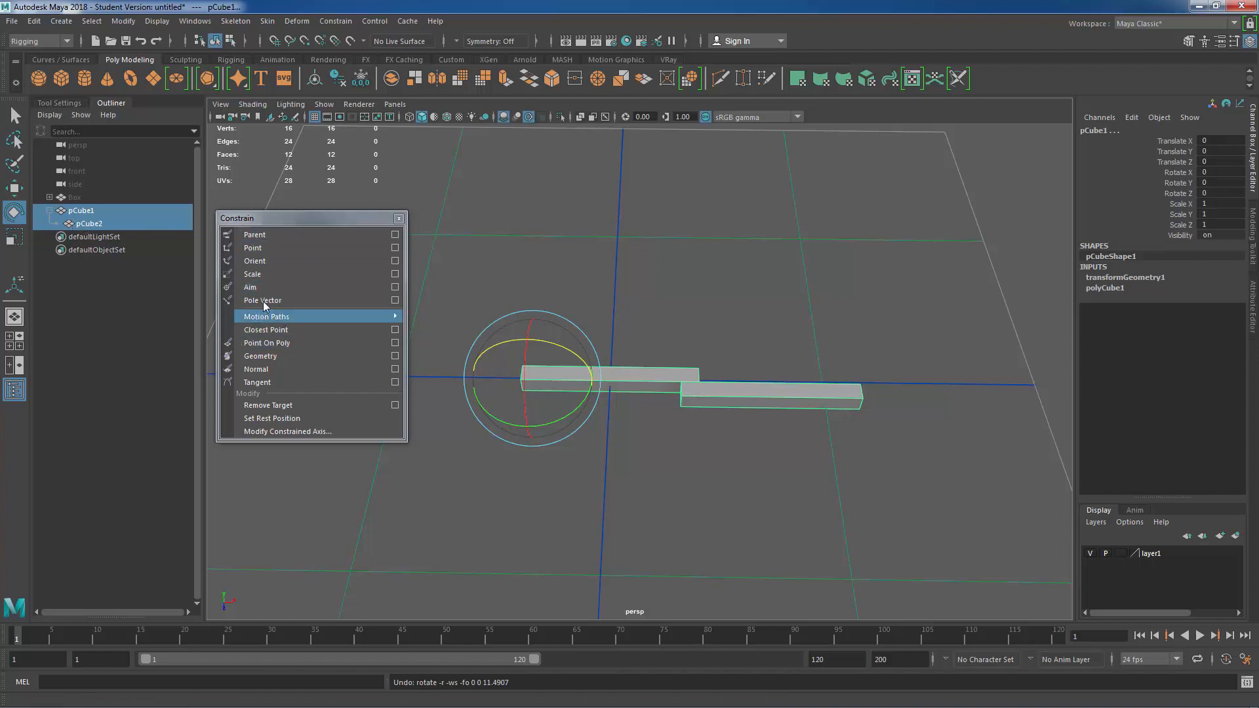
mouse_move(249, 286)
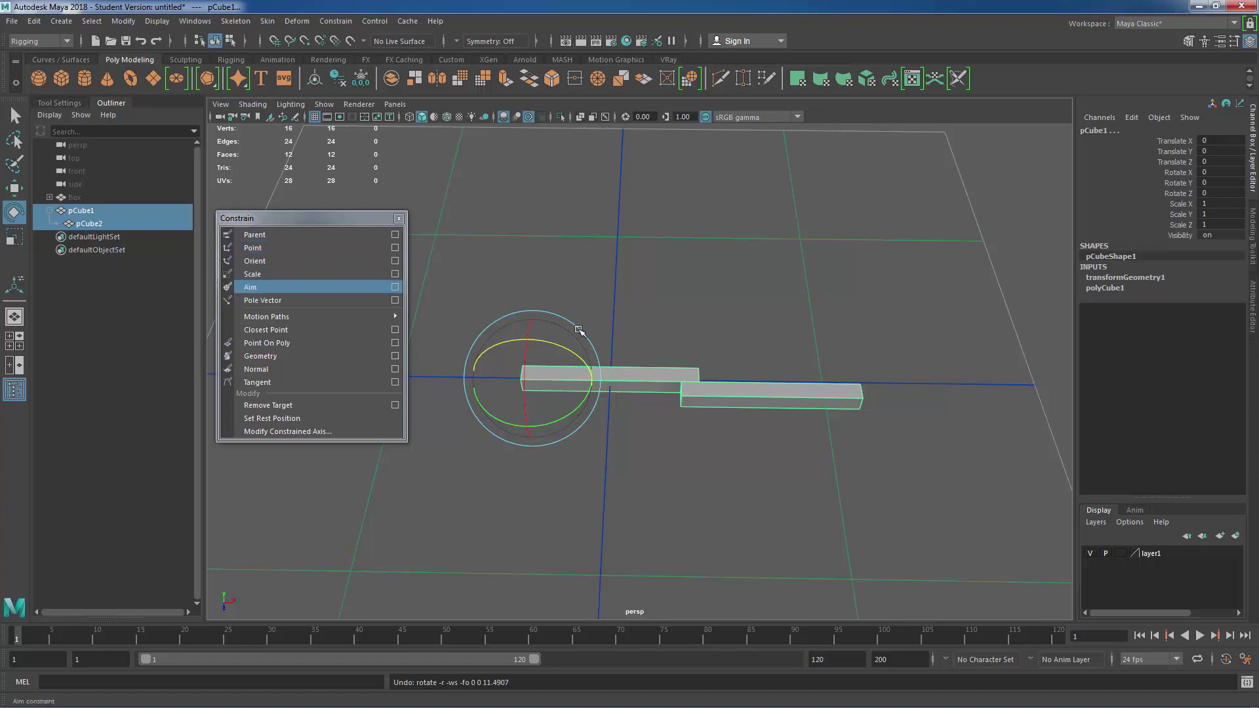
Step: Unparent pCube2 and give it a point constraint targeting pCube1
click(88, 223)
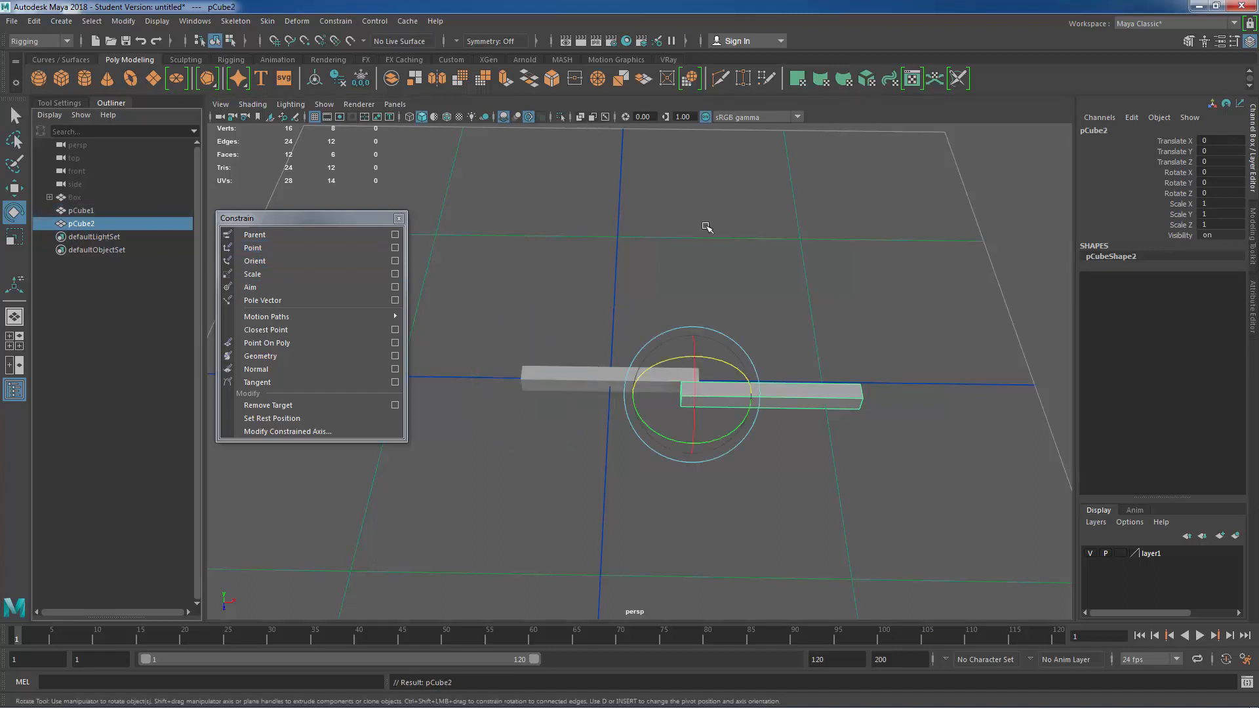
click(647, 344)
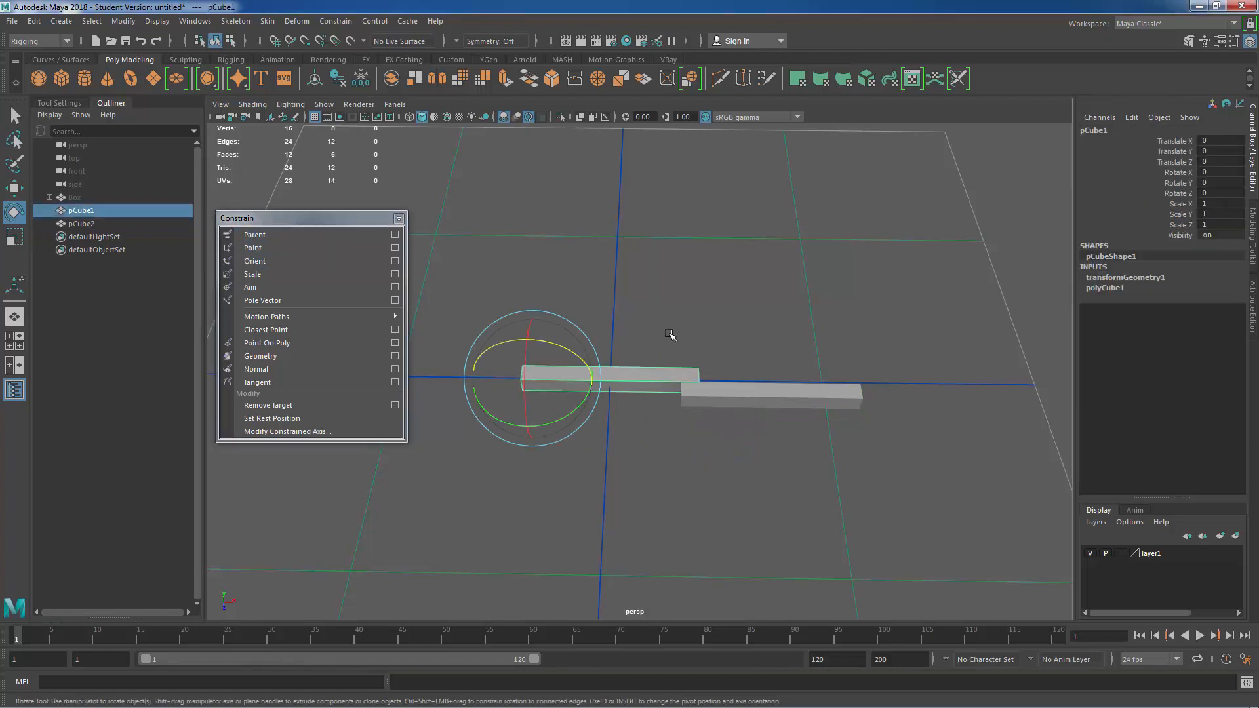
click(80, 223)
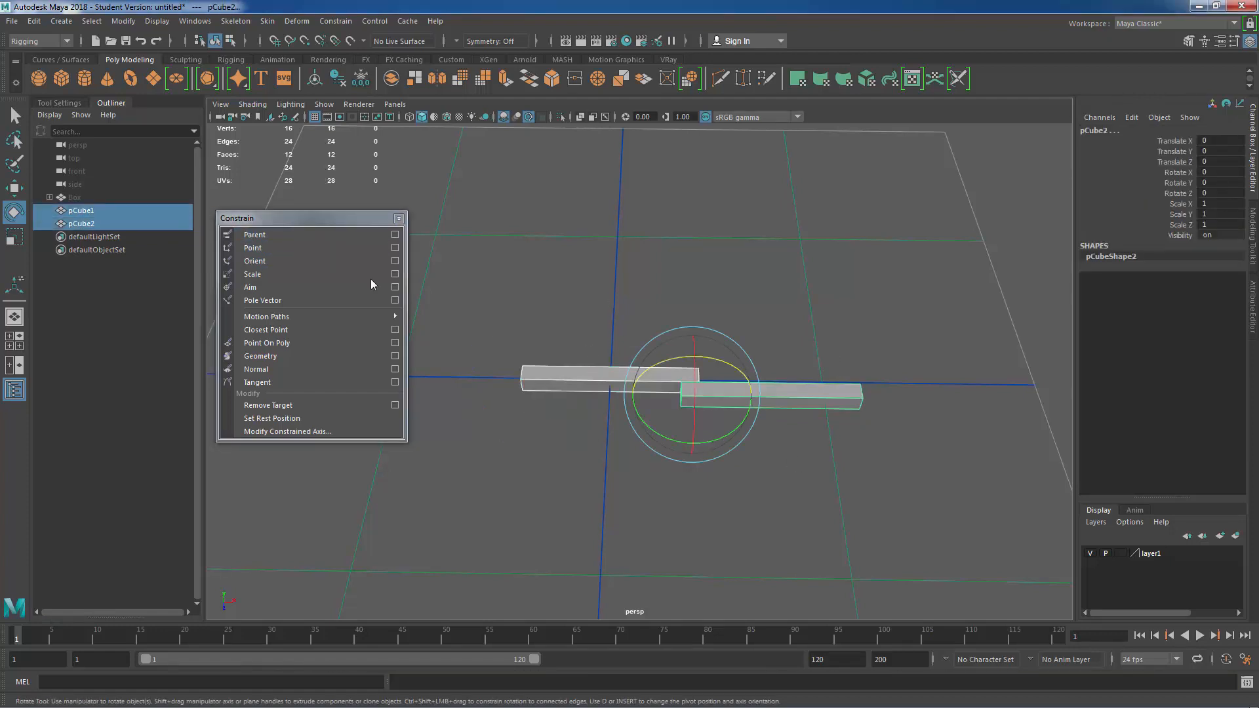
click(251, 247)
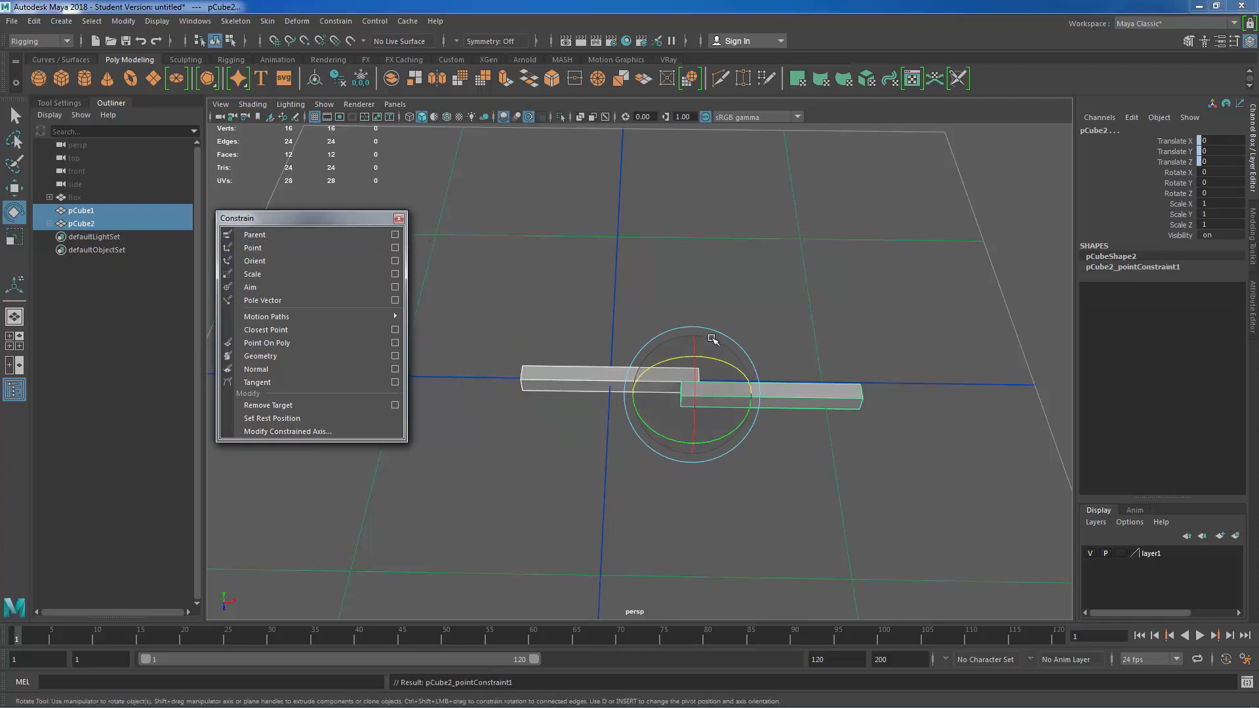
click(80, 209)
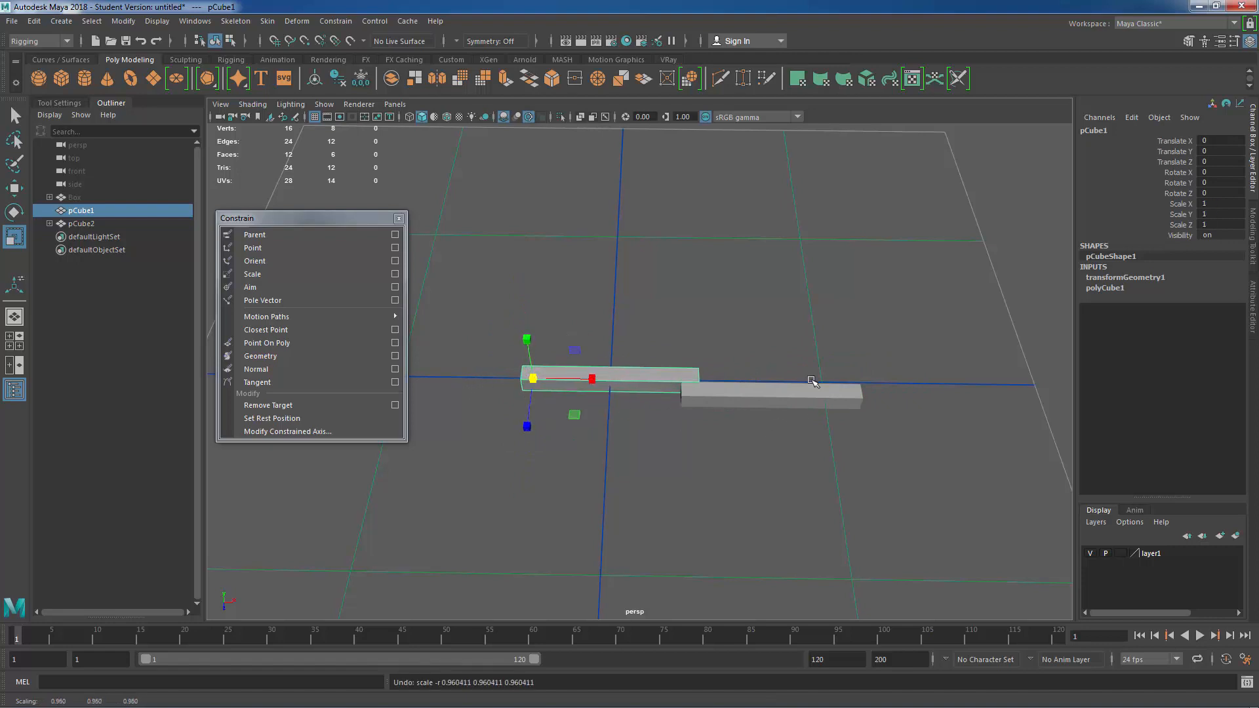
mouse_move(292, 247)
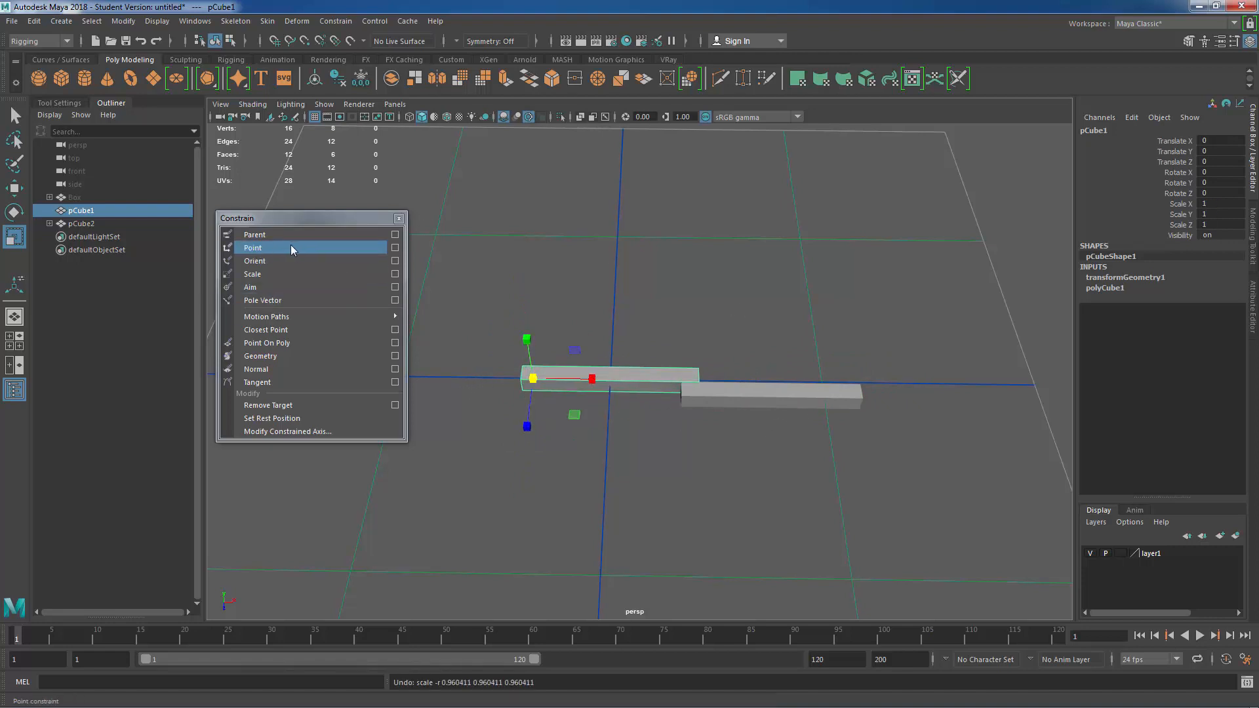
Step: Add an orient constraint on pCube2 targeting pCube1
click(254, 247)
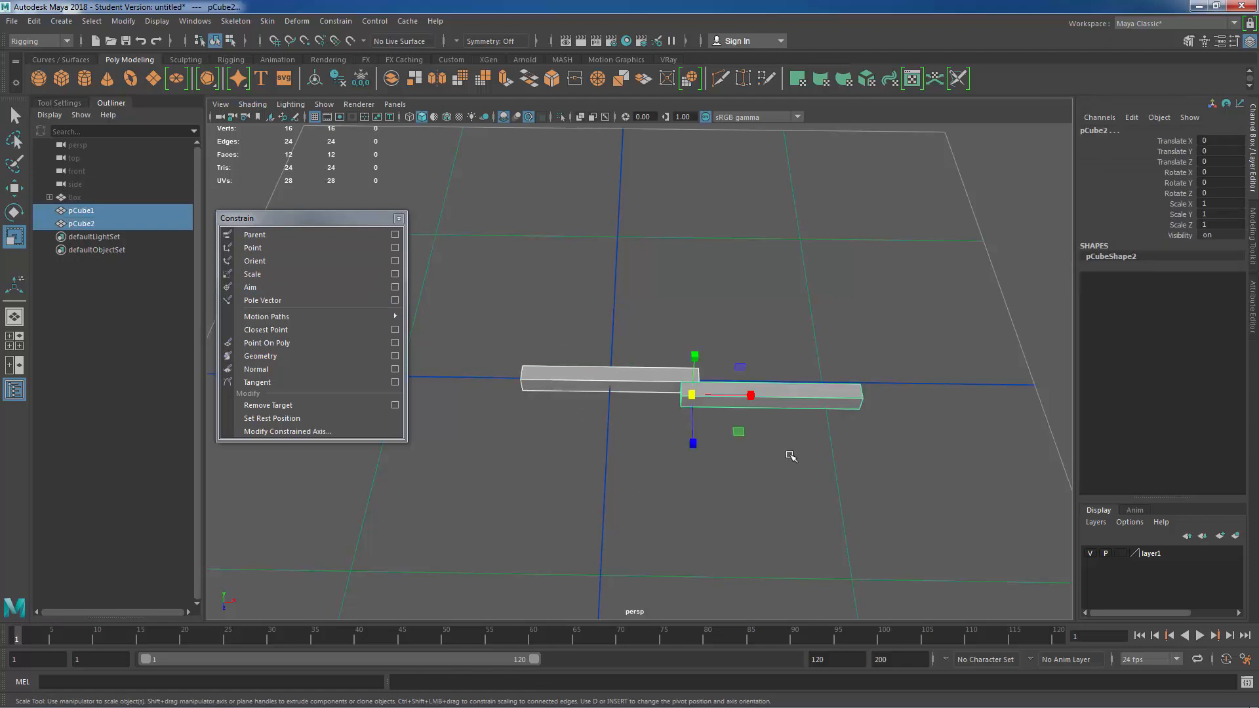
click(254, 261)
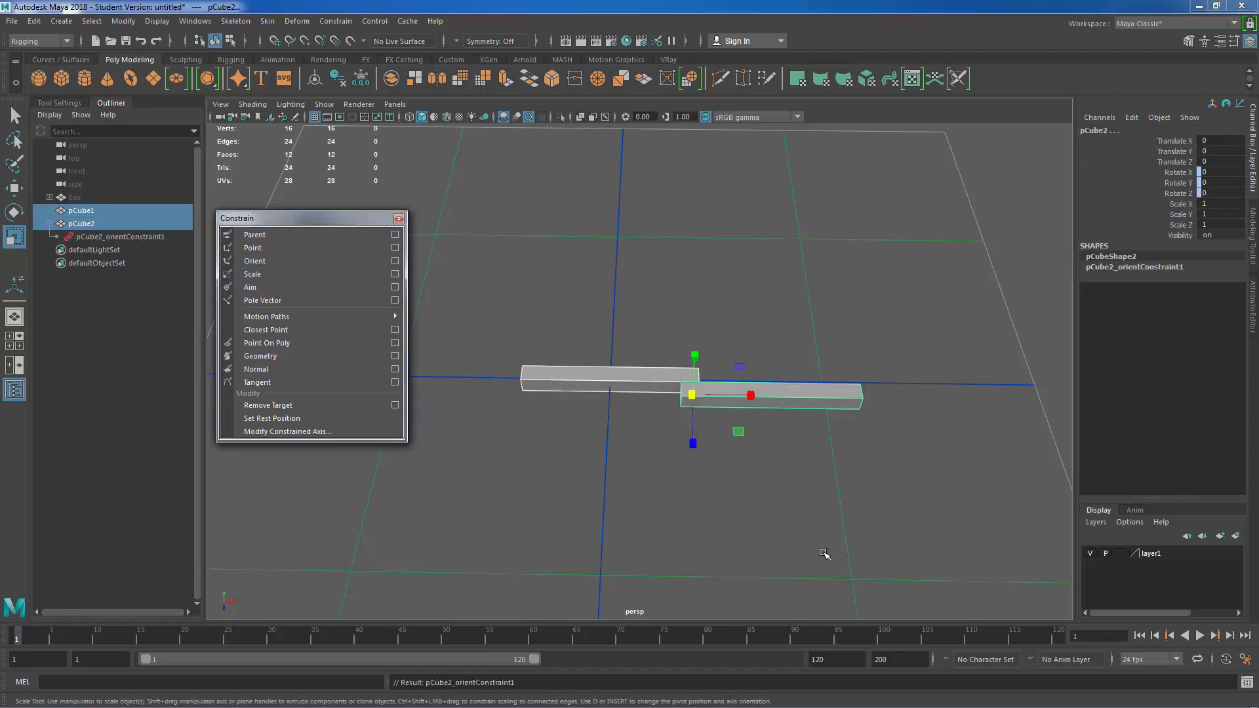
click(80, 211)
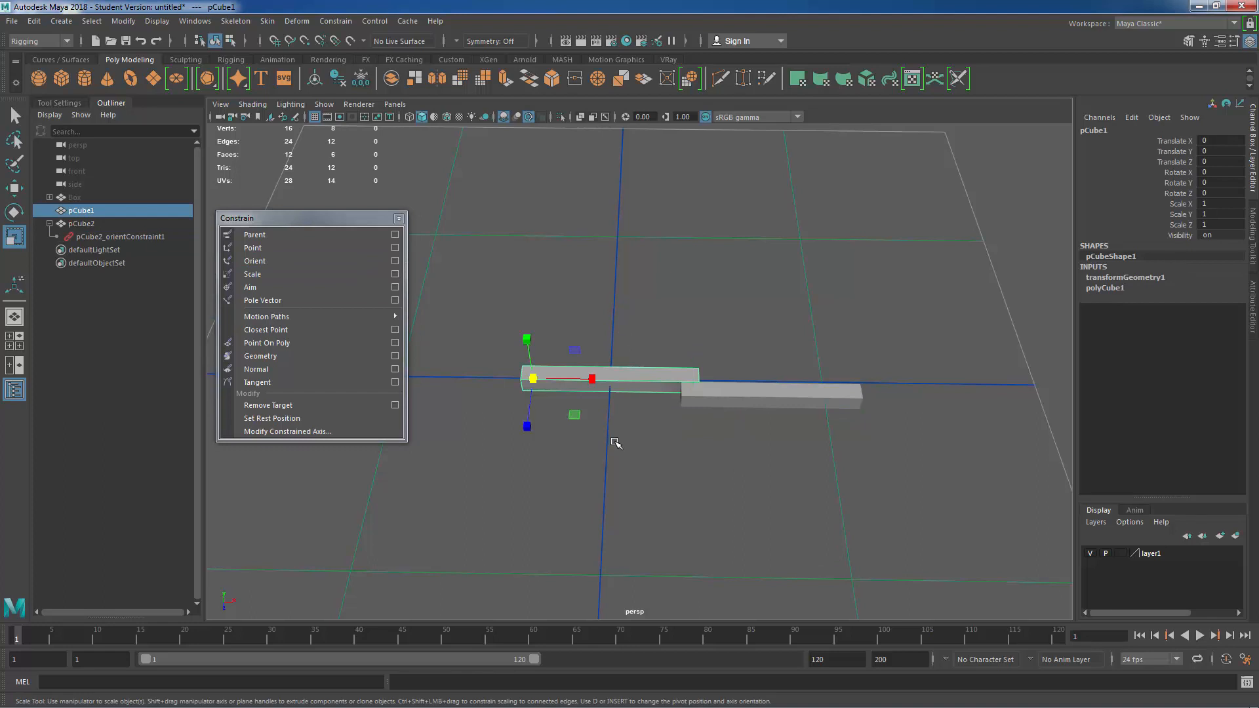
mouse_move(627, 453)
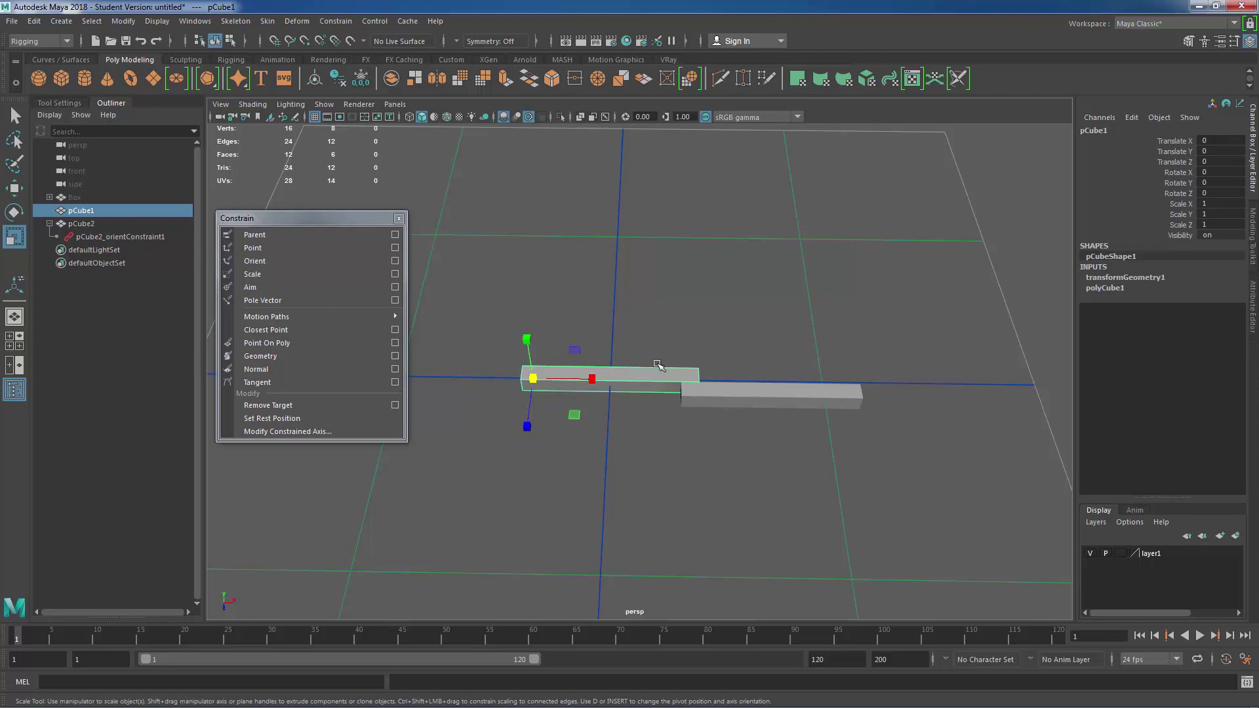
mouse_move(748, 393)
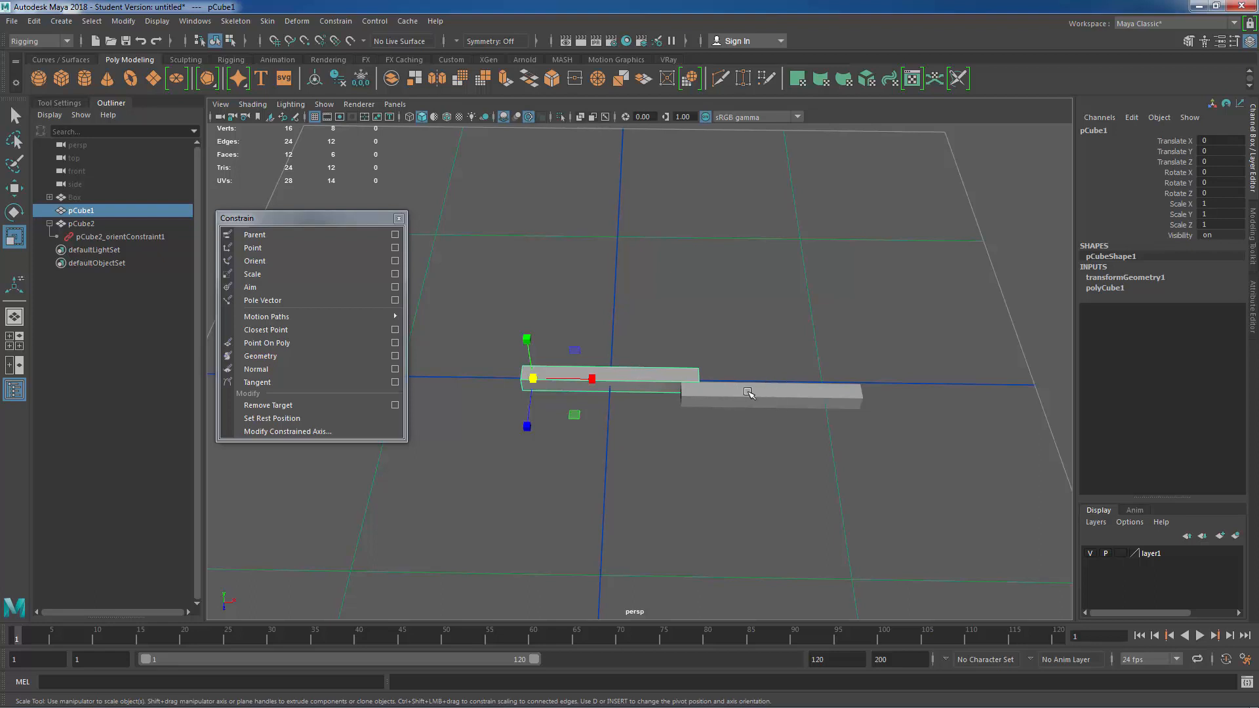
Step: Rotate pCube1 to test the orient constraint, then undo the rotation
click(14, 215)
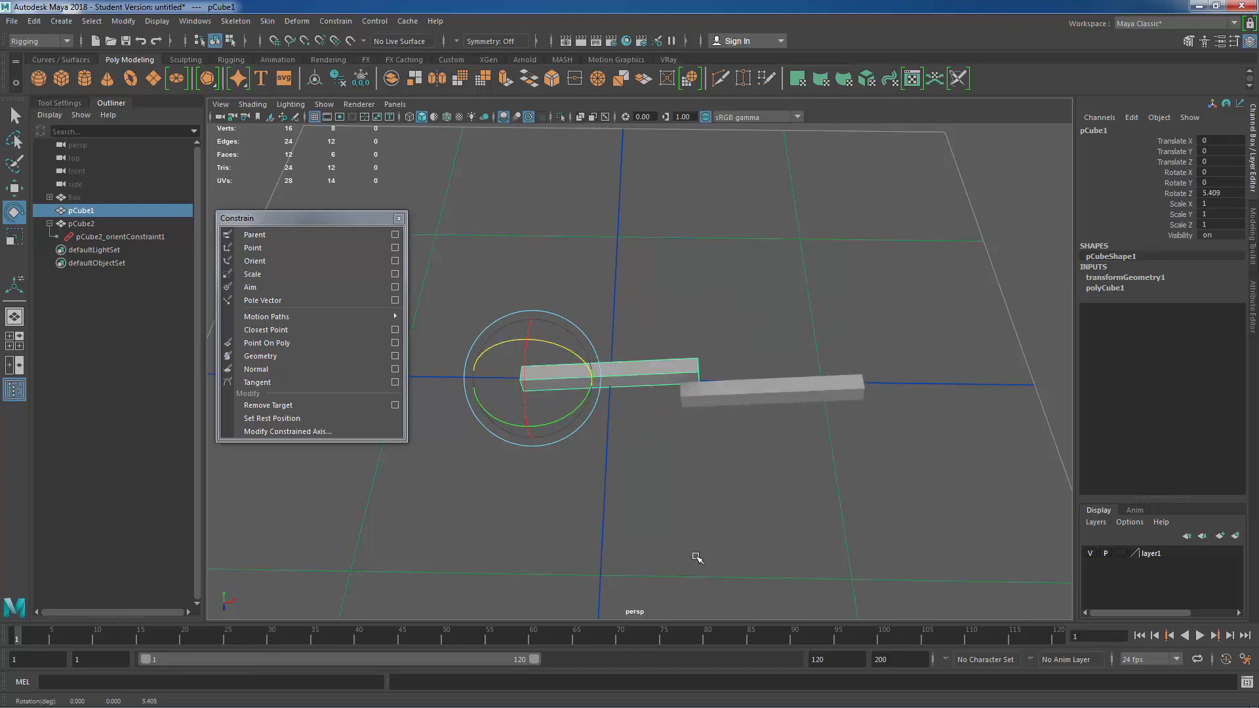
click(81, 223)
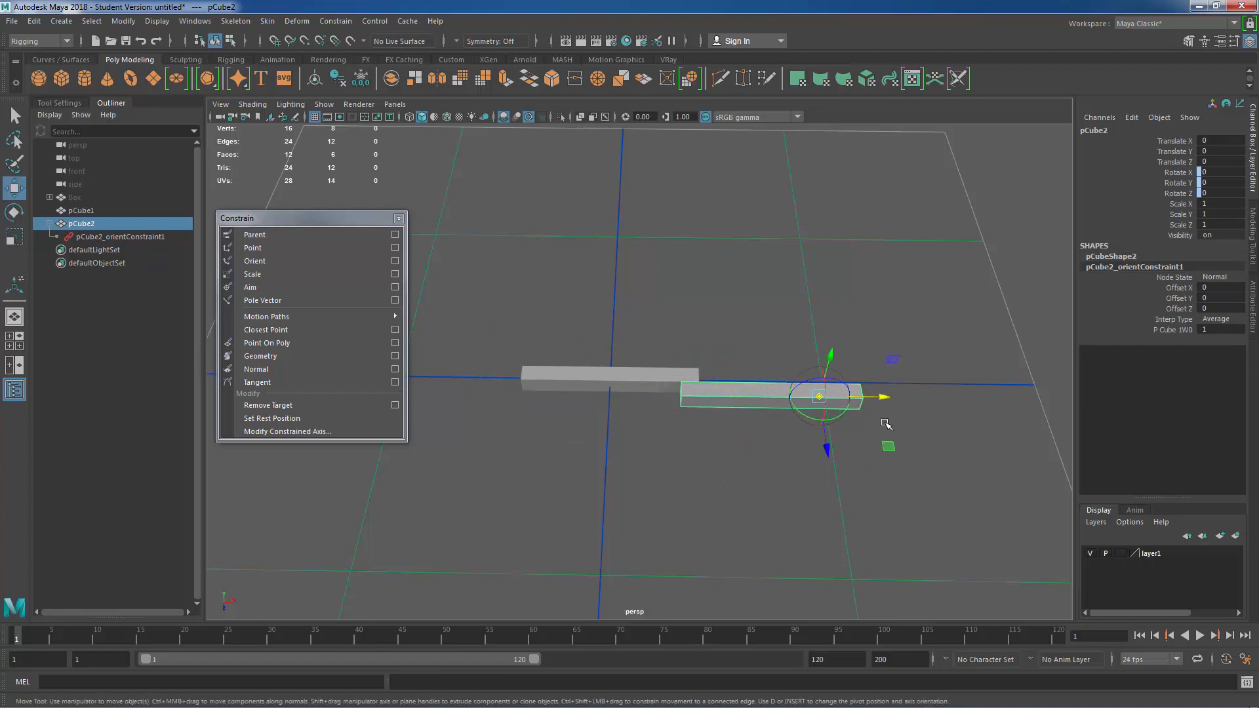
click(81, 210)
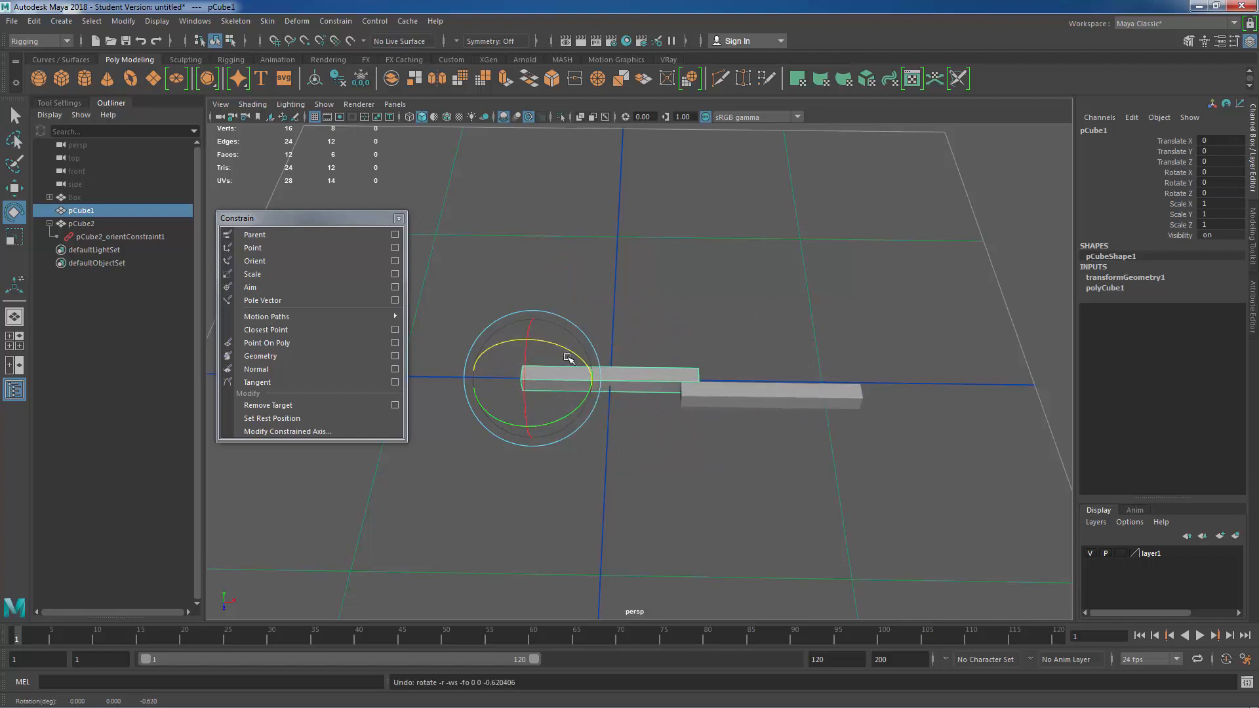
mouse_move(252, 274)
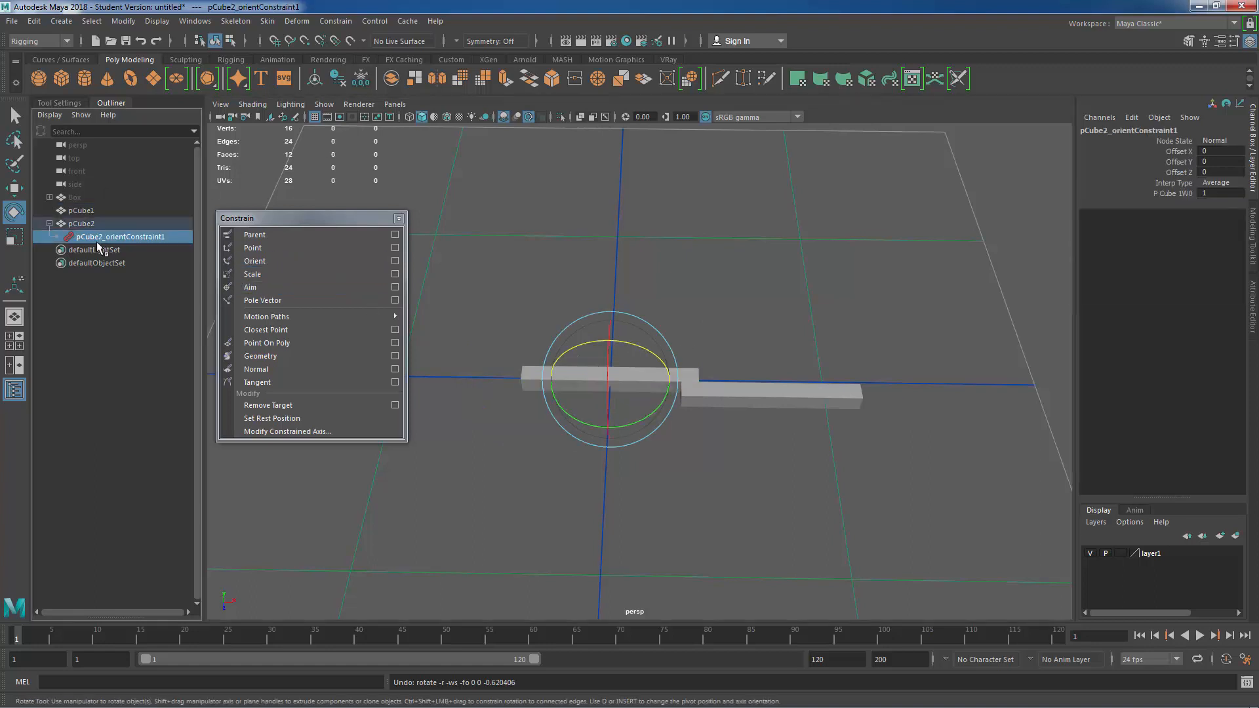
Step: Delete the orient constraint, scale-constrain pCube2 to pCube1, and test it with the Scale tool
click(80, 210)
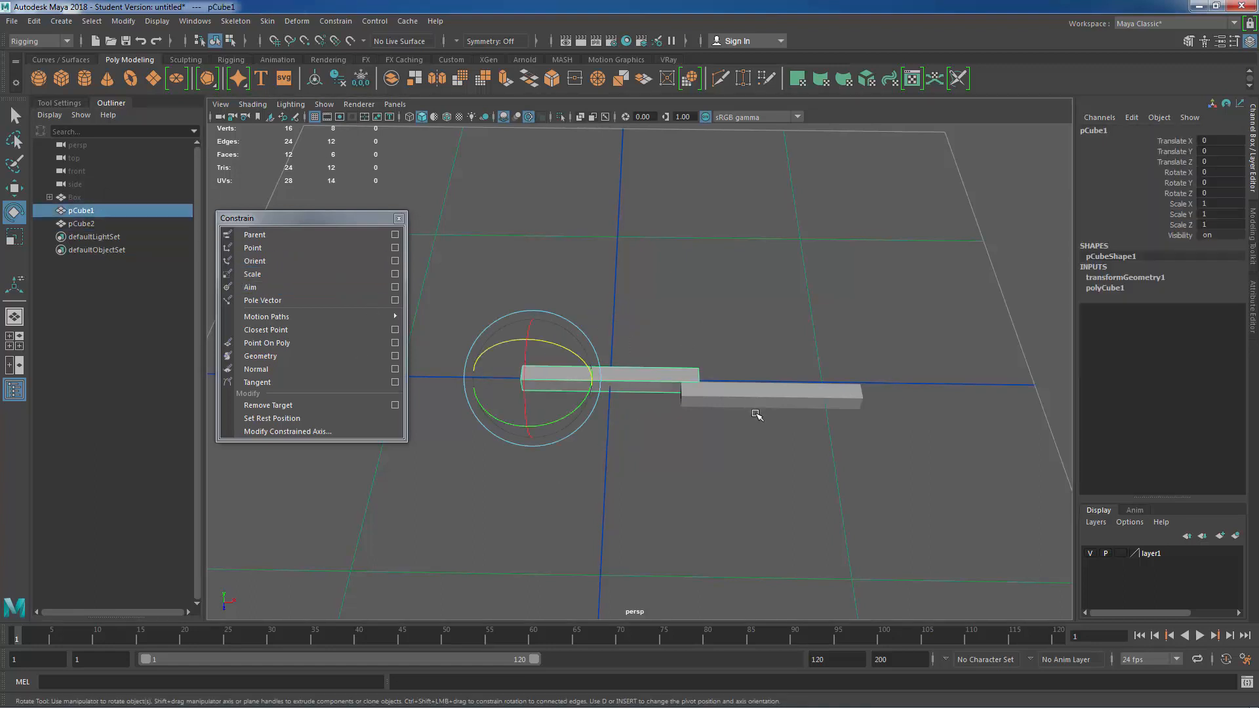
click(252, 274)
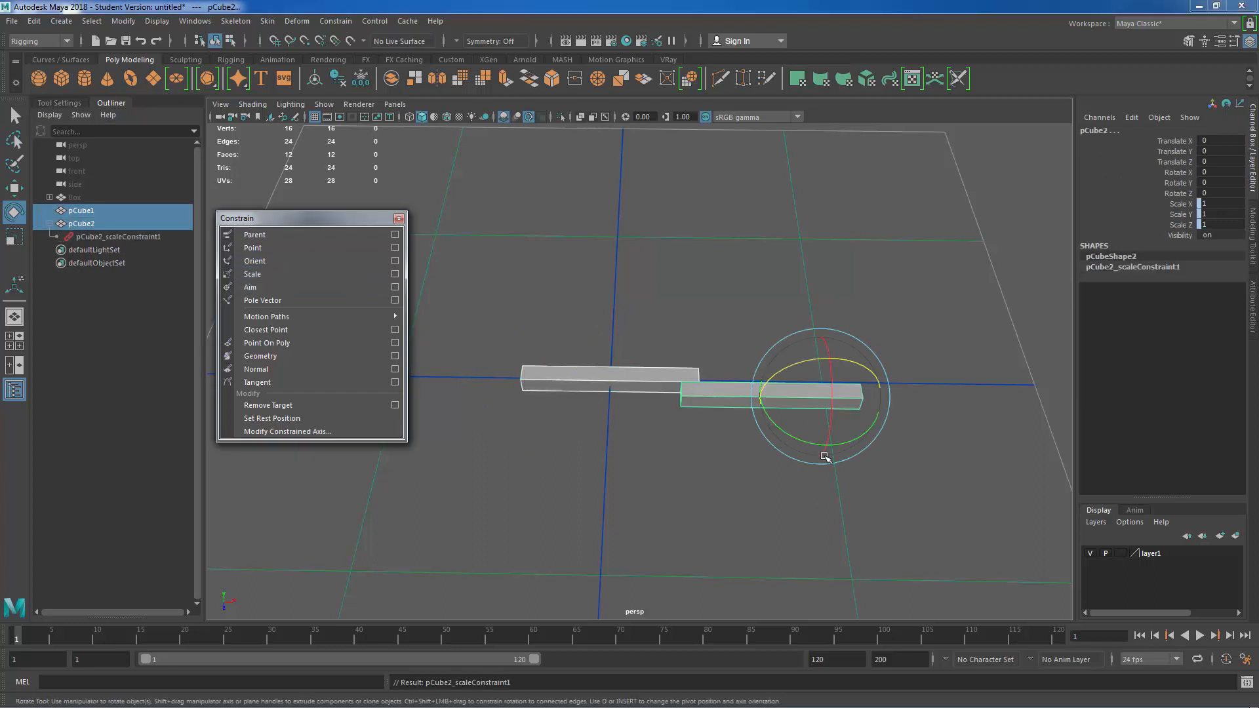
click(80, 211)
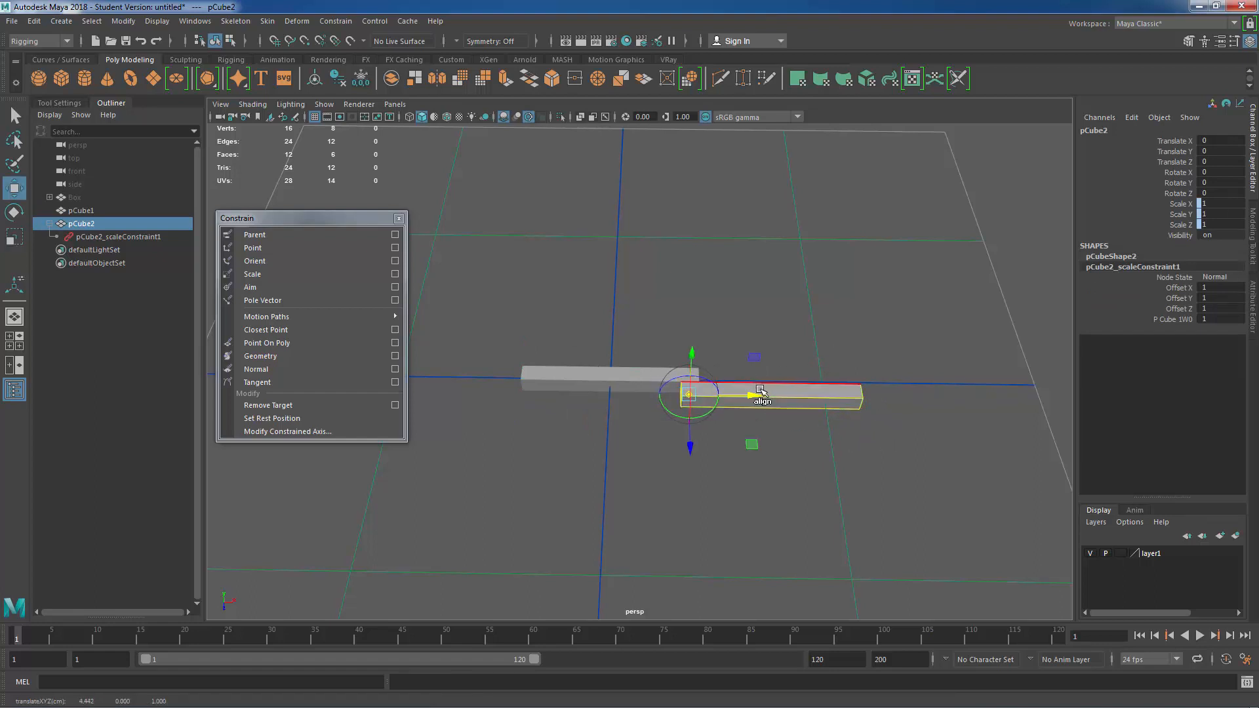
click(80, 209)
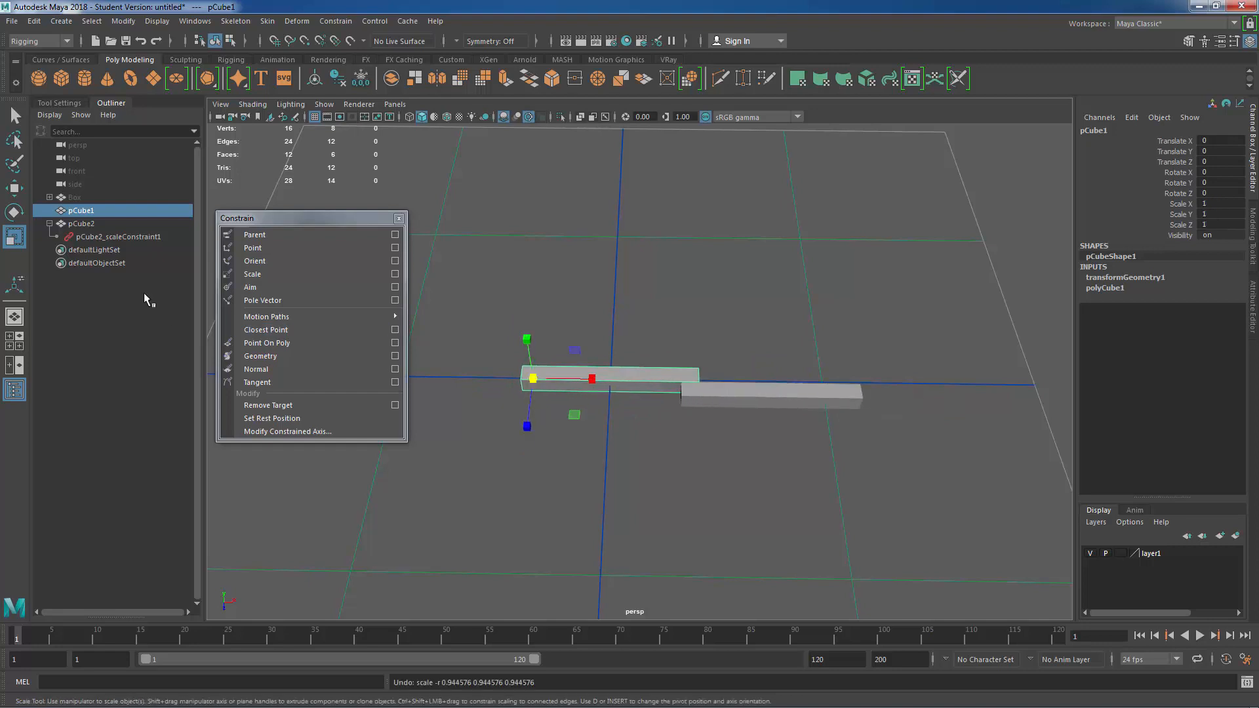
click(119, 236)
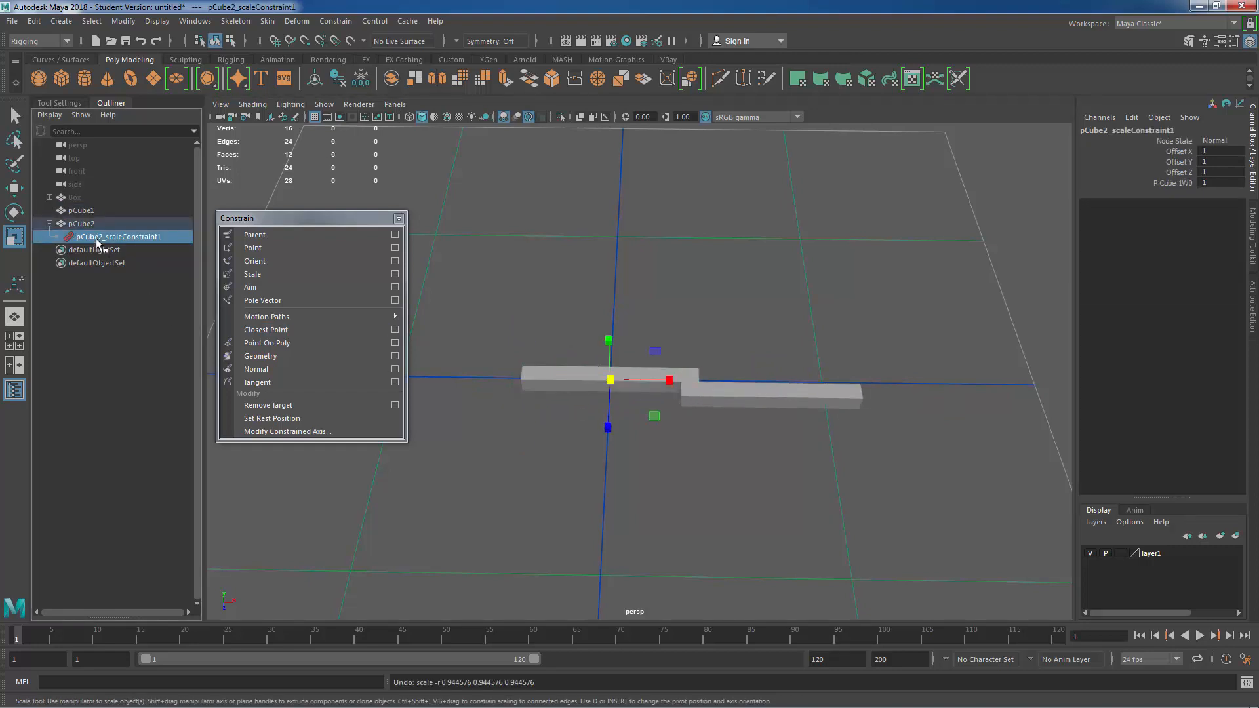
Step: Delete pCube2_scaleConstraint1, move pCube2 along X, and open the Aim constraint options
click(504, 233)
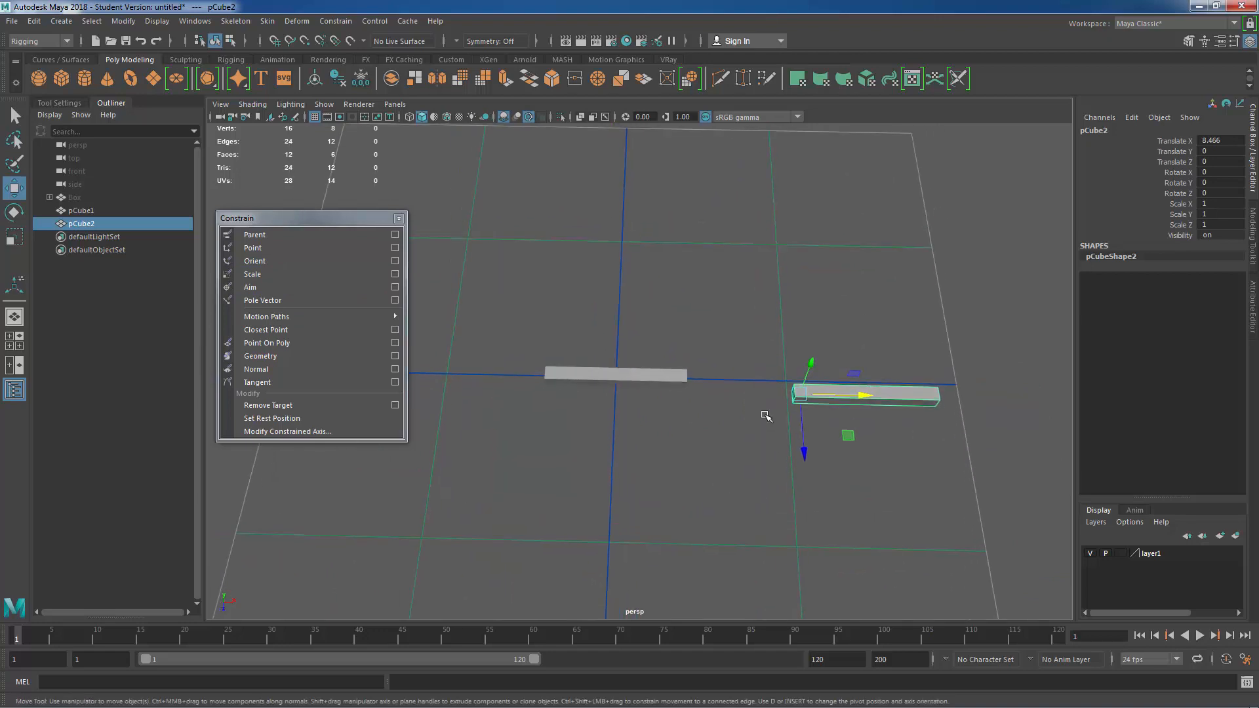
click(80, 211)
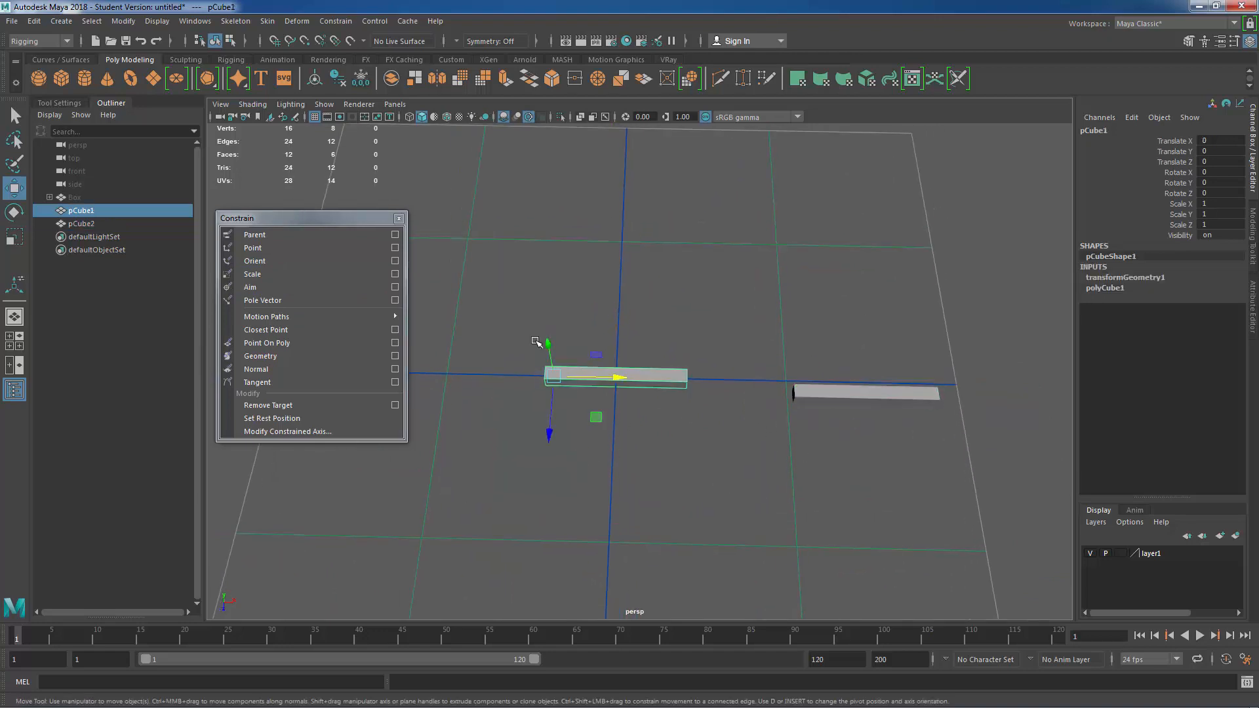
mouse_move(741, 404)
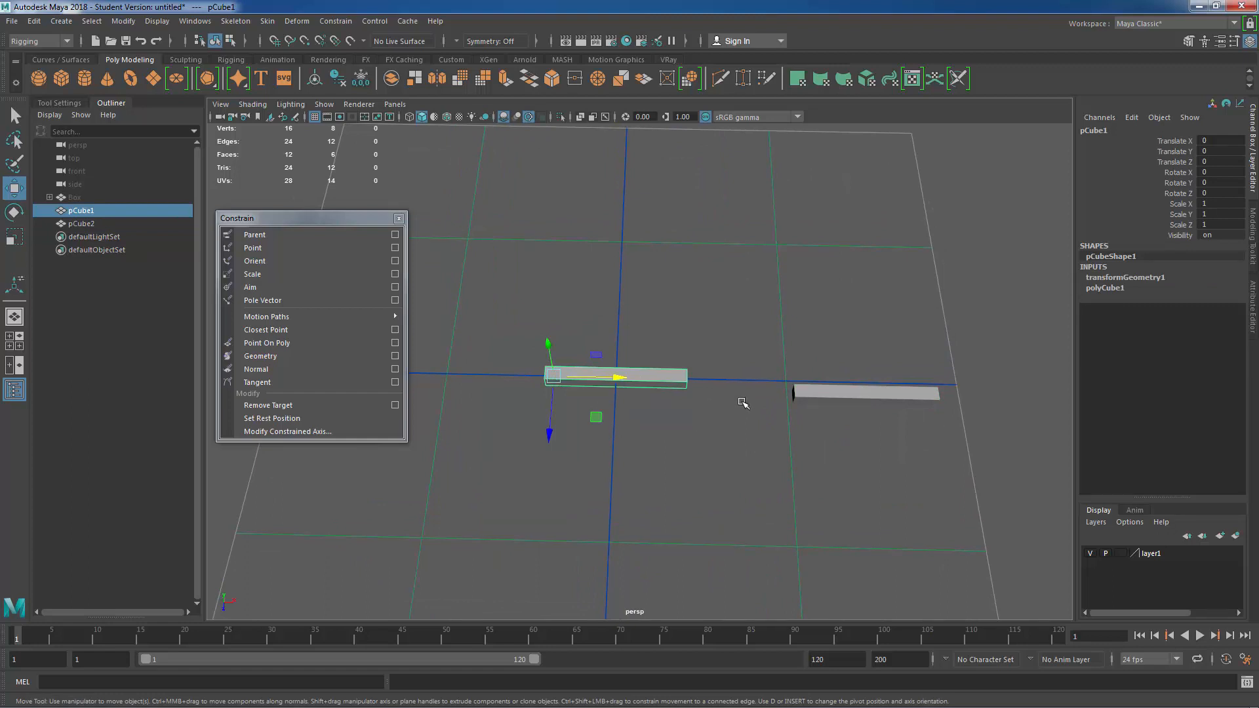
mouse_move(680, 371)
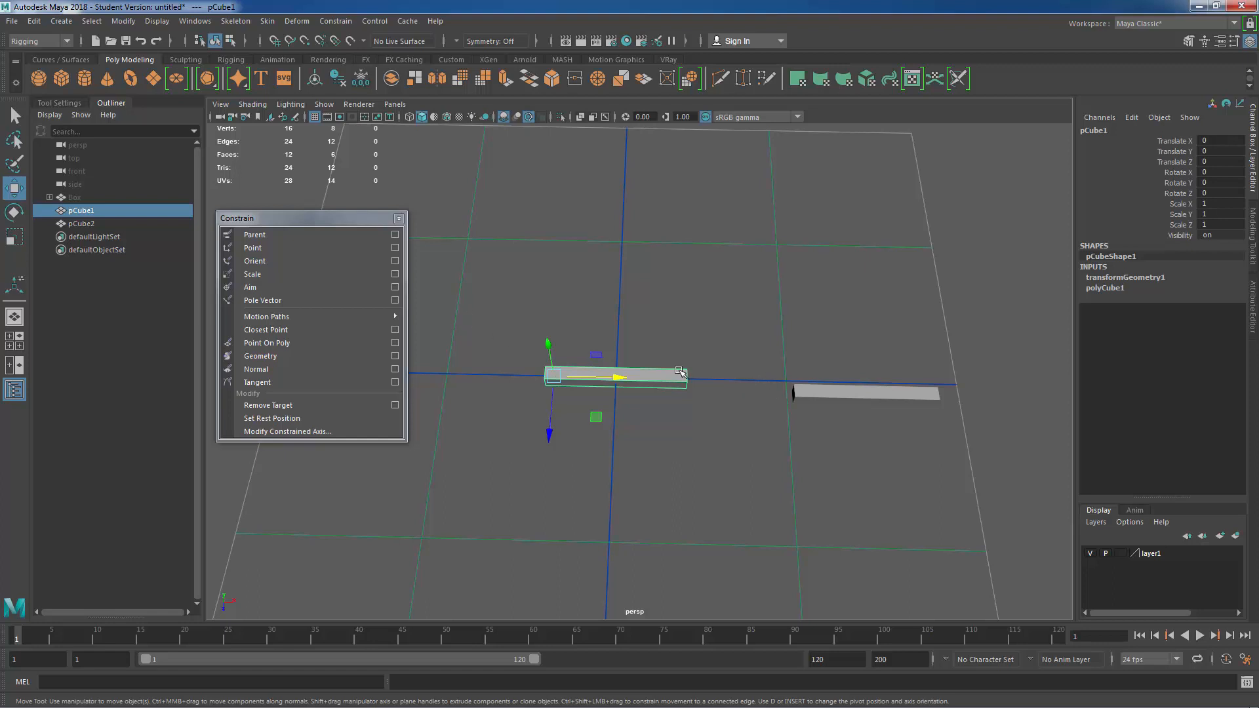
mouse_move(910, 348)
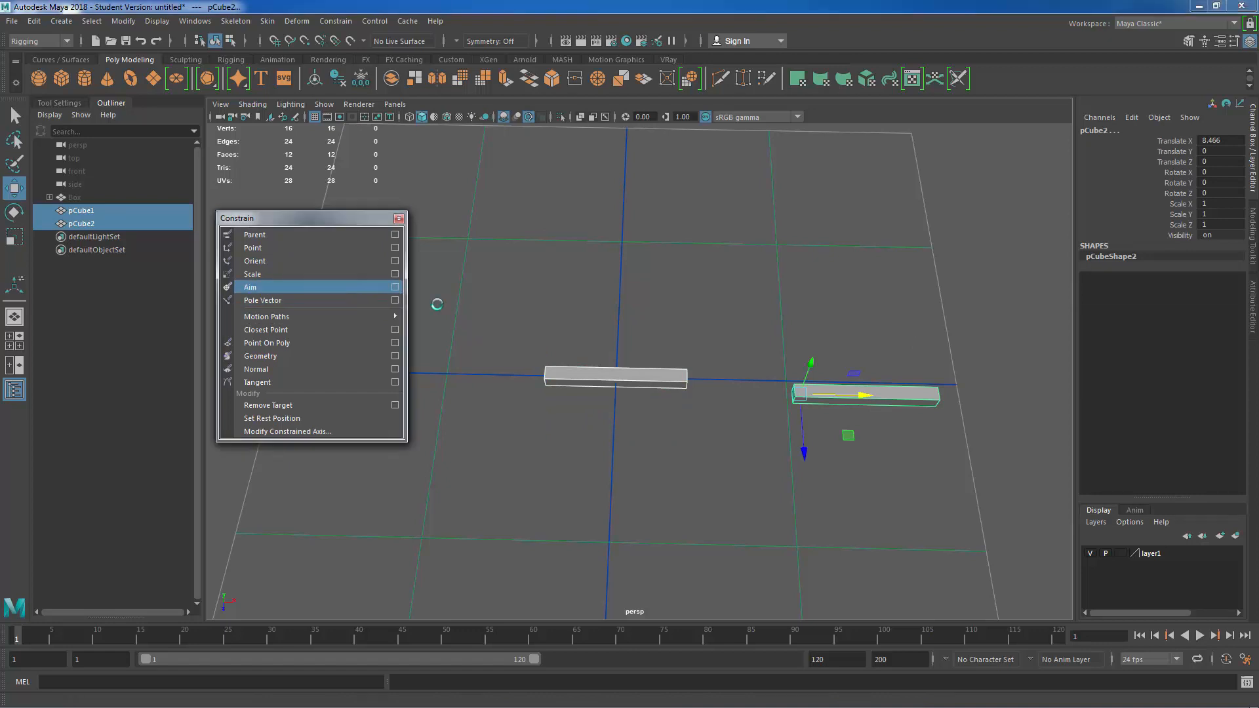
click(394, 286)
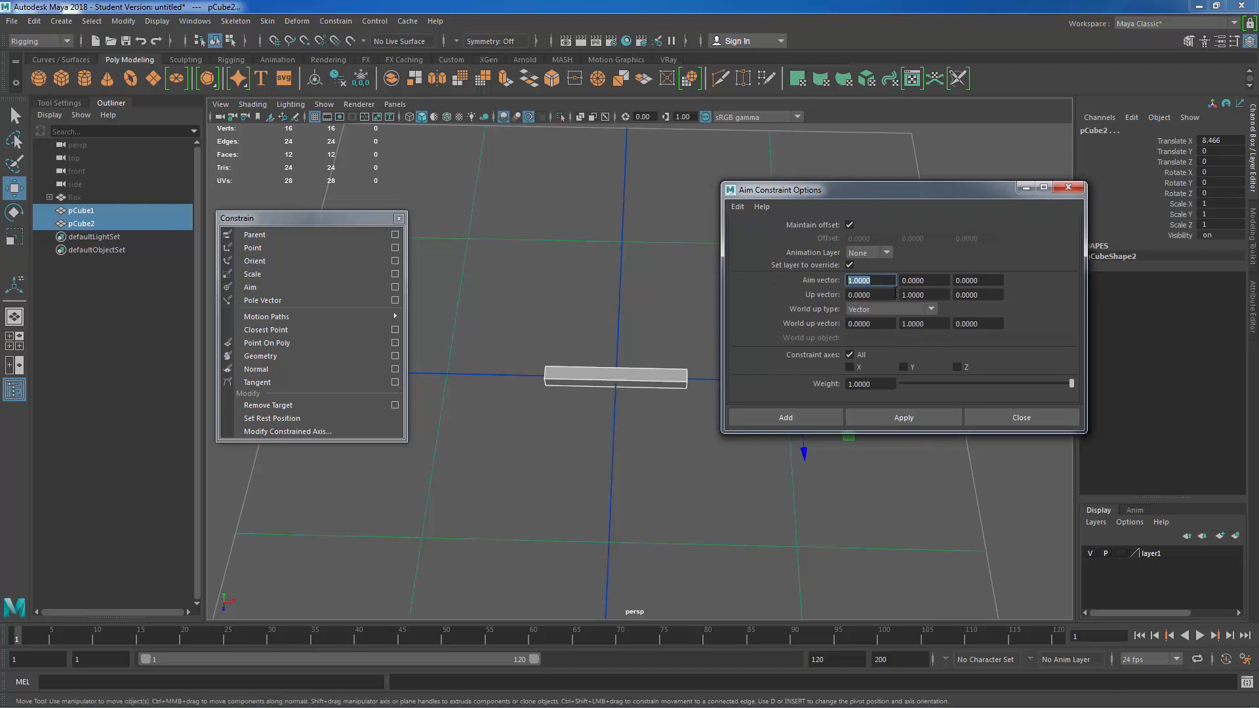
click(924, 279)
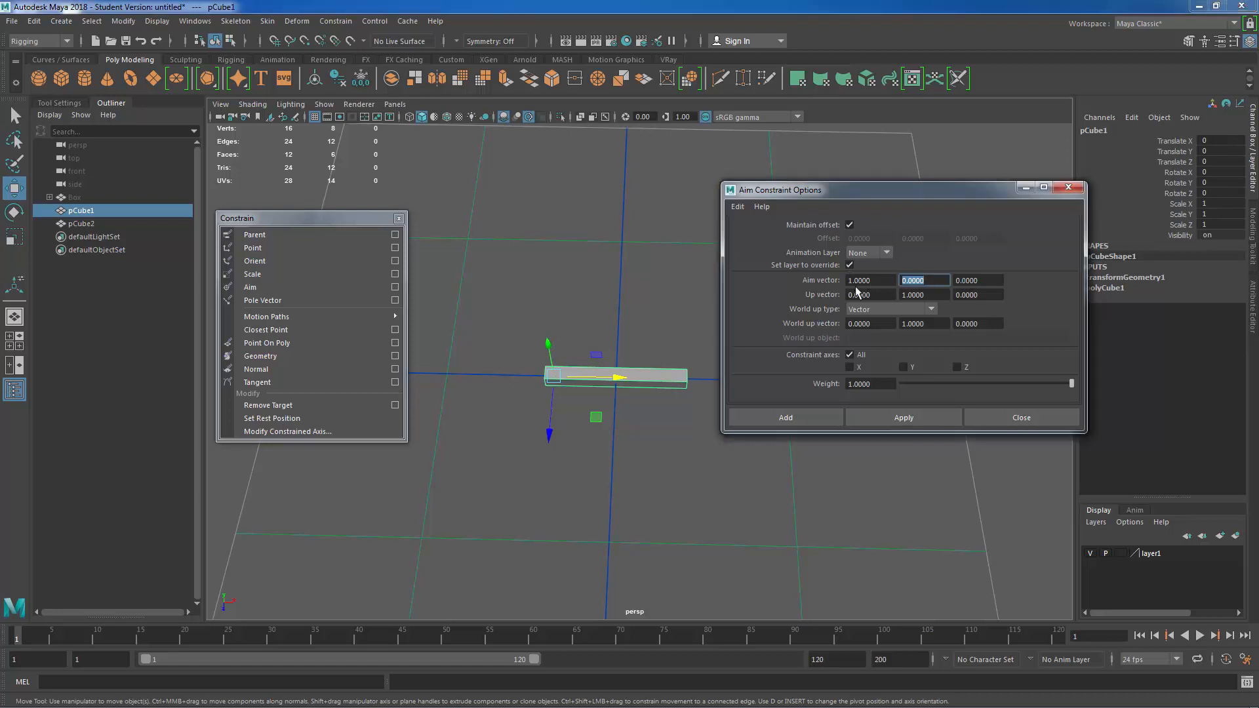
click(870, 279)
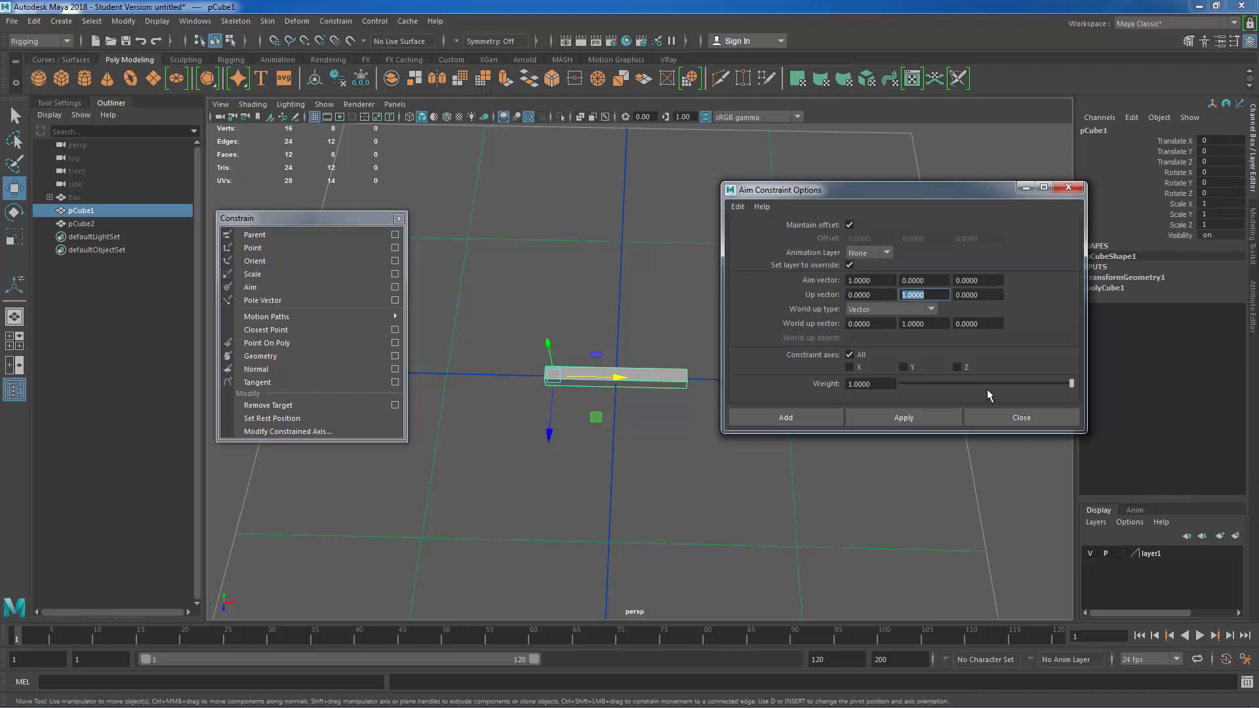
mouse_move(862, 432)
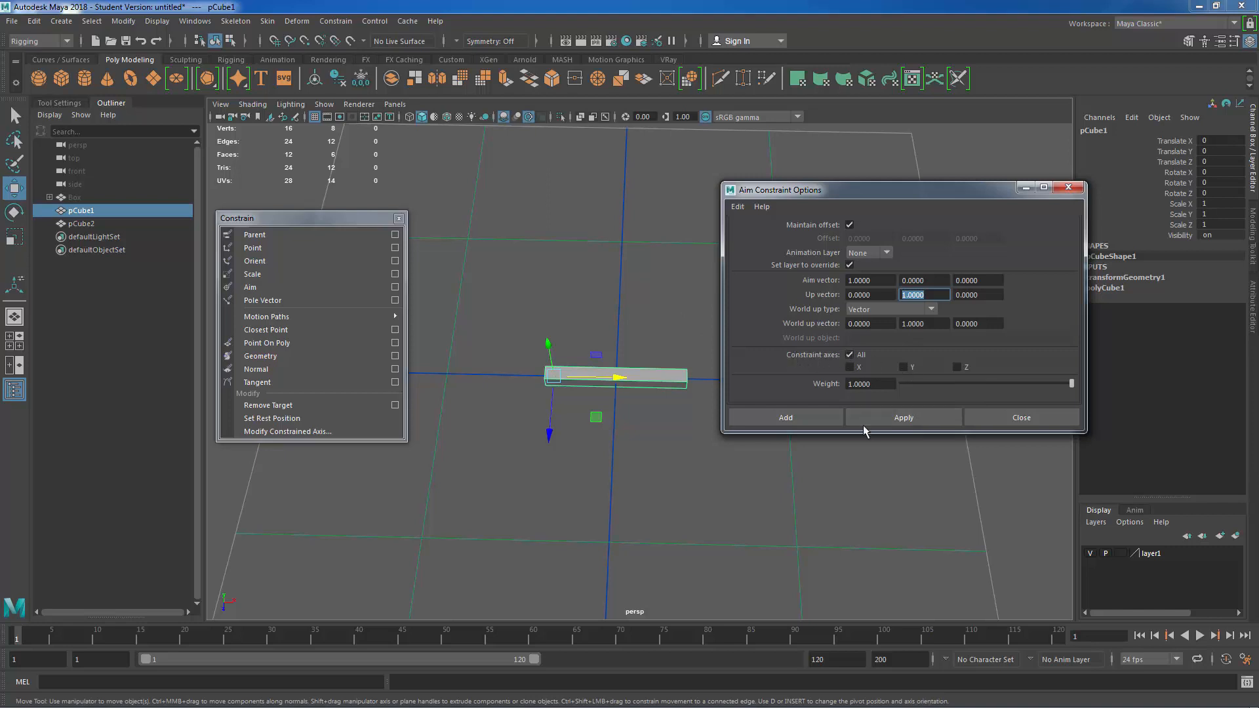
click(902, 417)
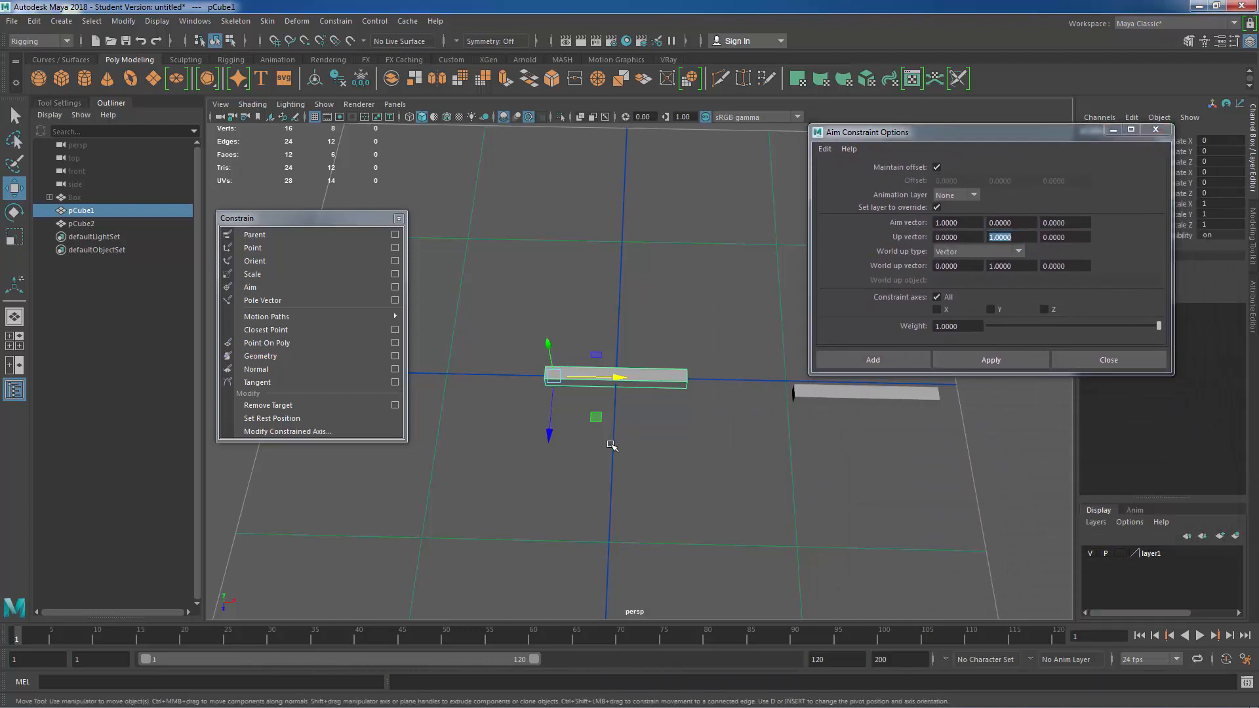
click(872, 360)
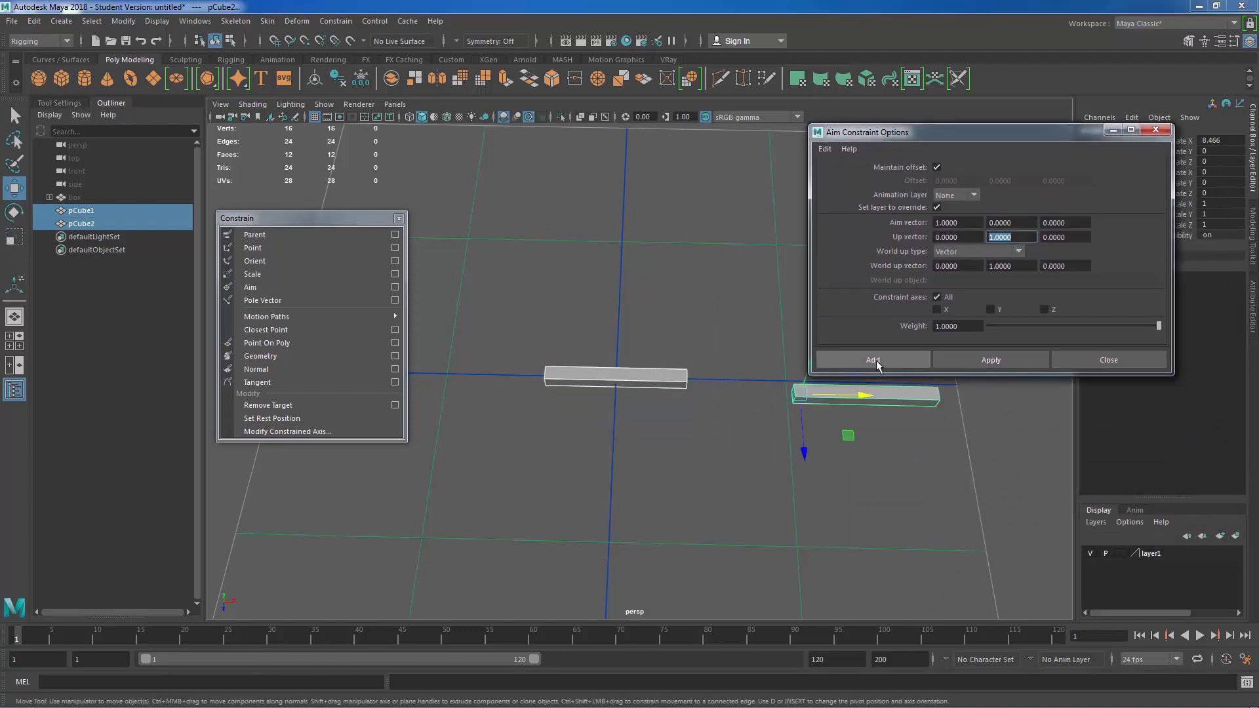
Step: Add the aim constraint on pCube2, then lower pCube1 so pCube2 tilts toward it
click(872, 360)
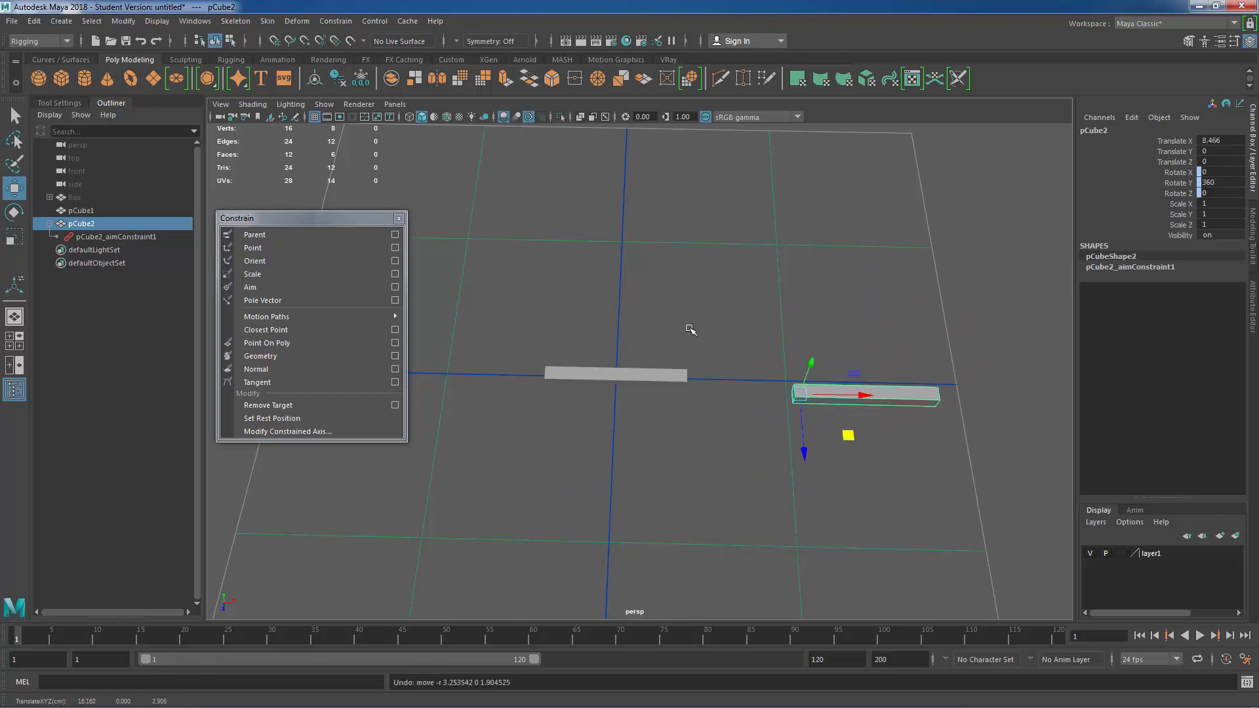
click(81, 210)
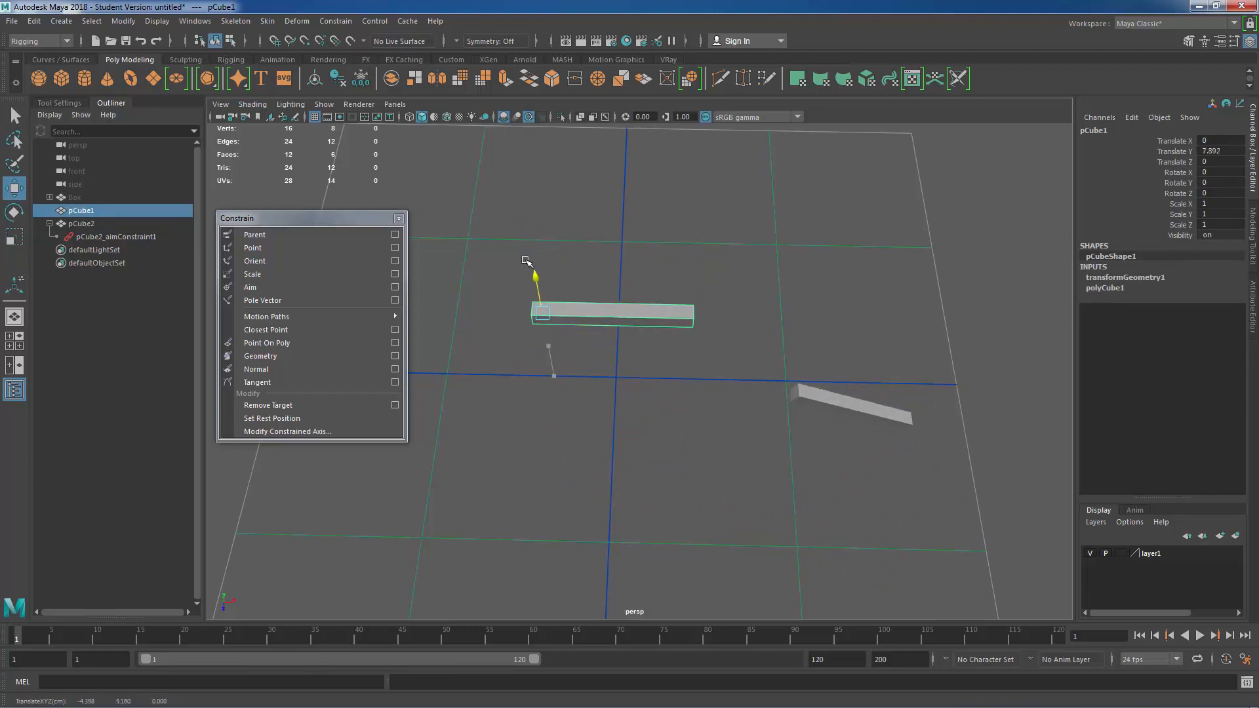
drag(536, 273, 545, 338)
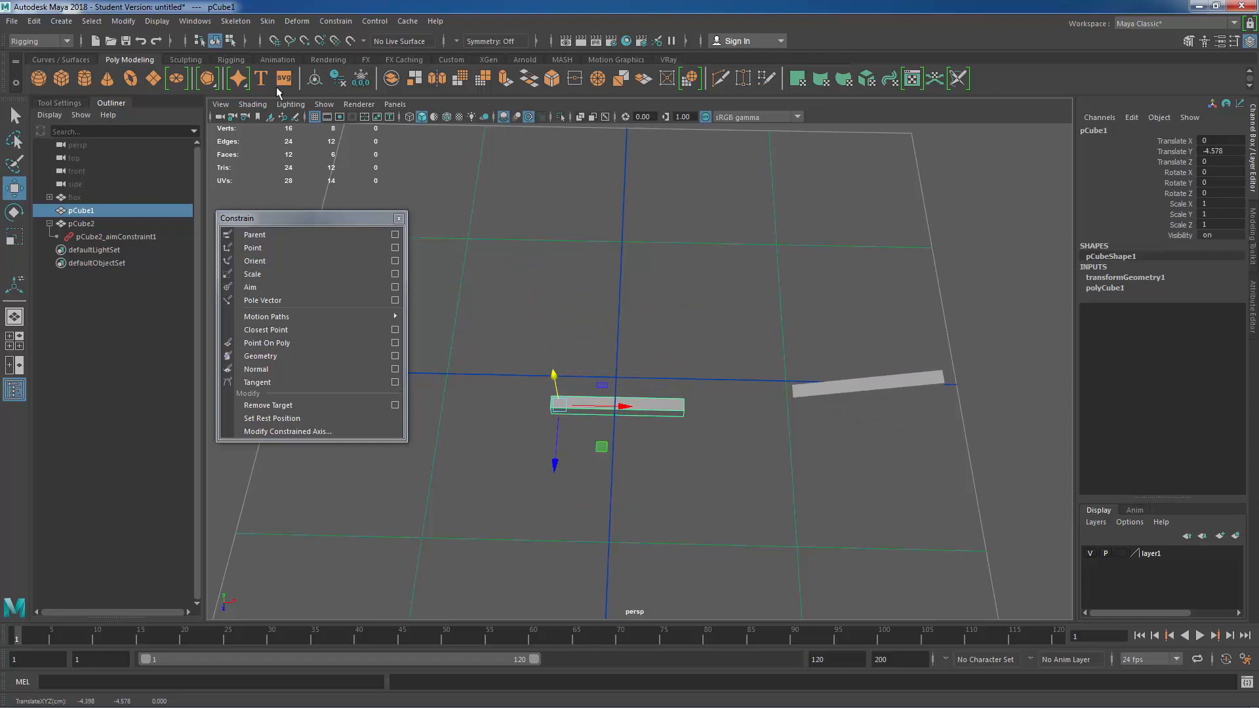
mouse_move(297, 235)
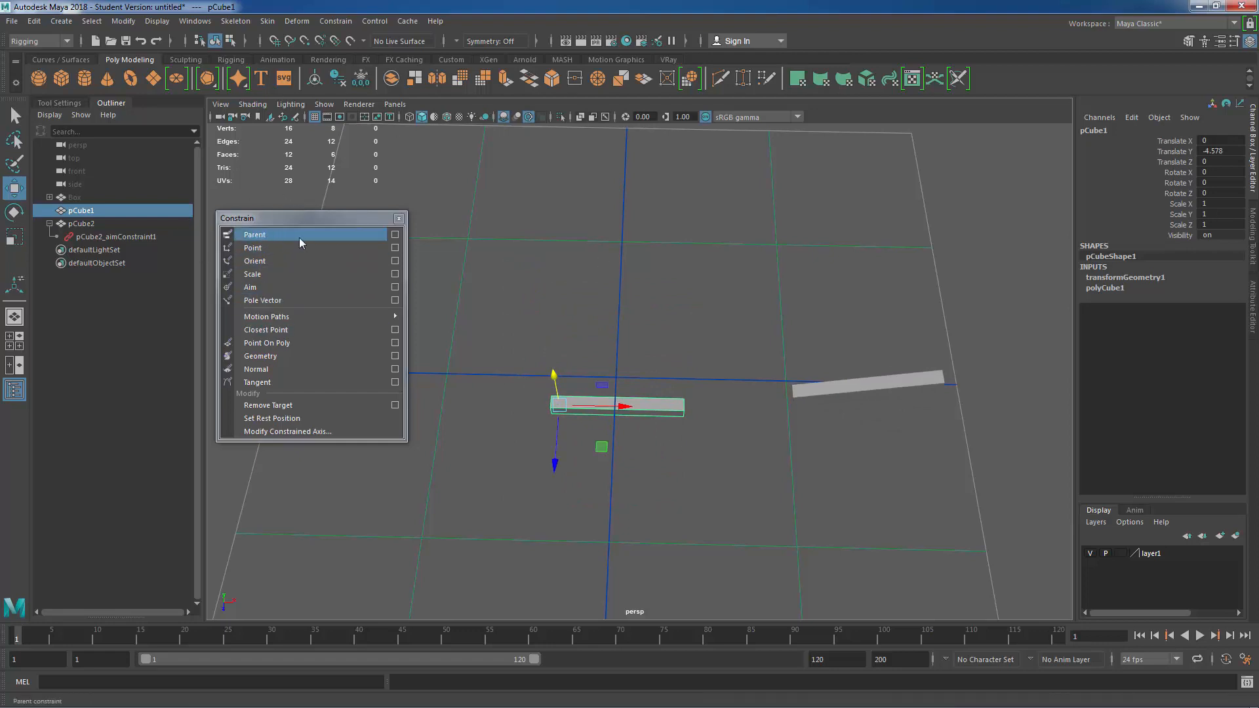
mouse_move(679, 322)
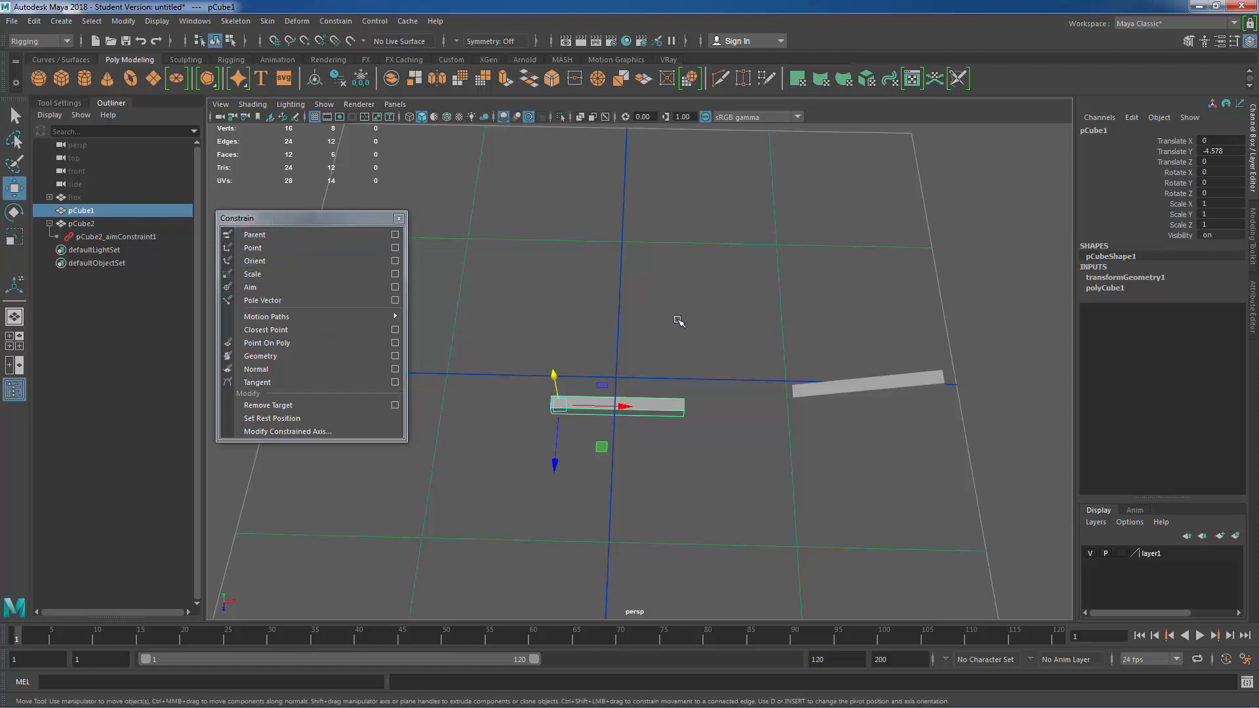
mouse_move(265, 274)
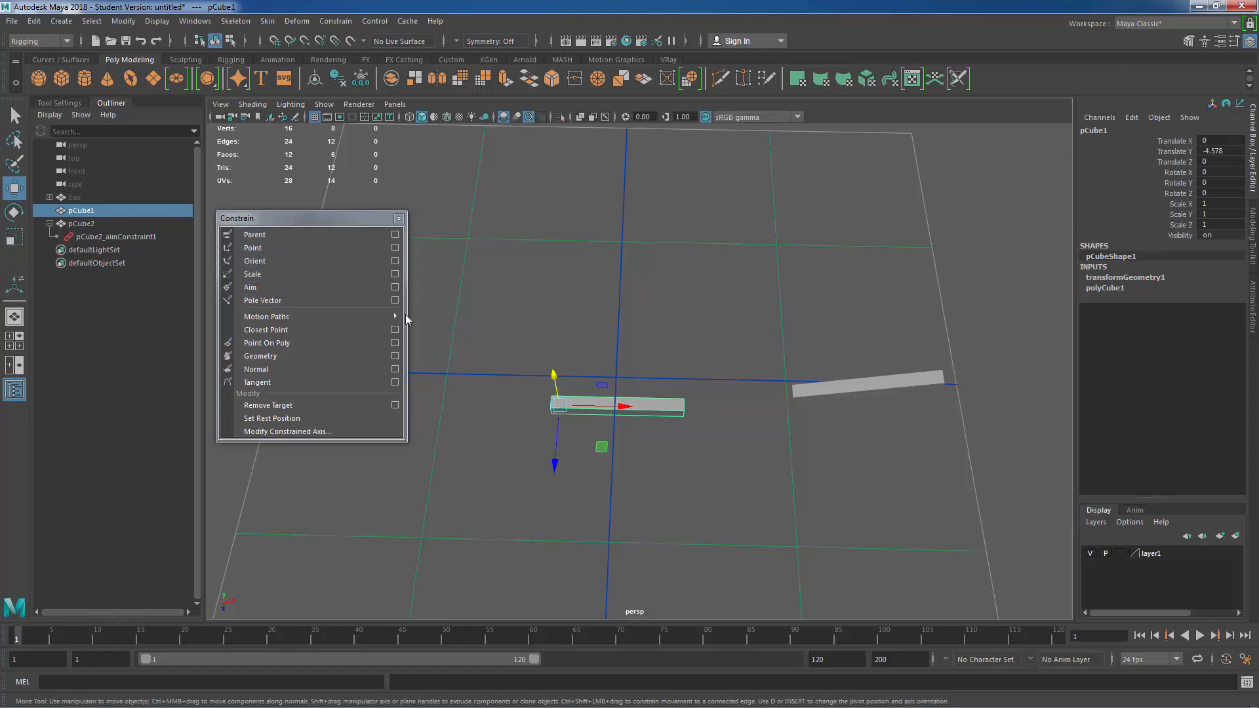
mouse_move(619, 353)
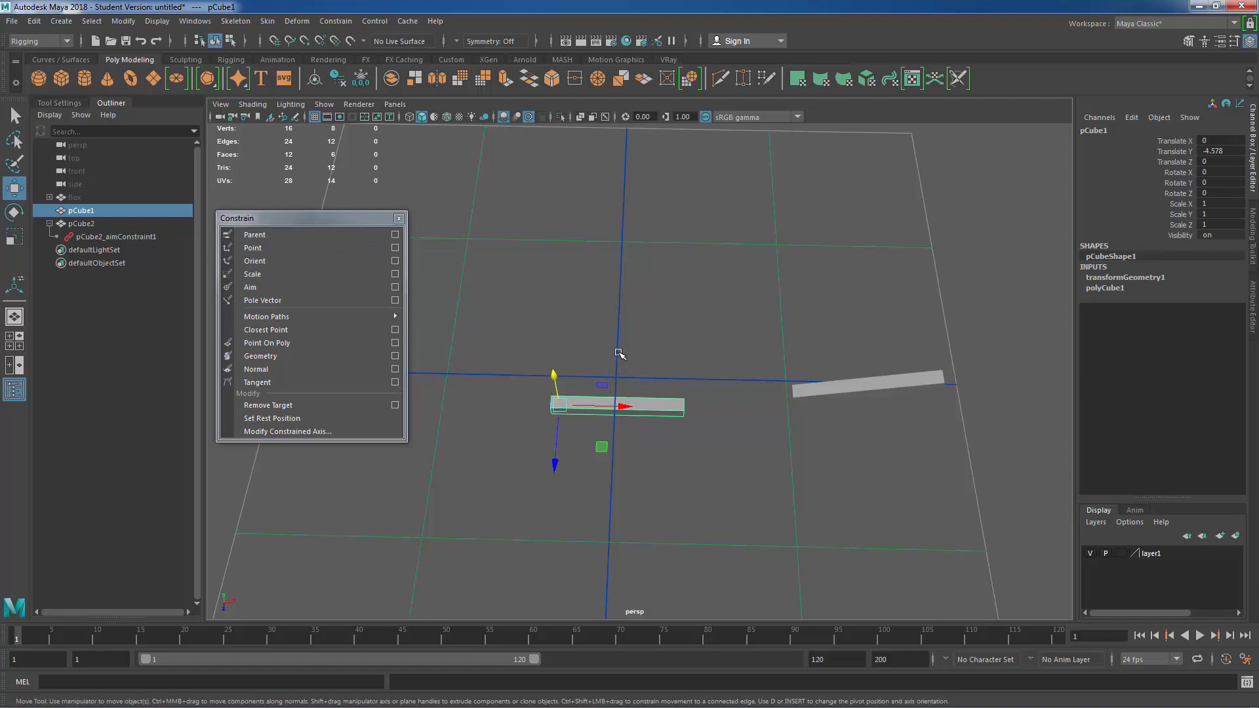
mouse_move(671, 351)
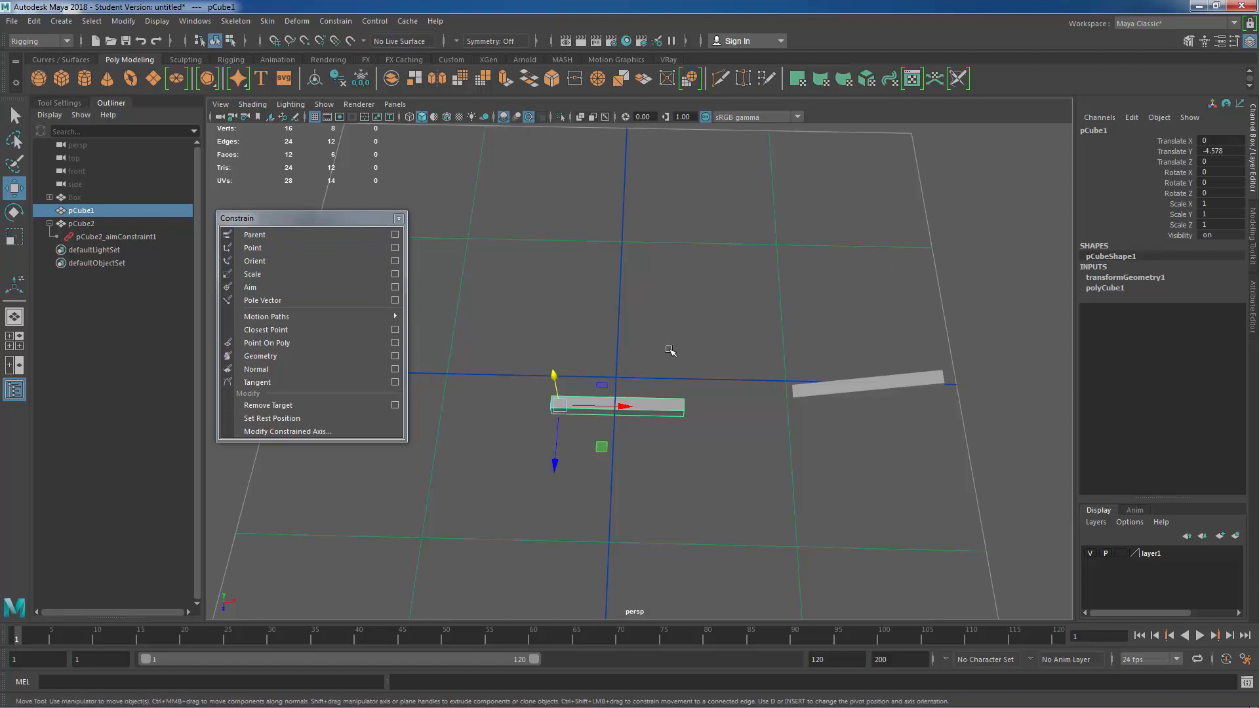
mouse_move(729, 351)
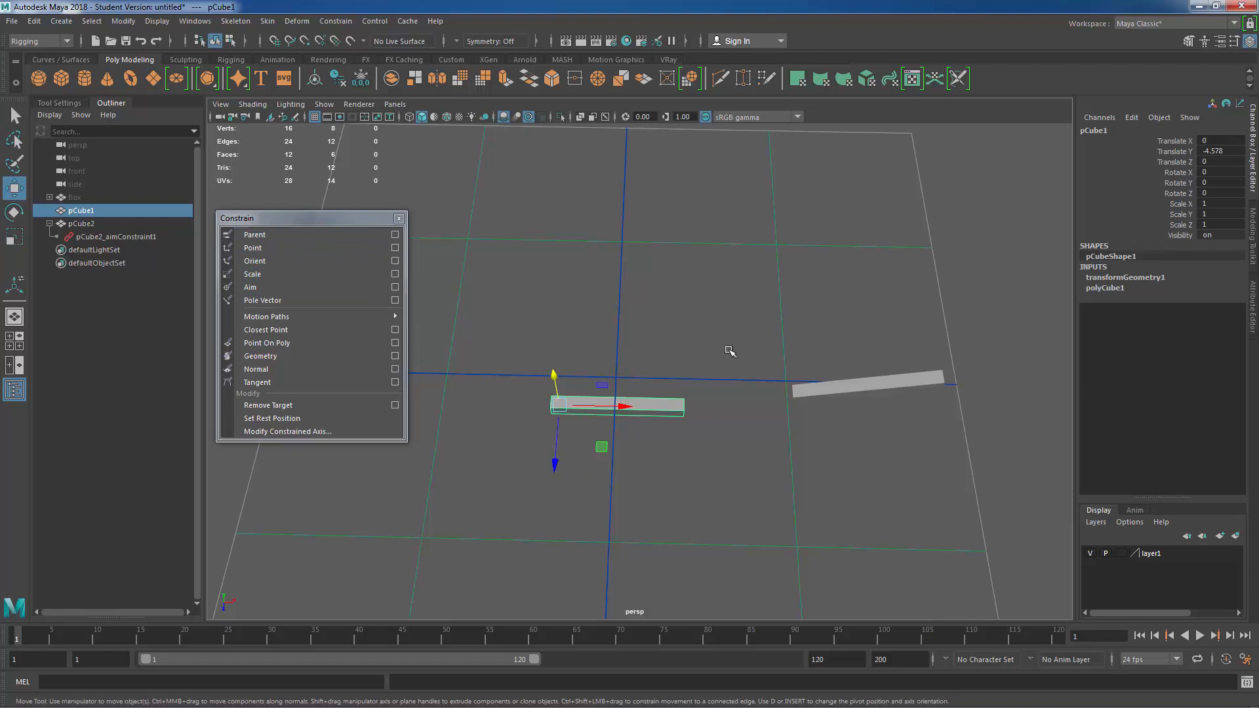
mouse_move(726, 355)
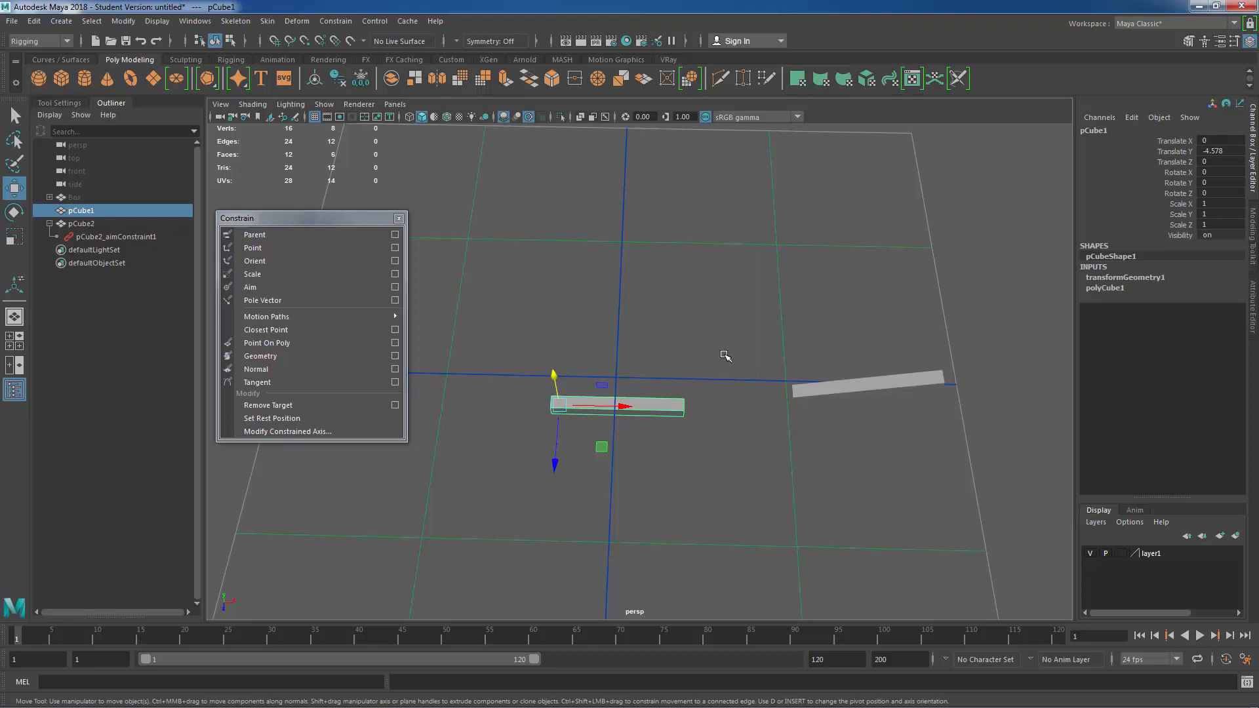